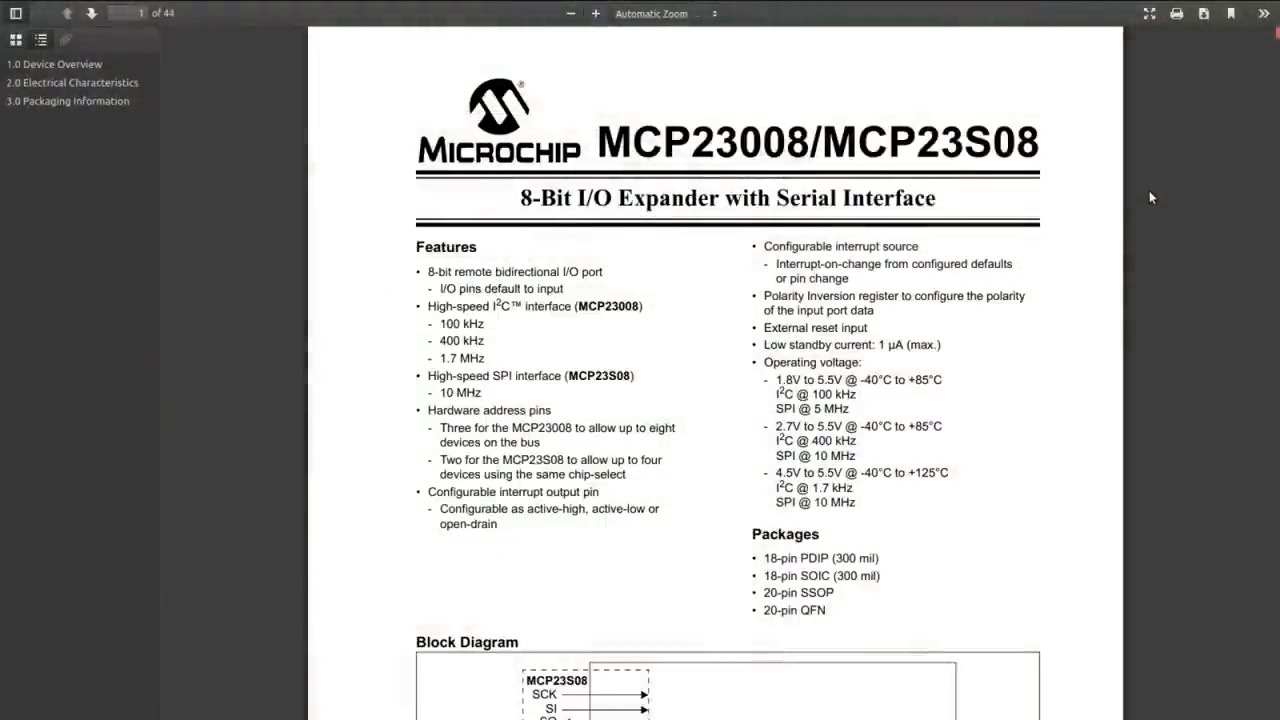
{"action": "mouse_move", "coordinate": [1155, 197]}
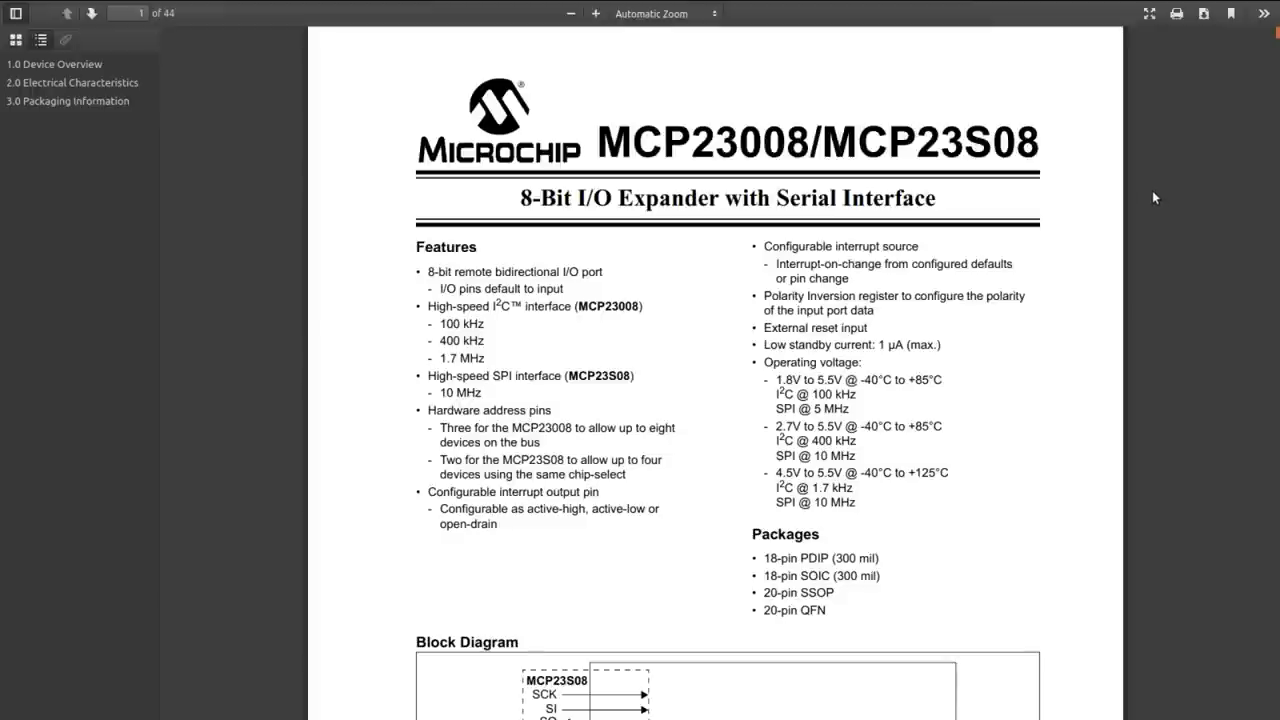
{"action": "mouse_move", "coordinate": [604, 330]}
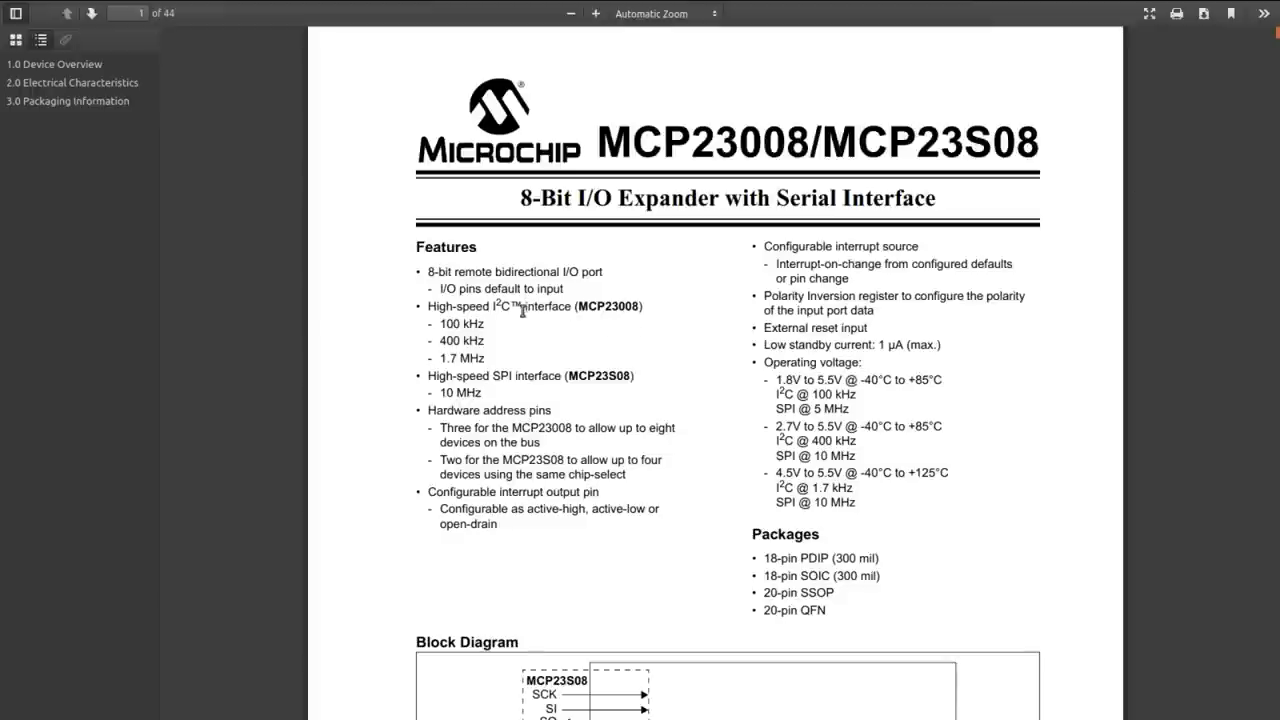
Scroll the MCP23008 datasheet to page 2's package pin diagrams
{"action": "scroll", "scroll_direction": "down", "scroll_amount": 3}
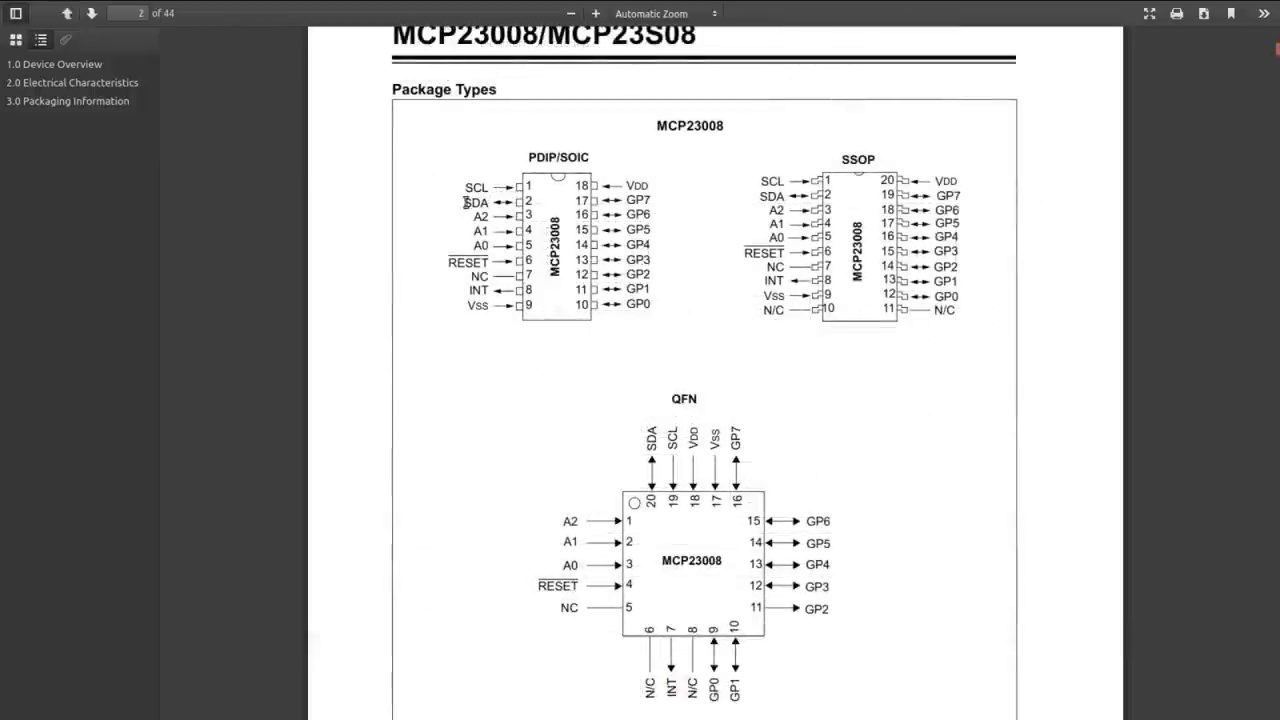
{"action": "mouse_move", "coordinate": [503, 253]}
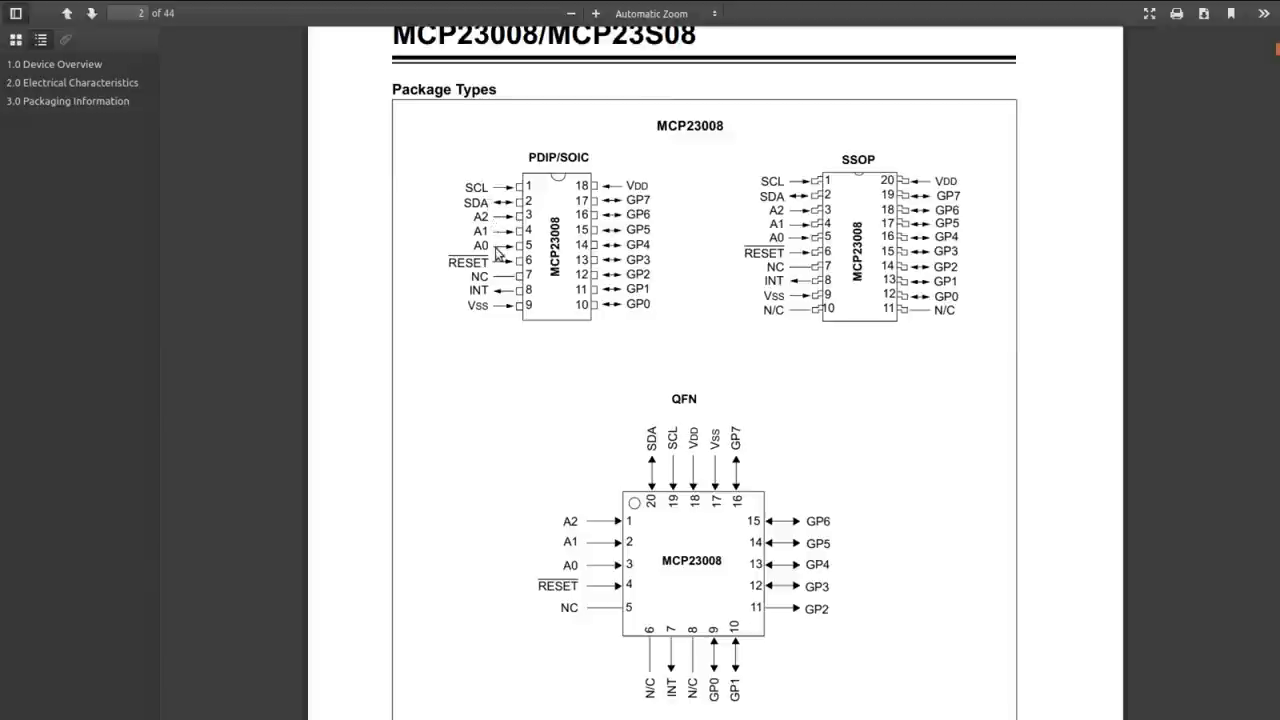
{"action": "mouse_move", "coordinate": [448, 266]}
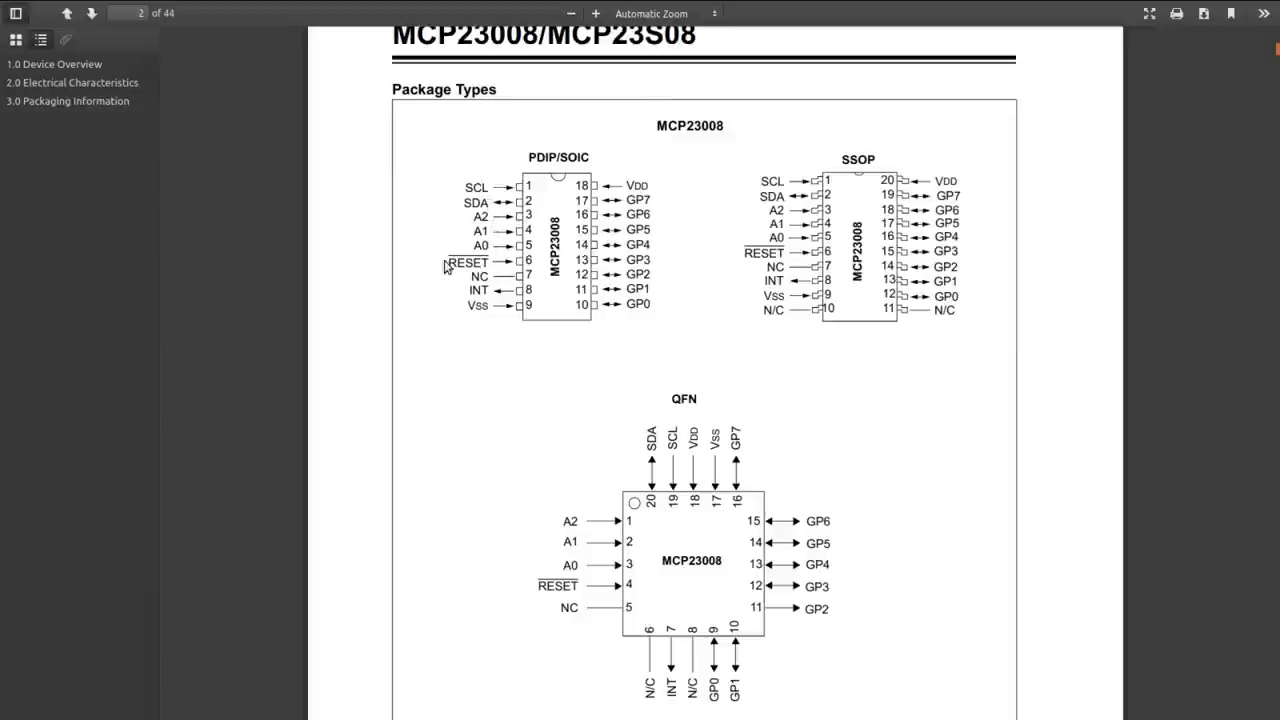
{"action": "mouse_move", "coordinate": [471, 308]}
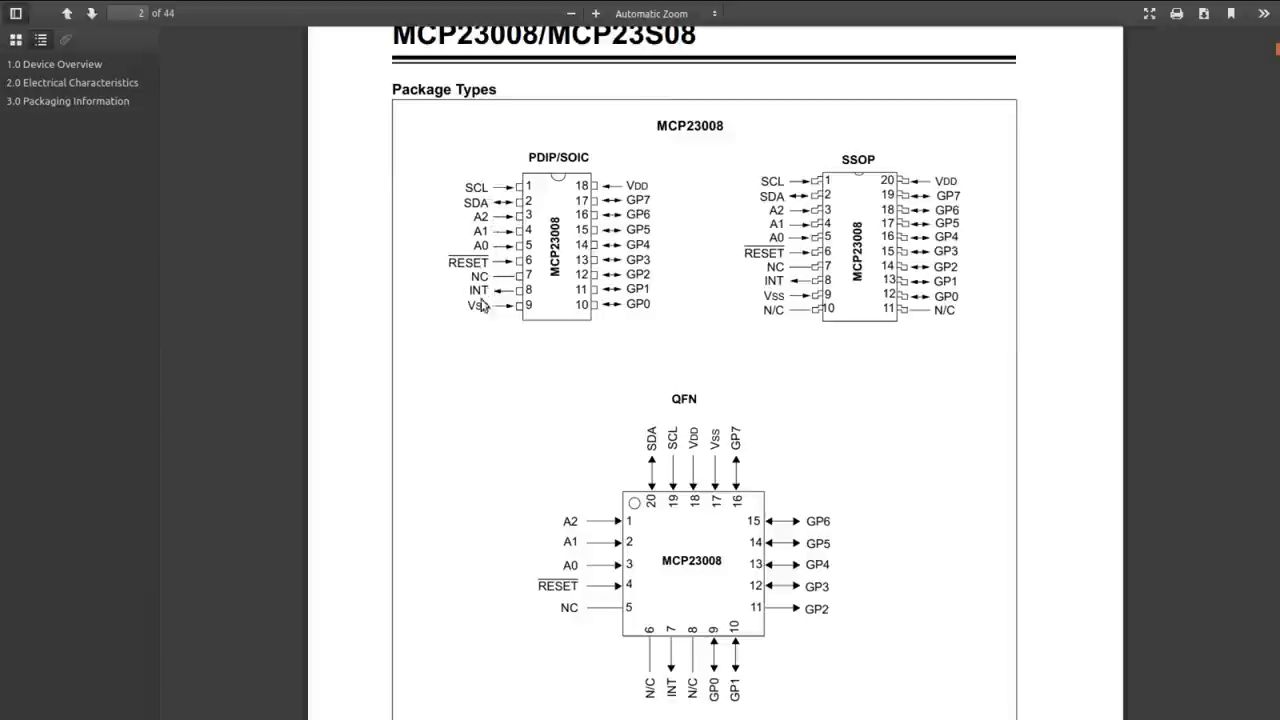
{"action": "mouse_move", "coordinate": [499, 293]}
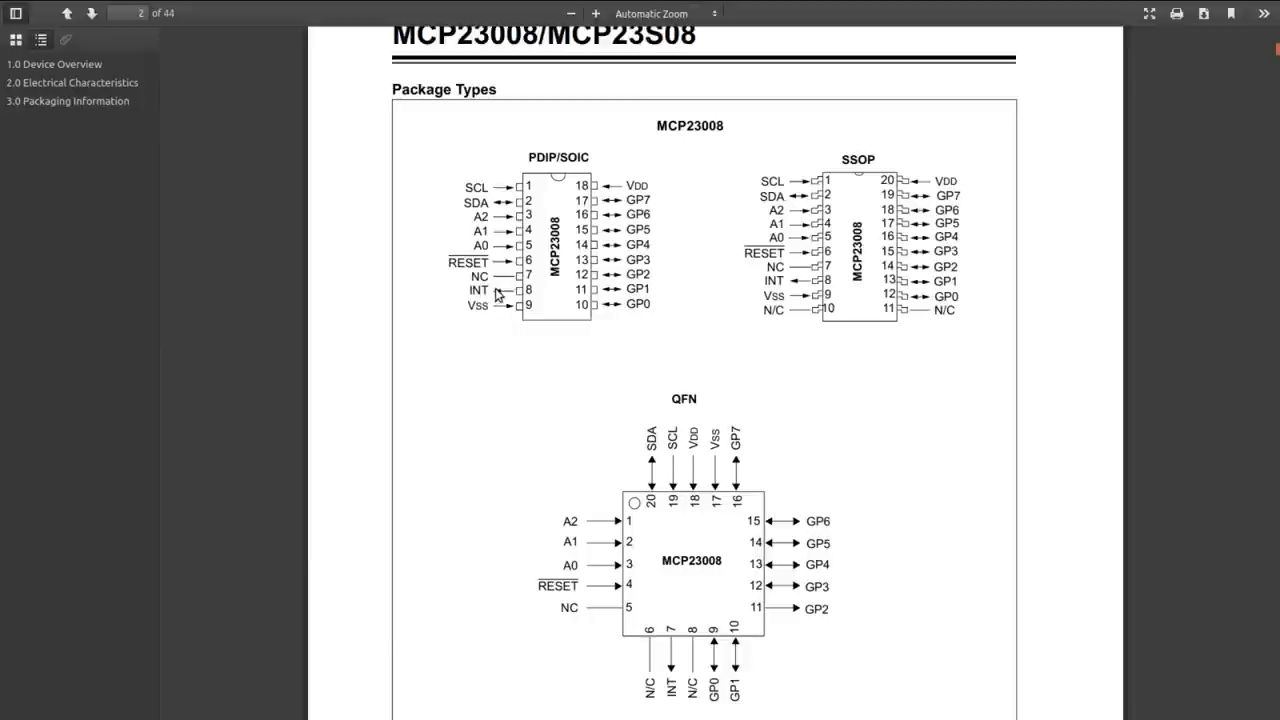
{"action": "mouse_move", "coordinate": [493, 320]}
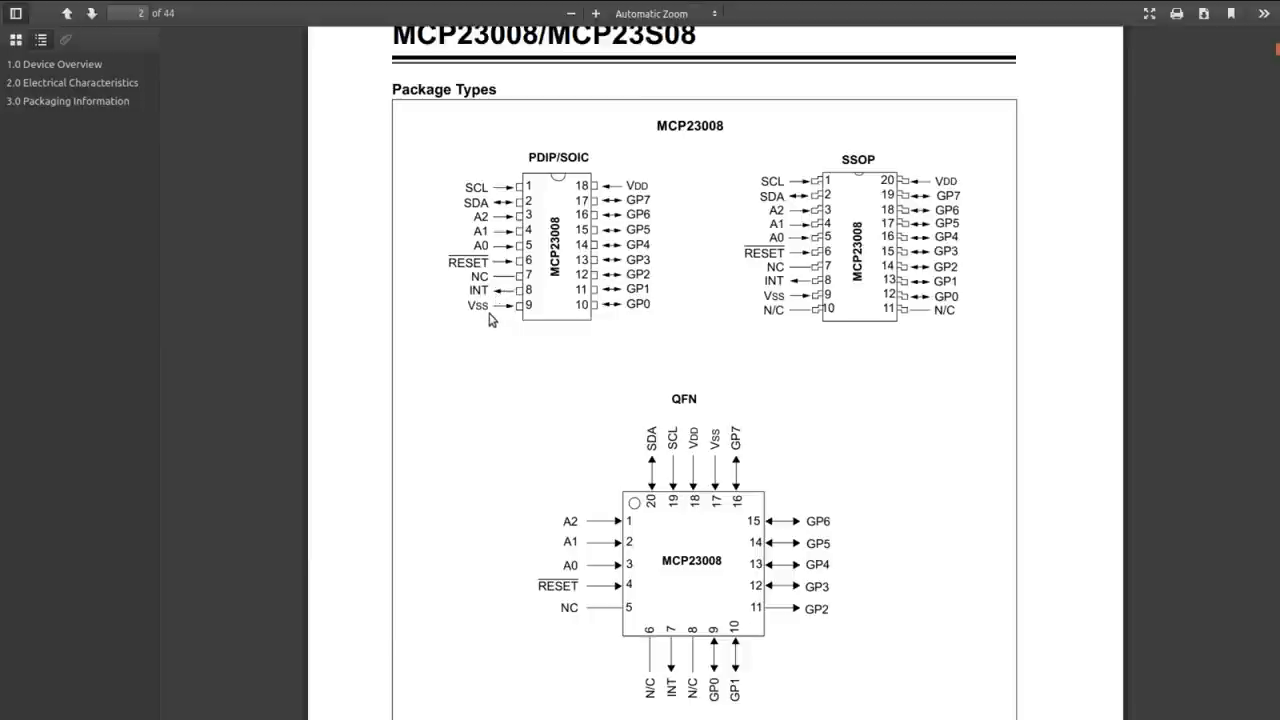
{"action": "mouse_move", "coordinate": [664, 198]}
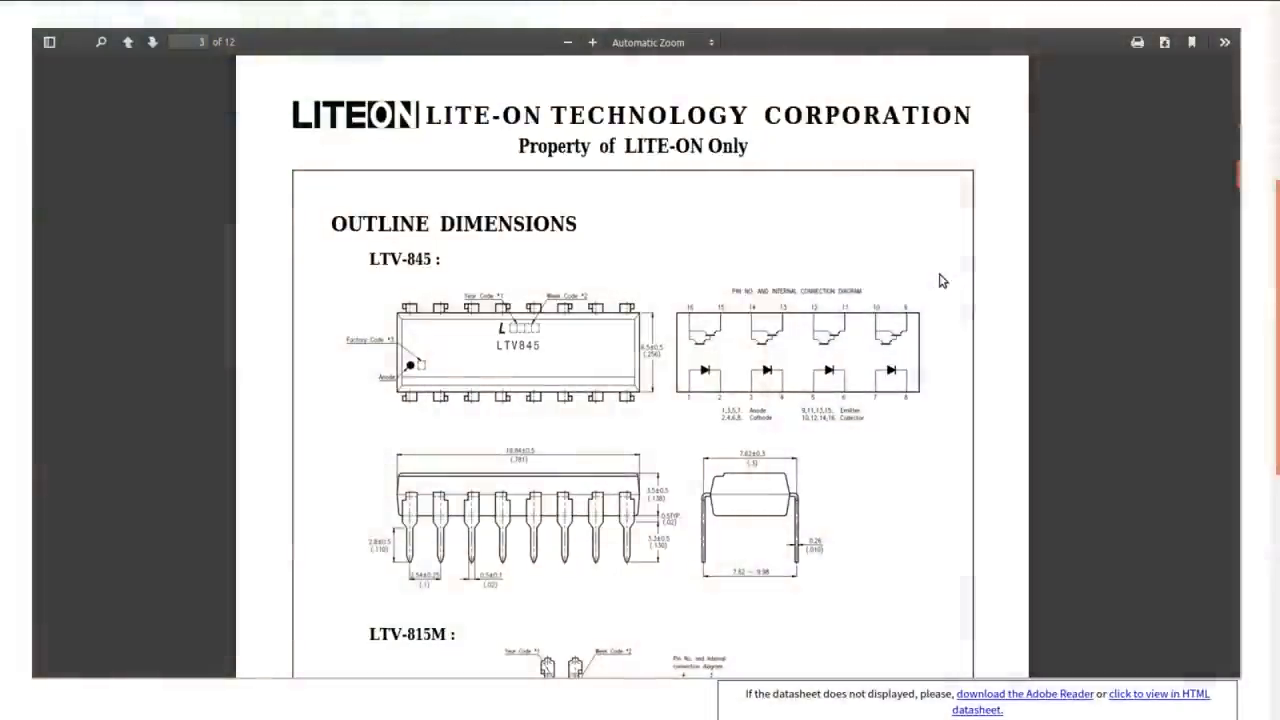
{"action": "mouse_move", "coordinate": [717, 430]}
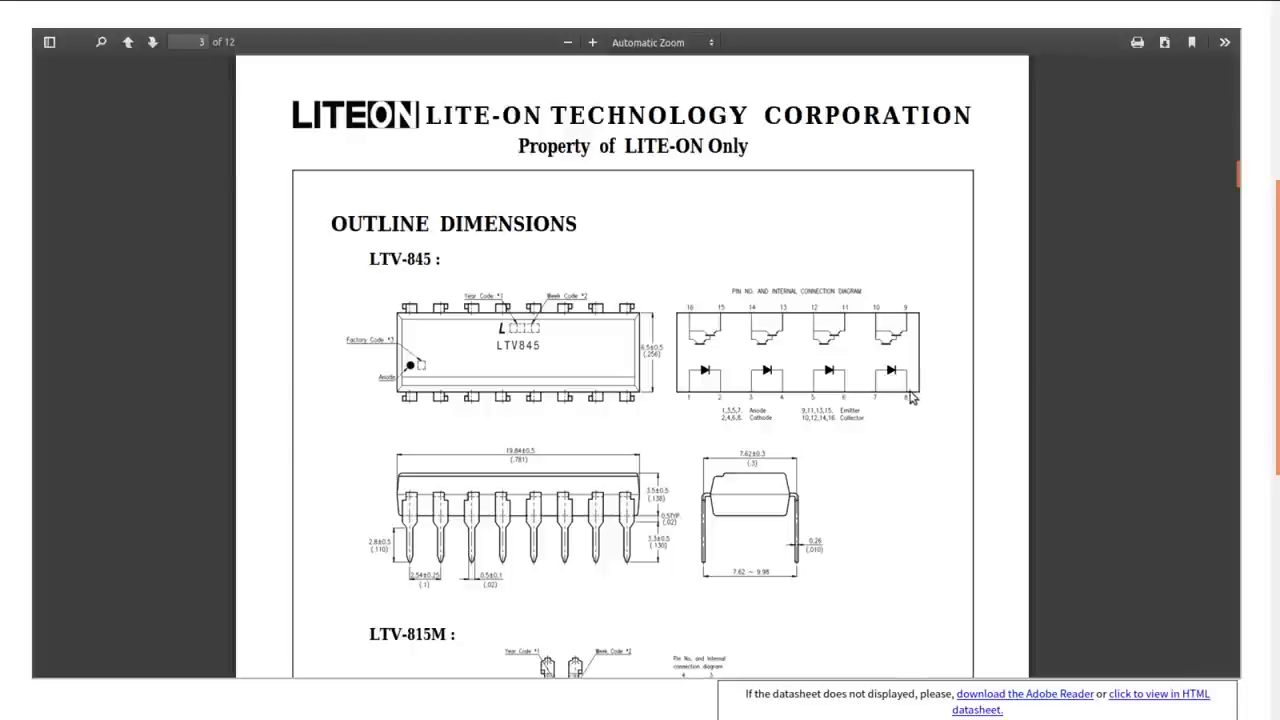
{"action": "mouse_move", "coordinate": [905, 352]}
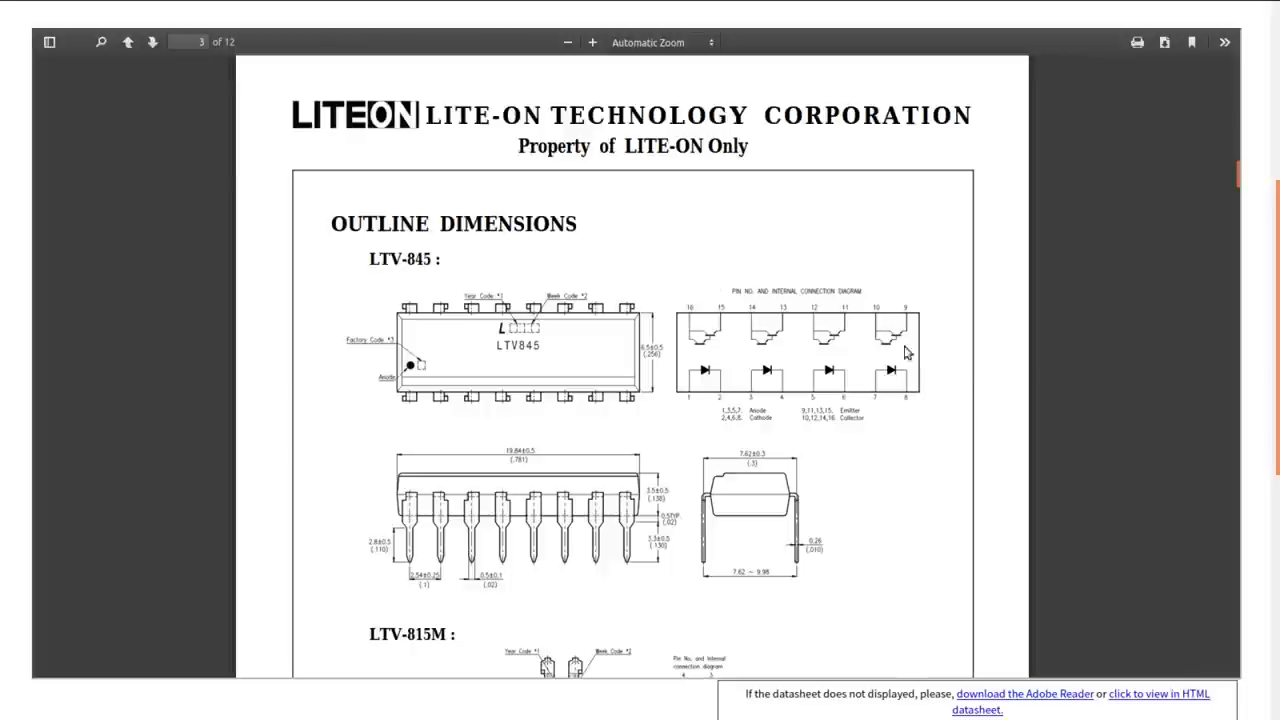
{"action": "mouse_move", "coordinate": [714, 300]}
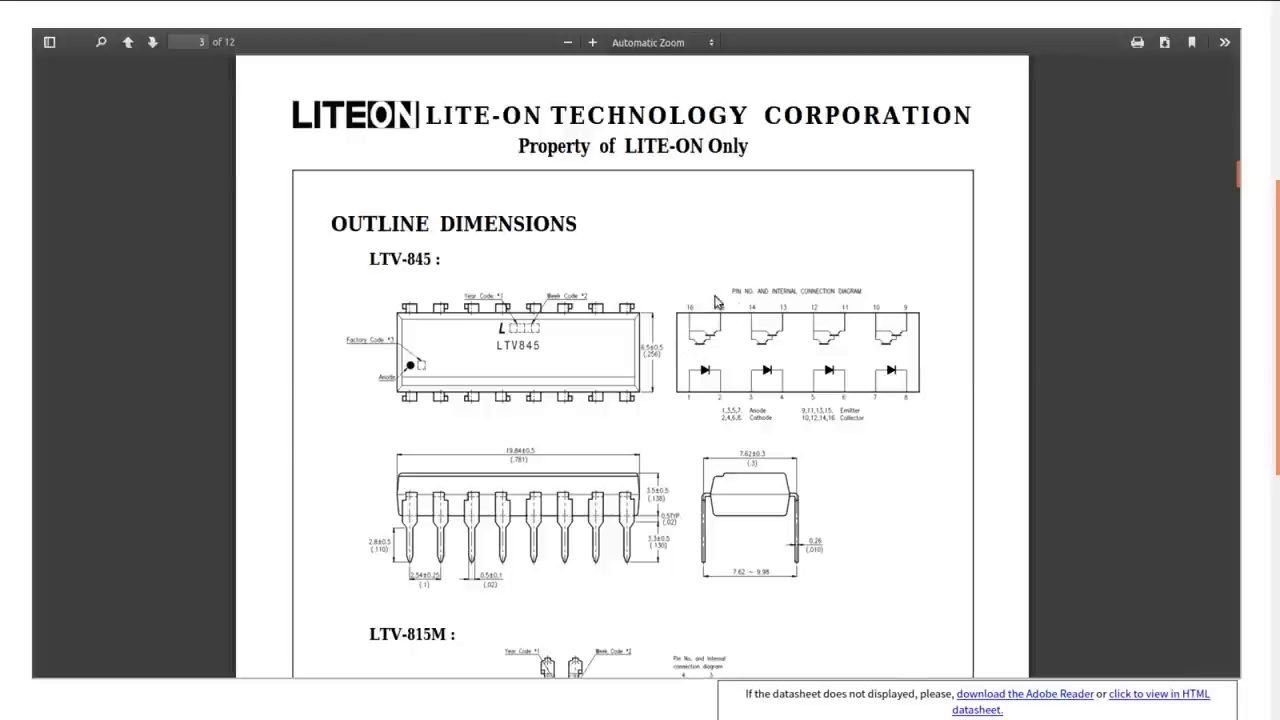
{"action": "mouse_move", "coordinate": [724, 335]}
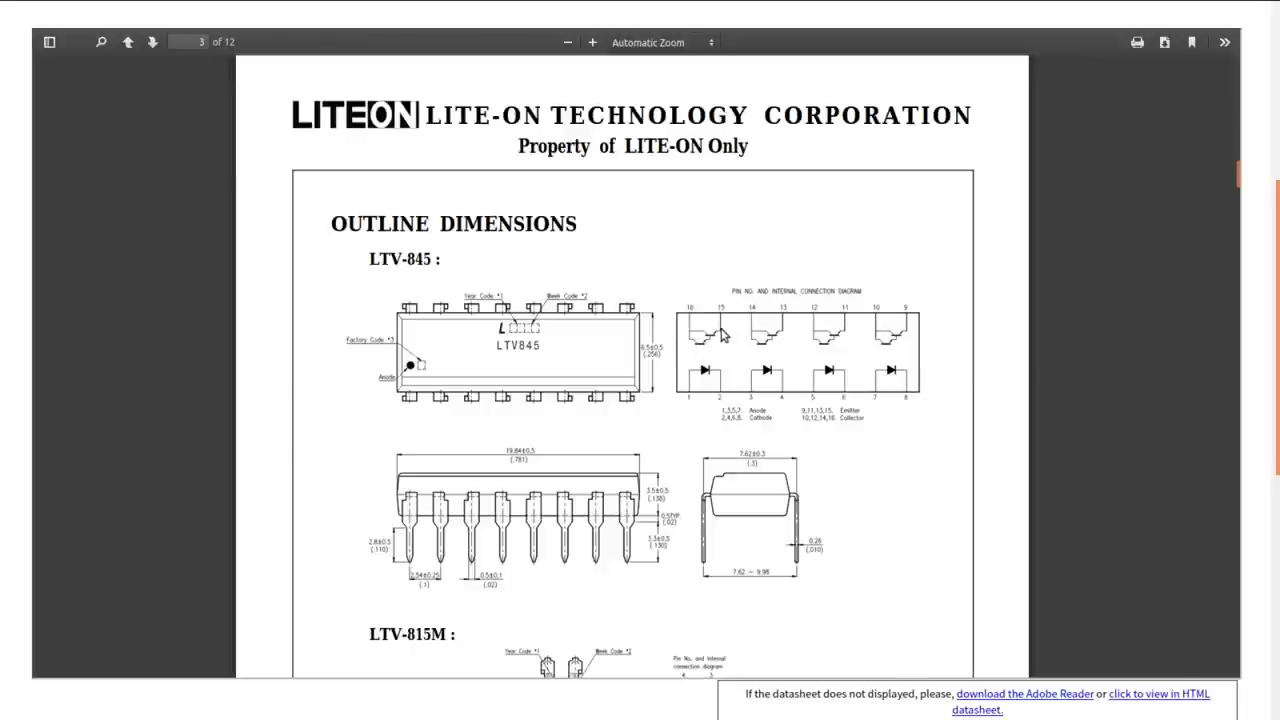
{"action": "mouse_move", "coordinate": [737, 335]}
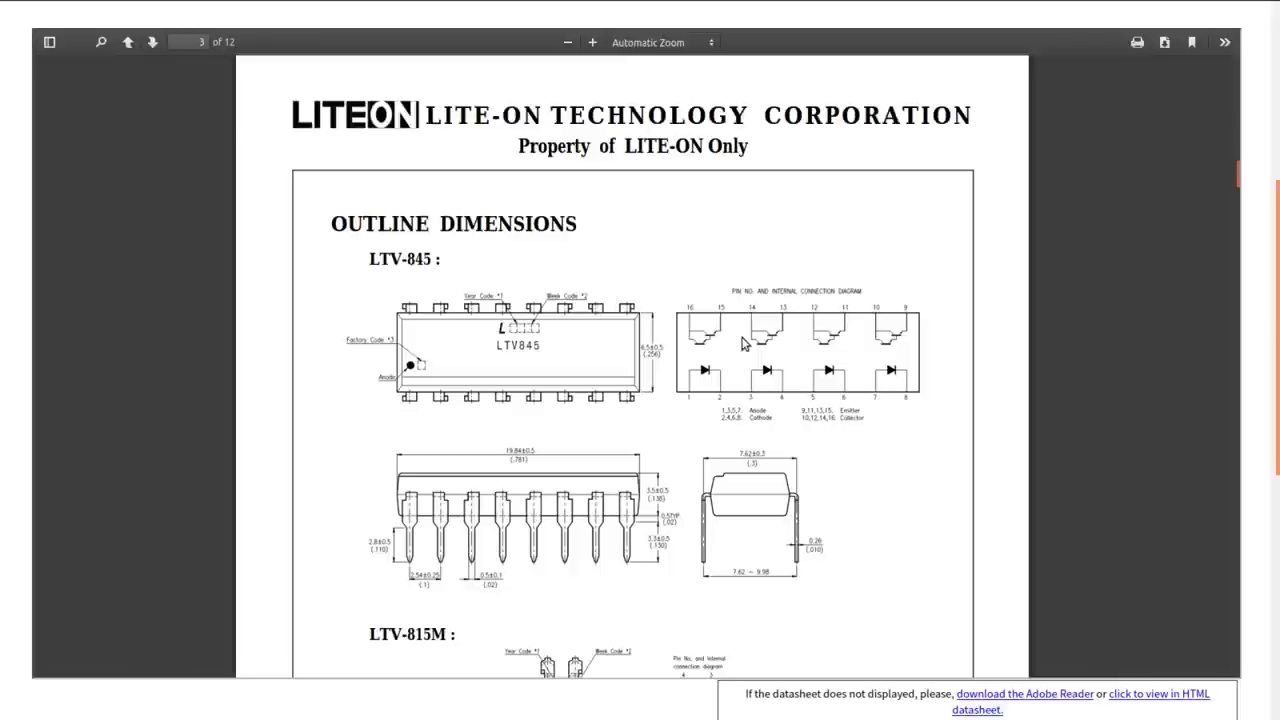
{"action": "mouse_move", "coordinate": [686, 312]}
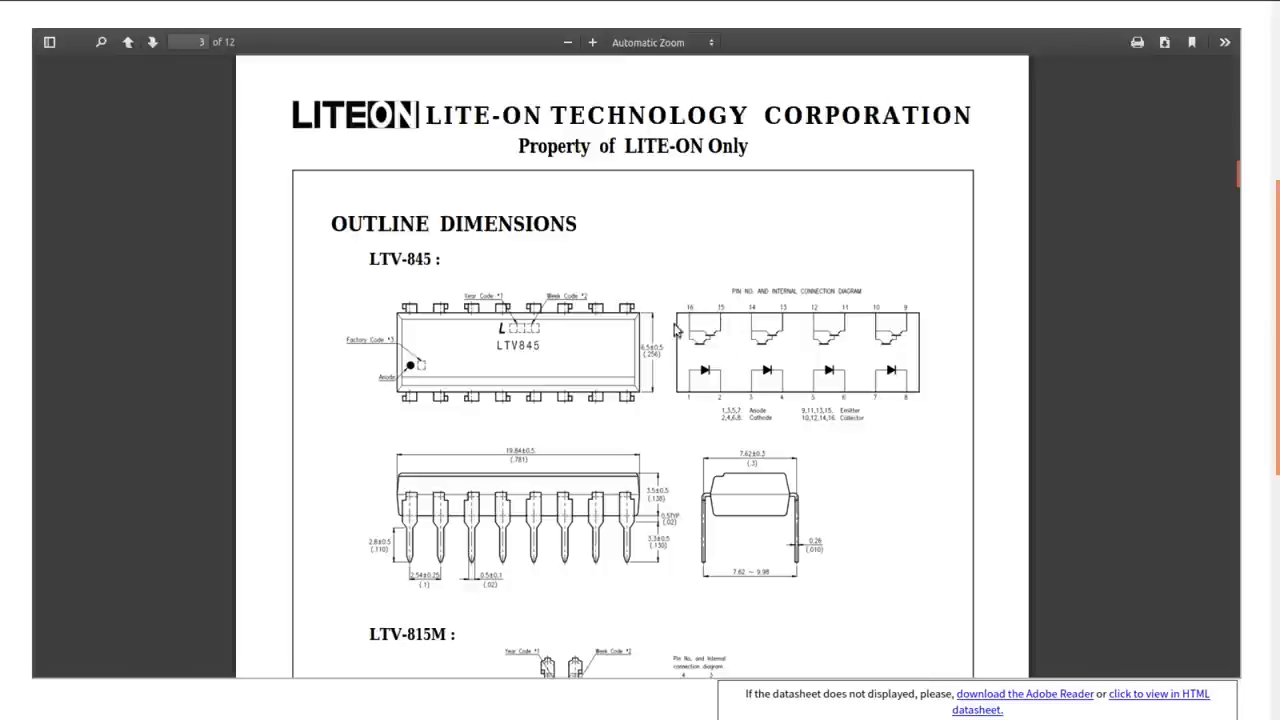
{"action": "mouse_move", "coordinate": [704, 324]}
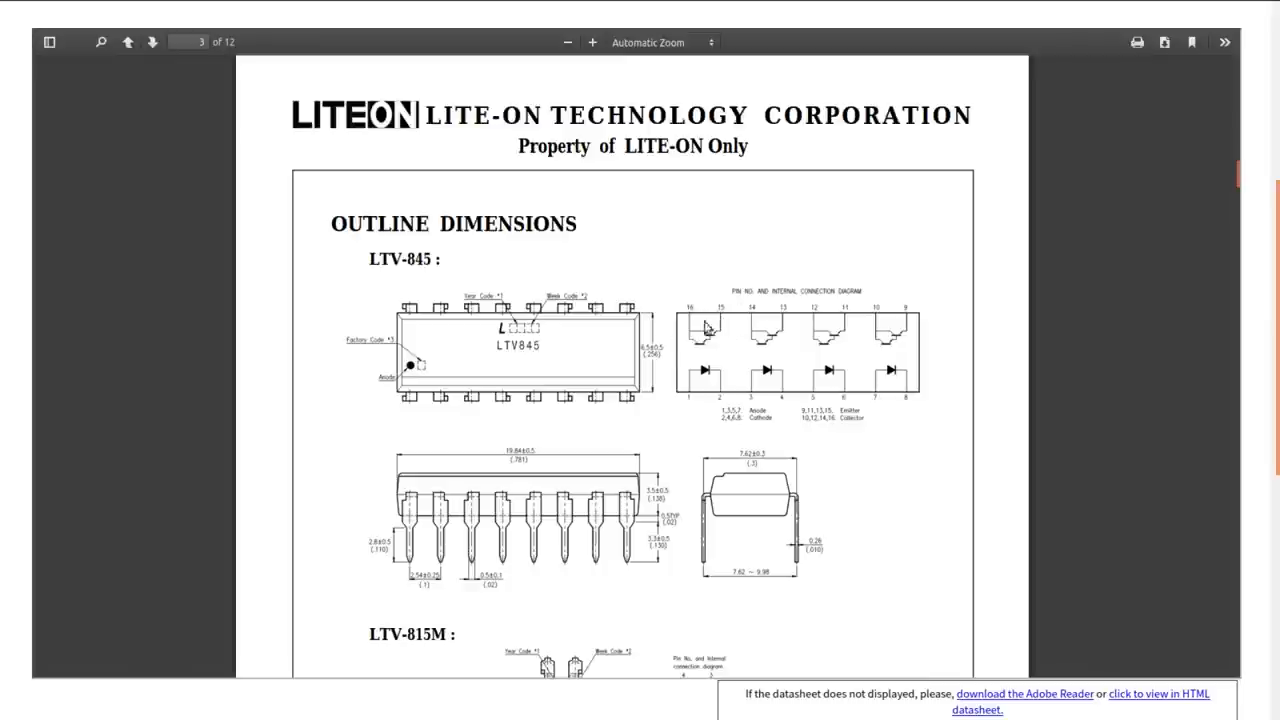
{"action": "mouse_move", "coordinate": [732, 362]}
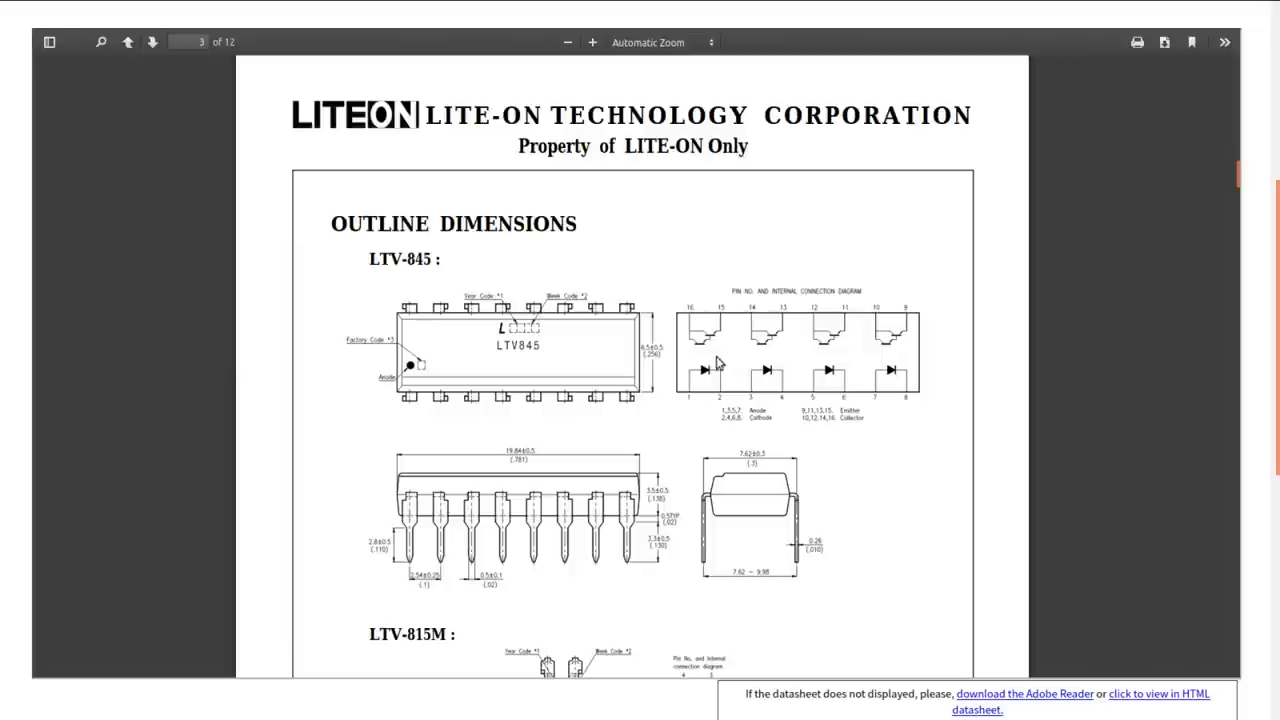
{"action": "mouse_move", "coordinate": [735, 372]}
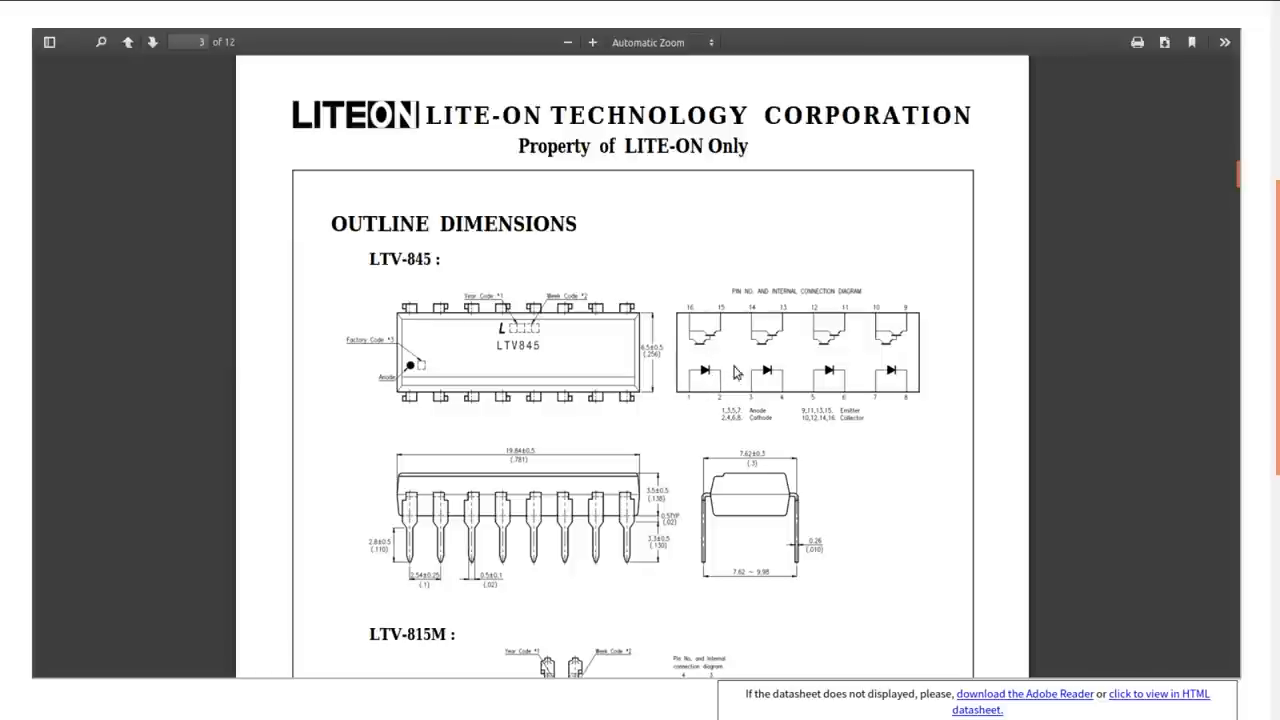
{"action": "mouse_move", "coordinate": [714, 390]}
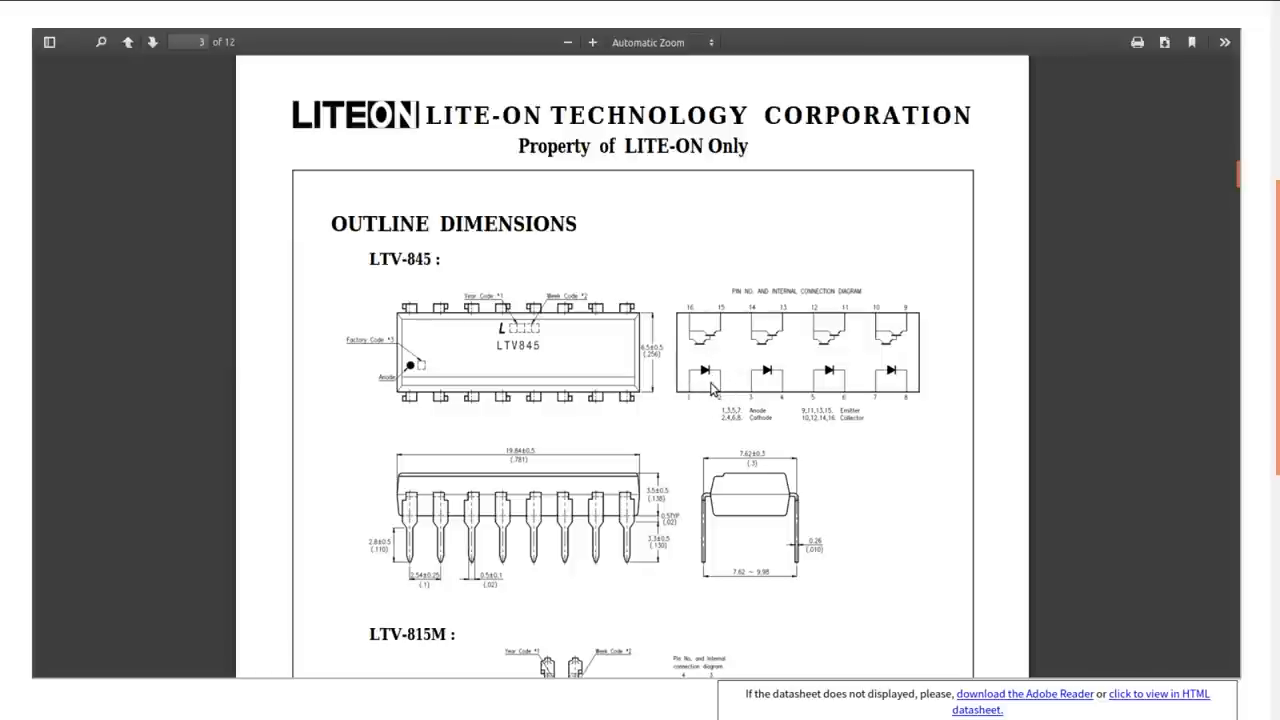
{"action": "mouse_move", "coordinate": [716, 373]}
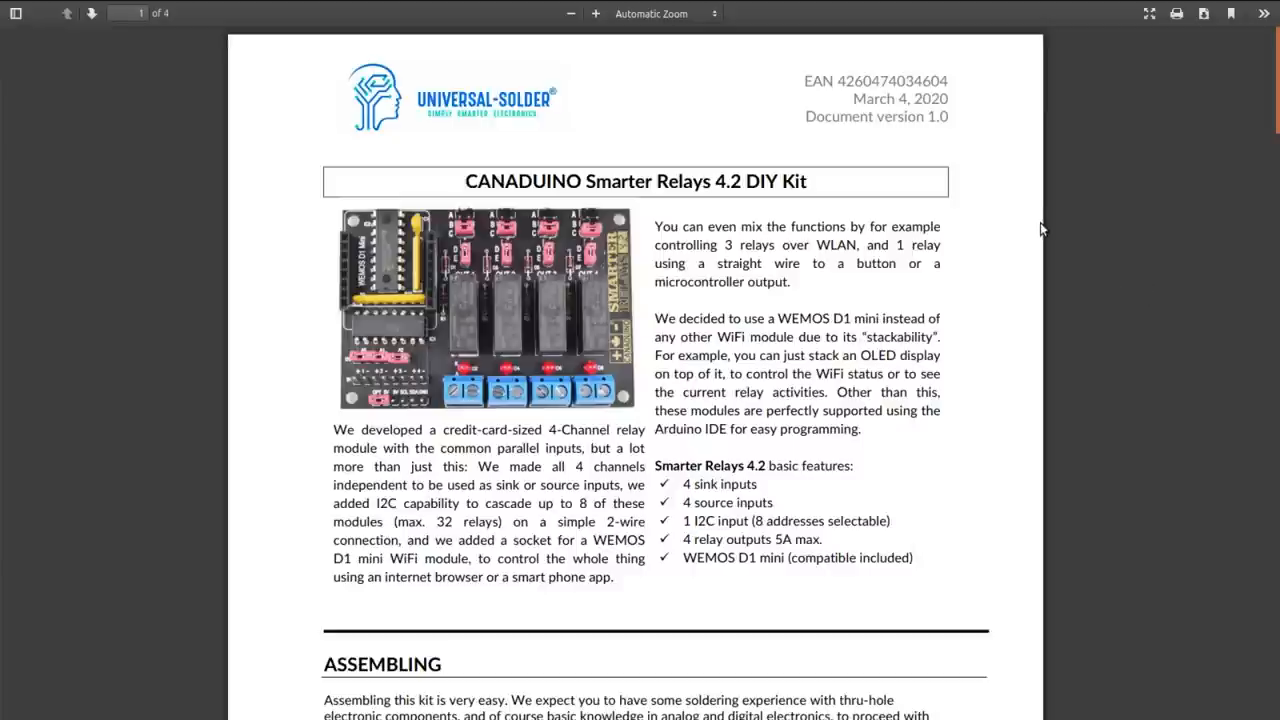
{"action": "mouse_move", "coordinate": [1028, 226]}
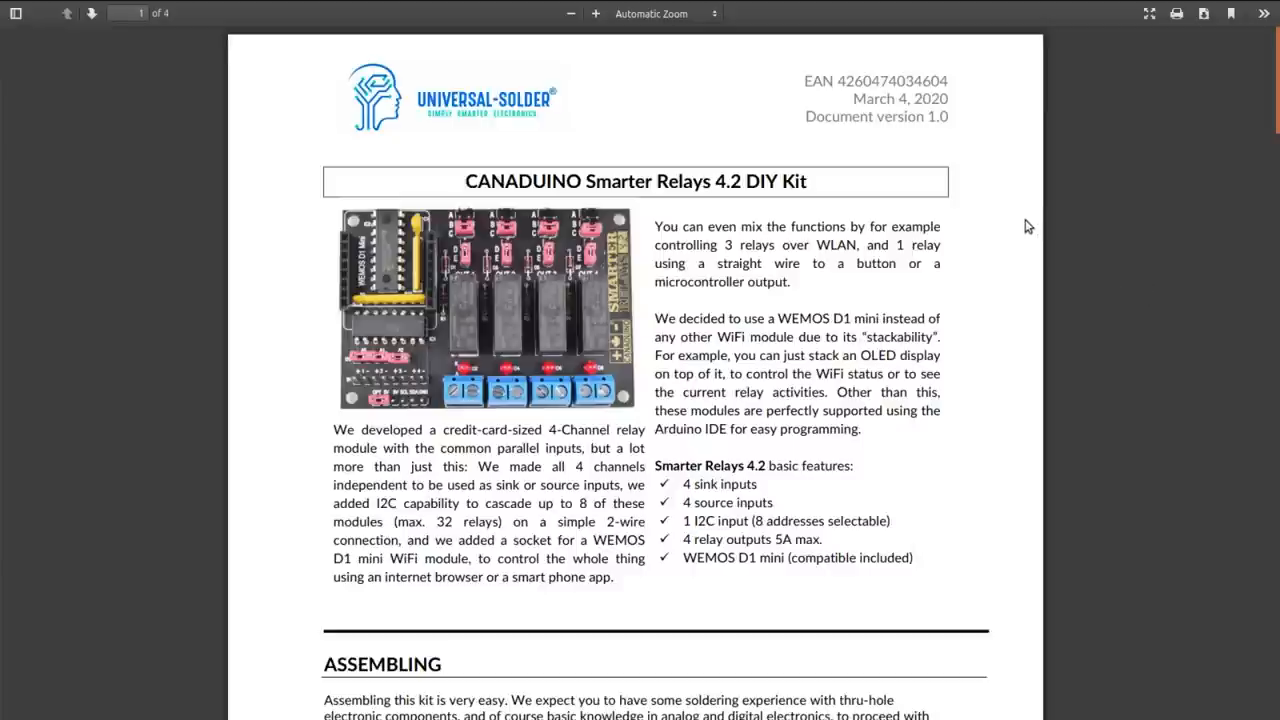
{"action": "mouse_move", "coordinate": [412, 148]}
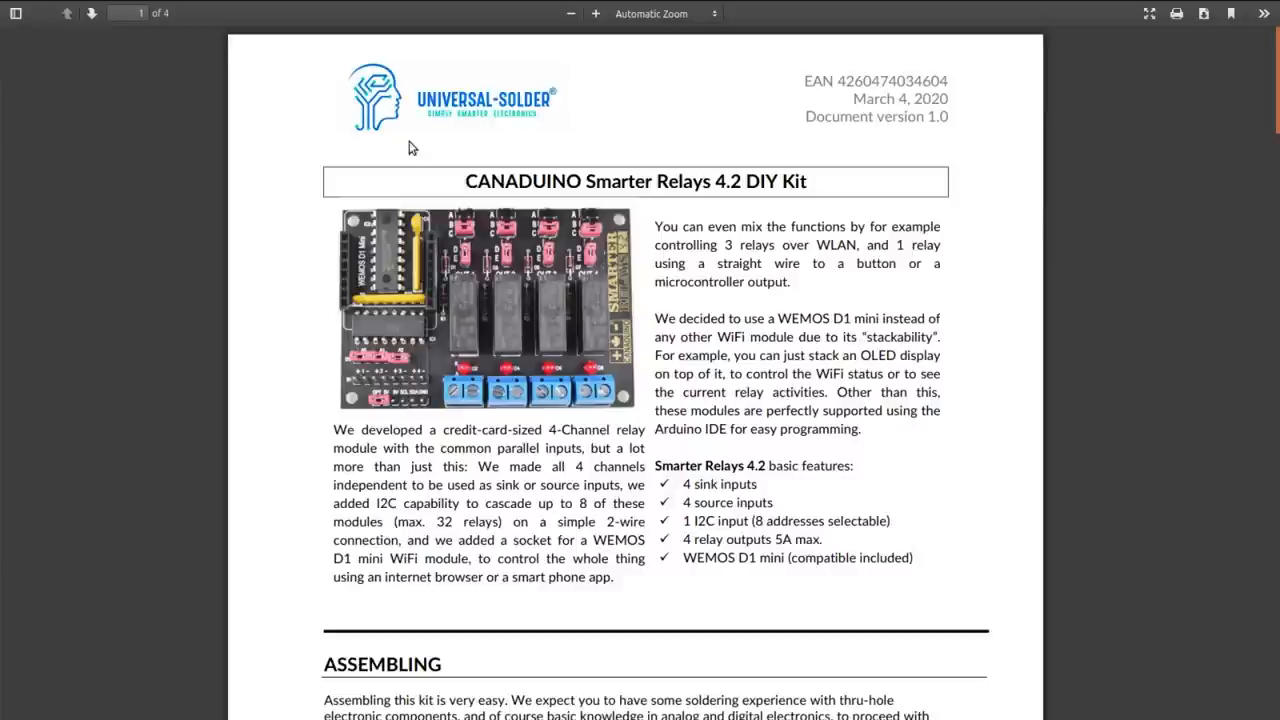
{"action": "mouse_move", "coordinate": [411, 524]}
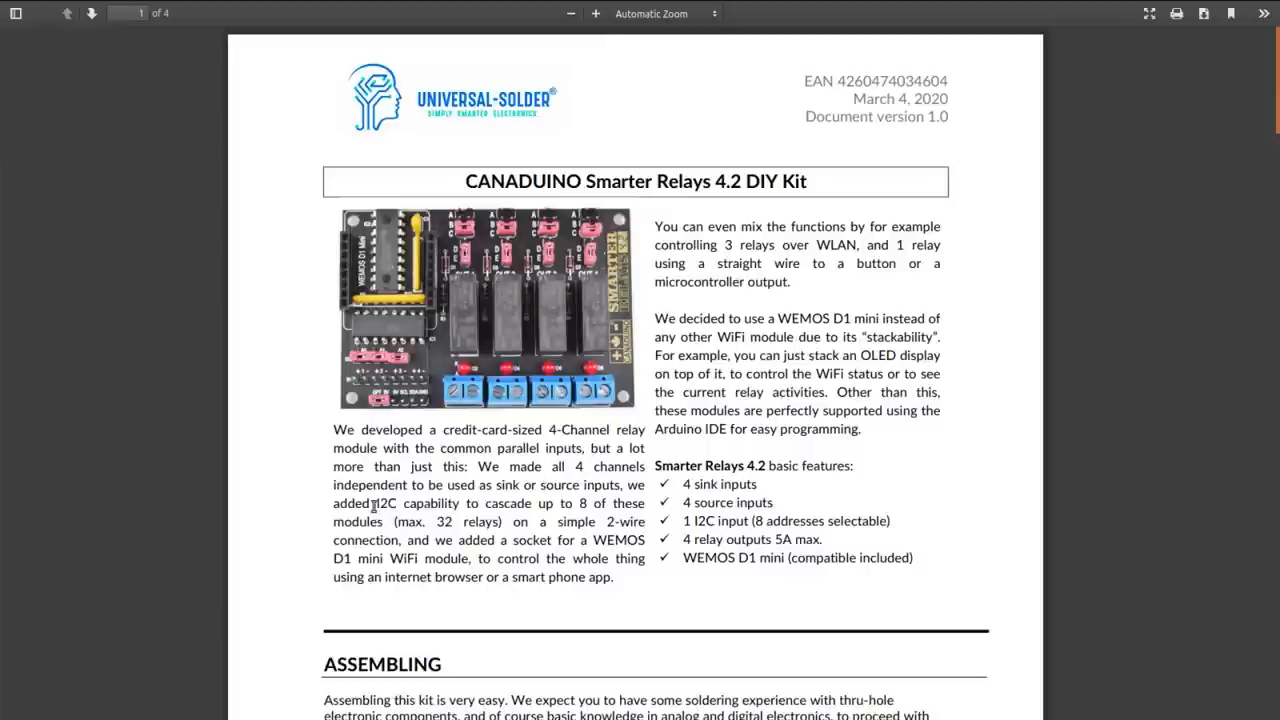
{"action": "mouse_move", "coordinate": [428, 409]}
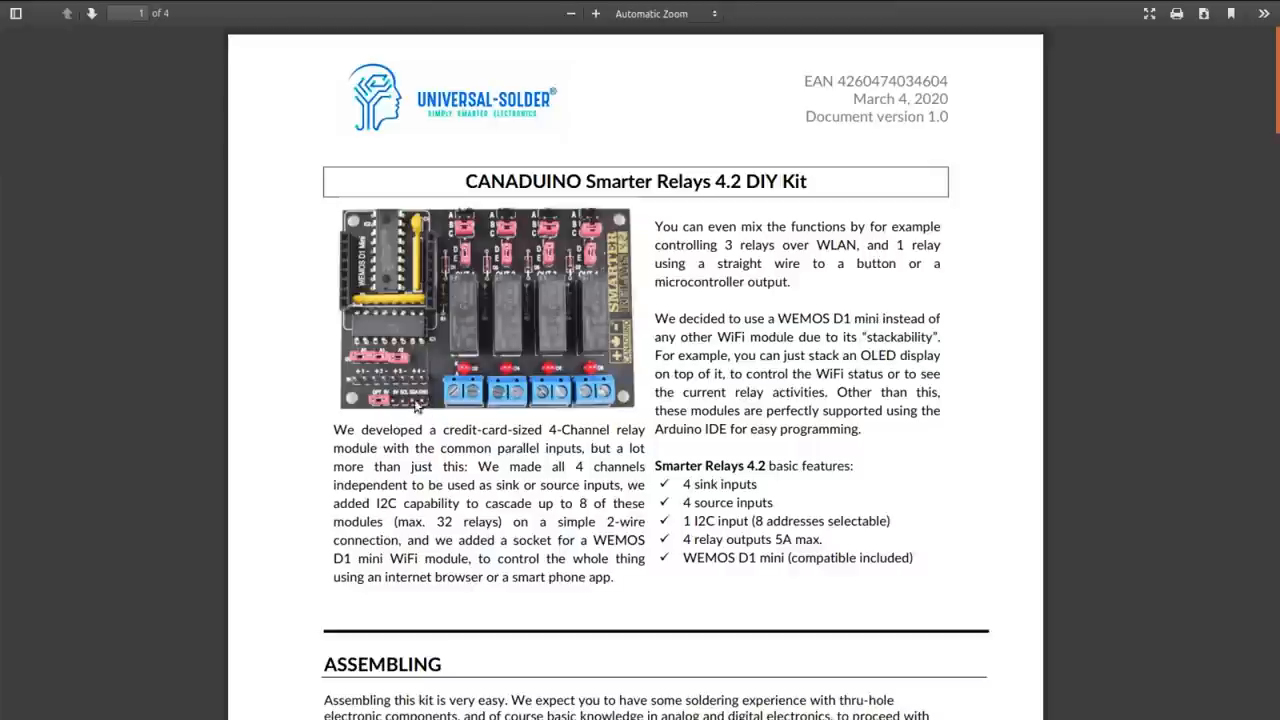
{"action": "mouse_move", "coordinate": [416, 407]}
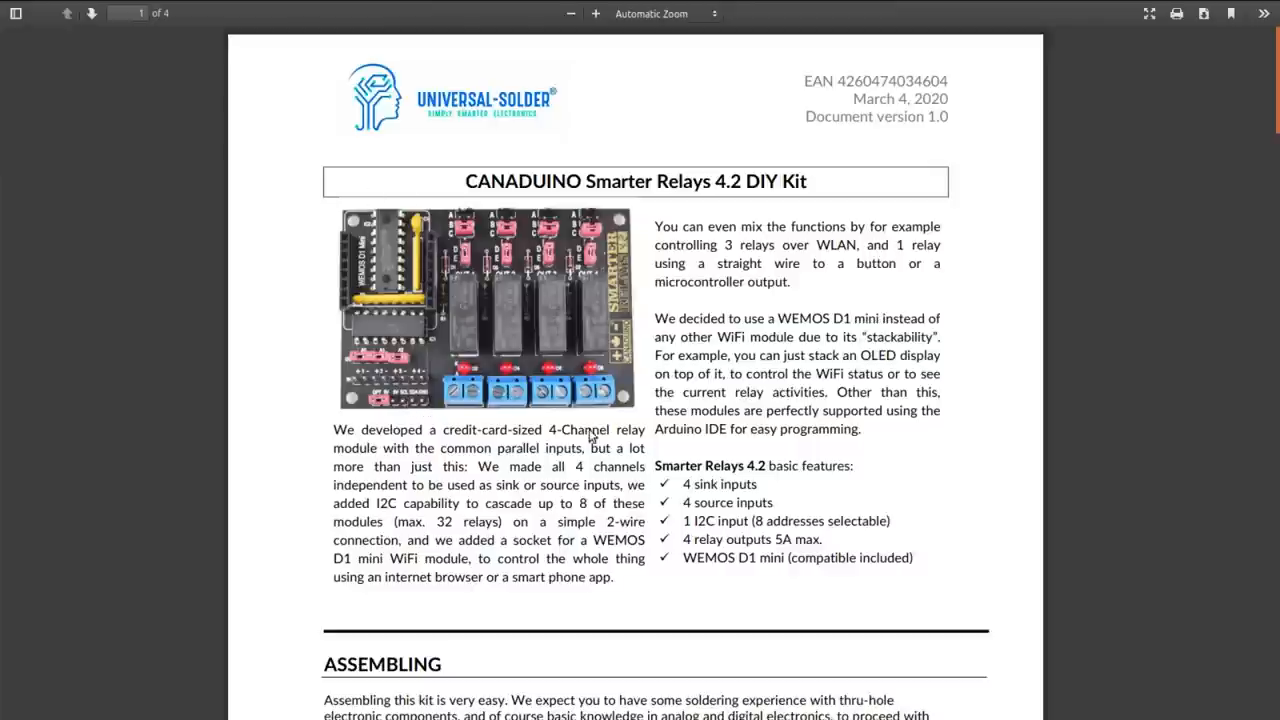
{"action": "mouse_move", "coordinate": [449, 287]}
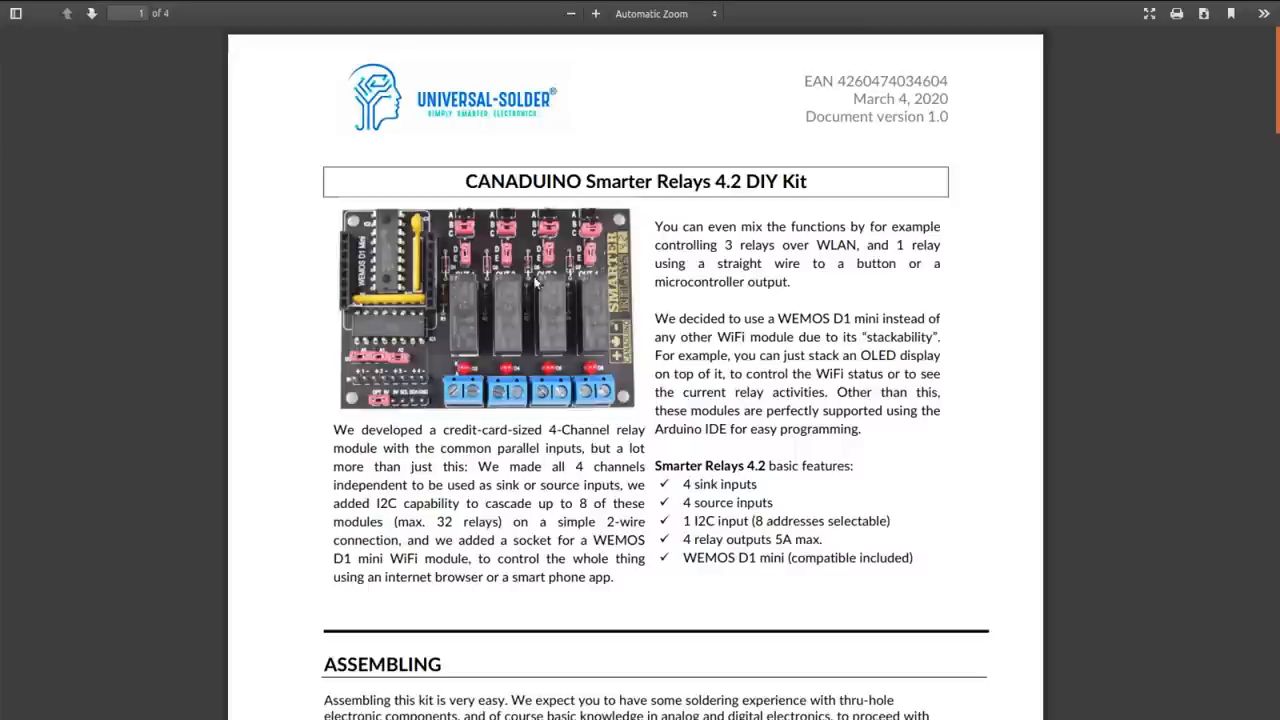
{"action": "mouse_move", "coordinate": [492, 318]}
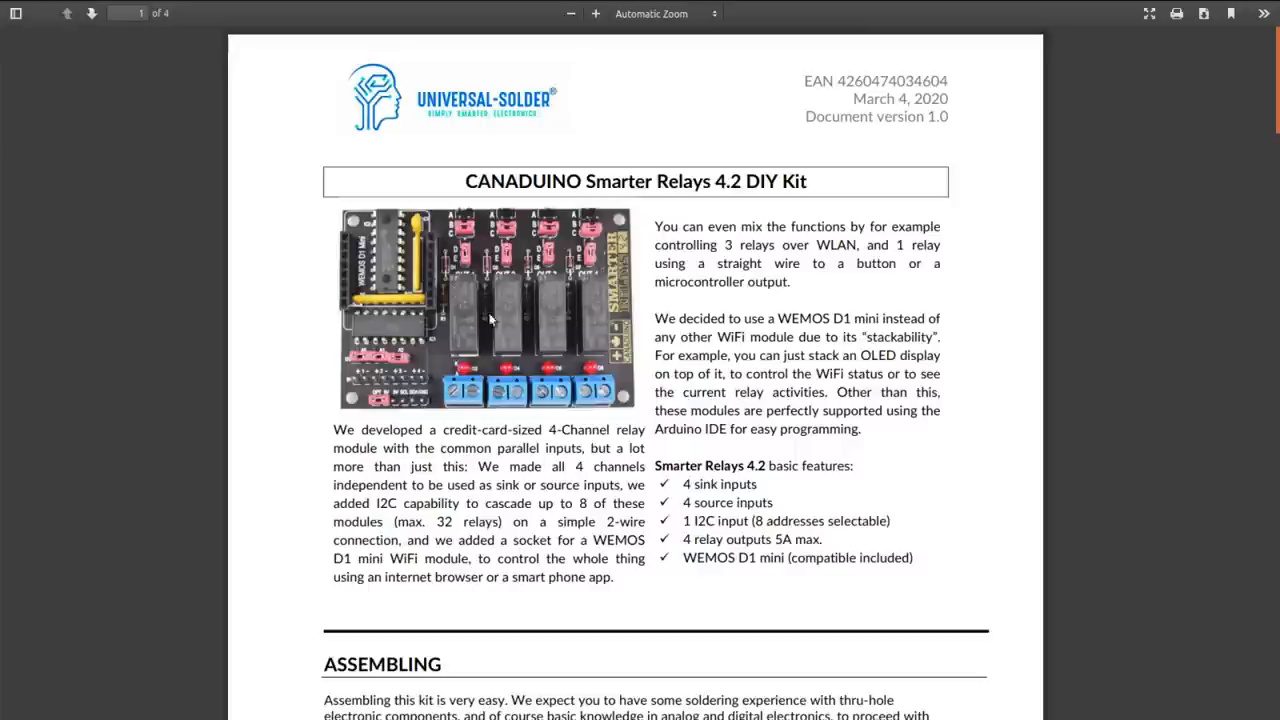
{"action": "mouse_move", "coordinate": [505, 523]}
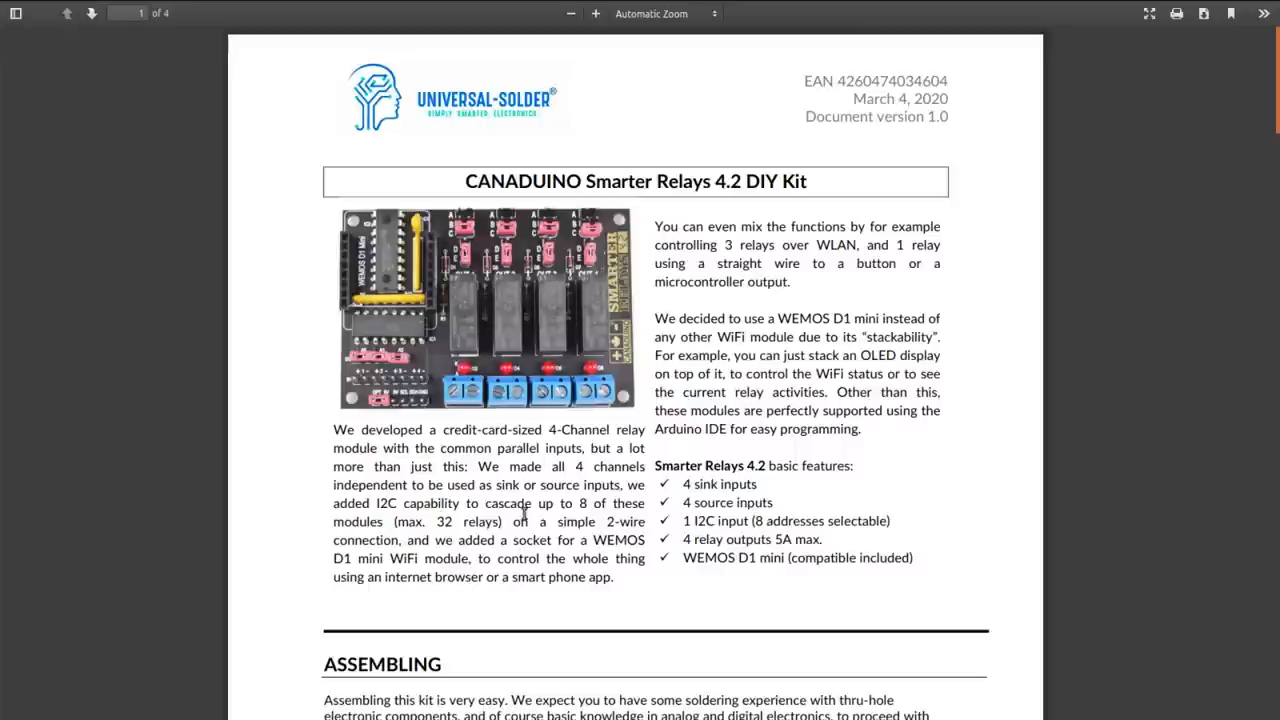
{"action": "mouse_move", "coordinate": [497, 521]}
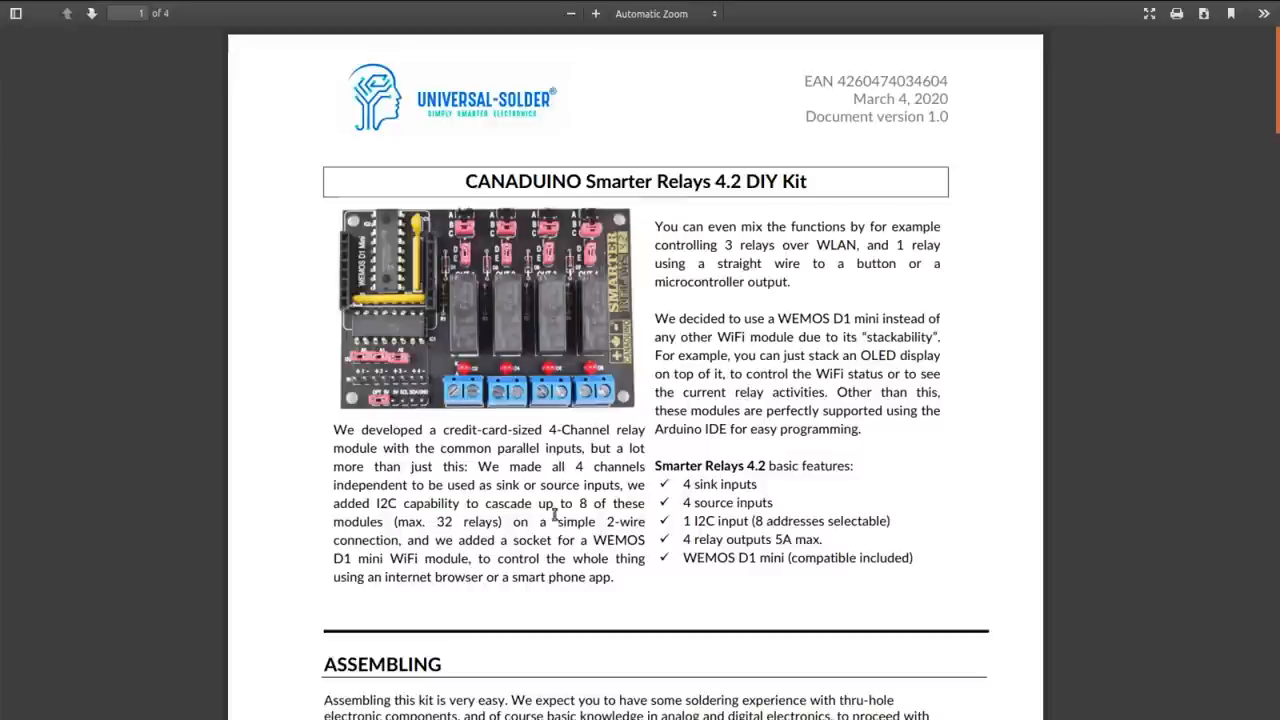
{"action": "mouse_move", "coordinate": [577, 502]}
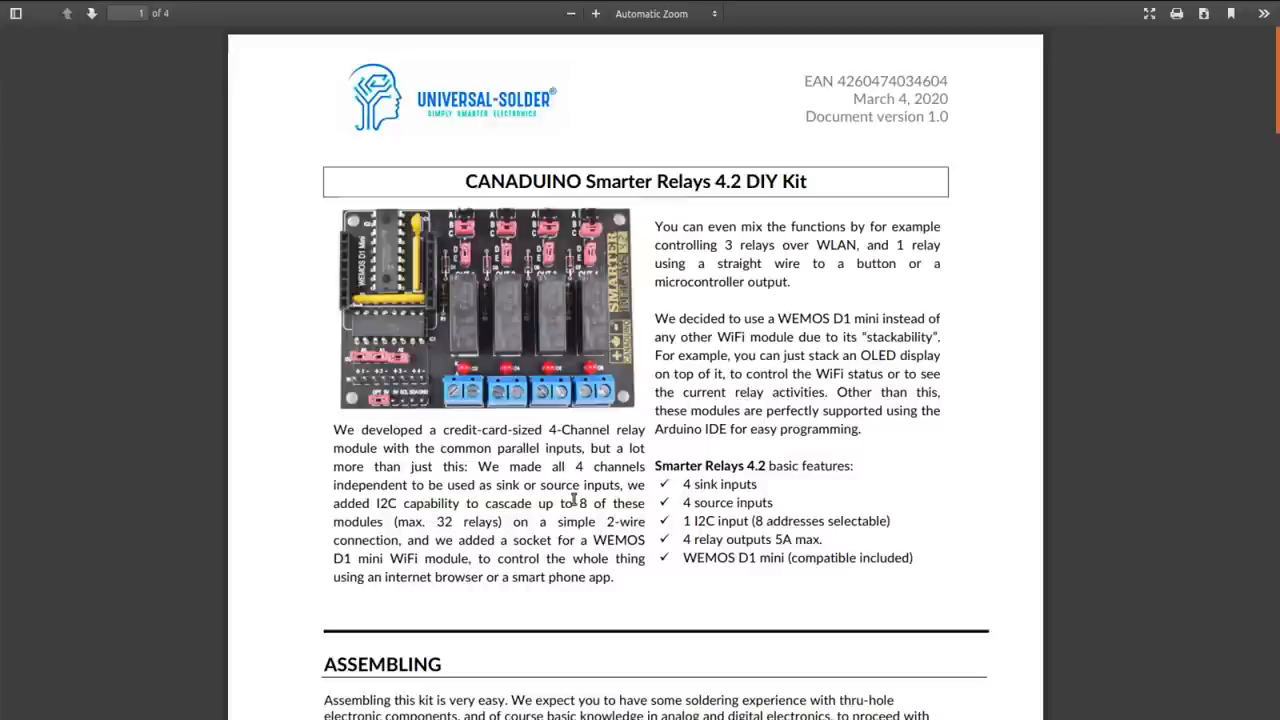
Scroll the kit manual's first page down to the ASSEMBLING section's first soldering steps
{"action": "scroll", "scroll_direction": "down", "scroll_amount": 3}
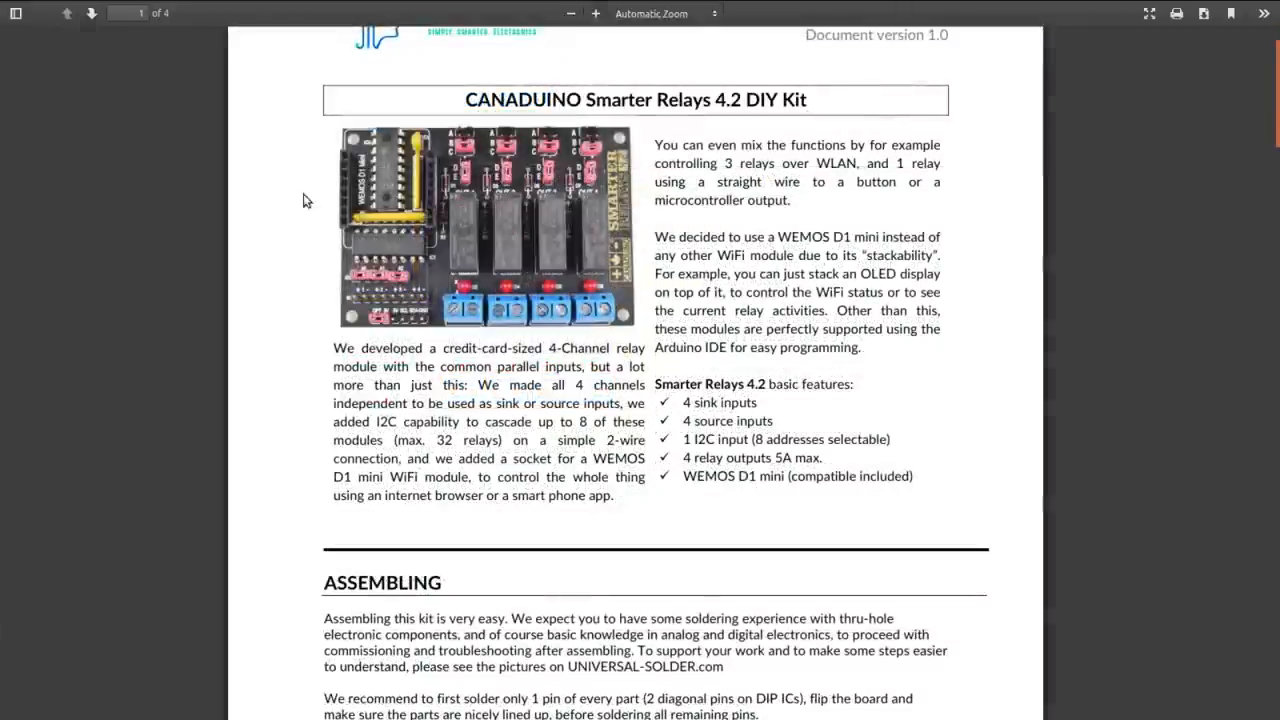
{"action": "mouse_move", "coordinate": [840, 250]}
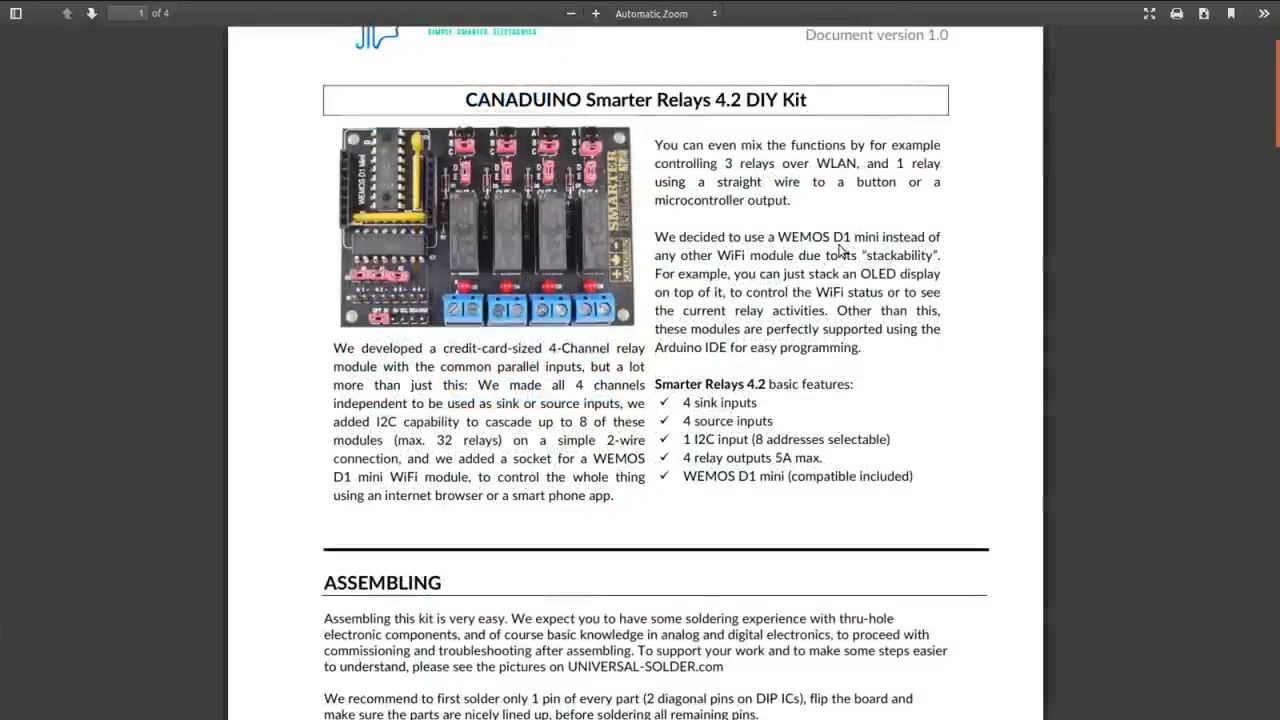
{"action": "mouse_move", "coordinate": [700, 275]}
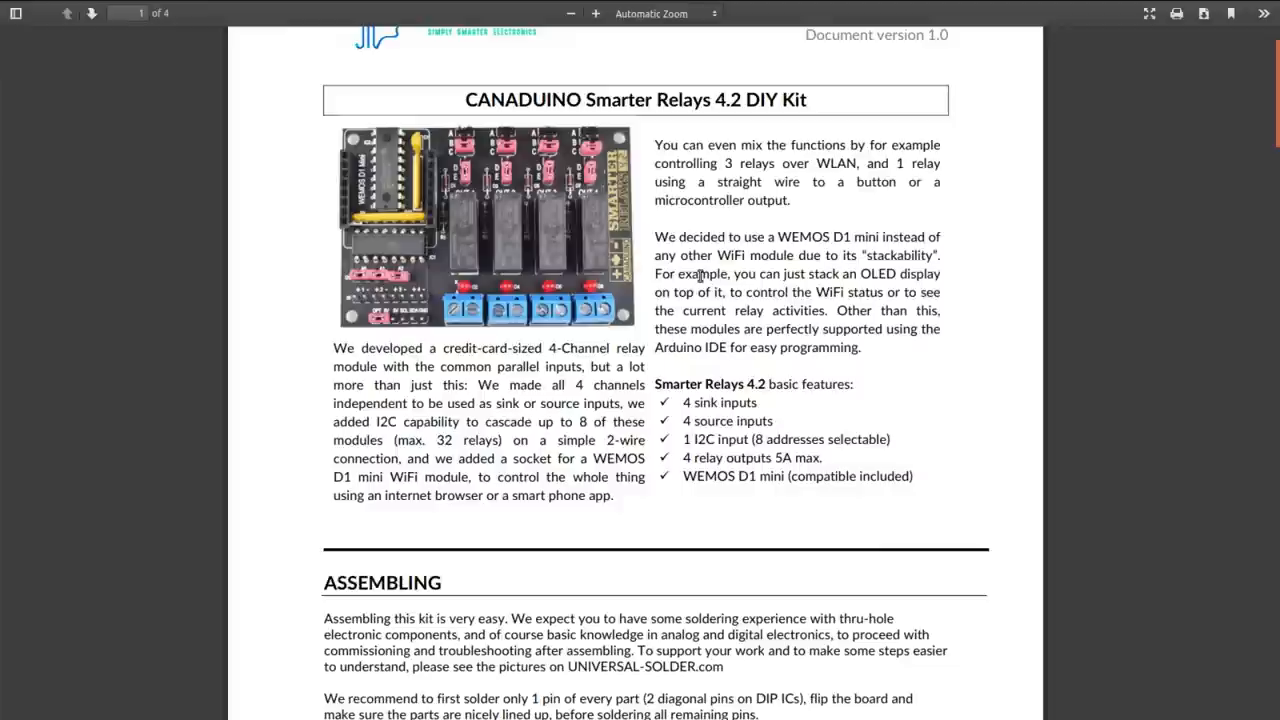
{"action": "mouse_move", "coordinate": [840, 273]}
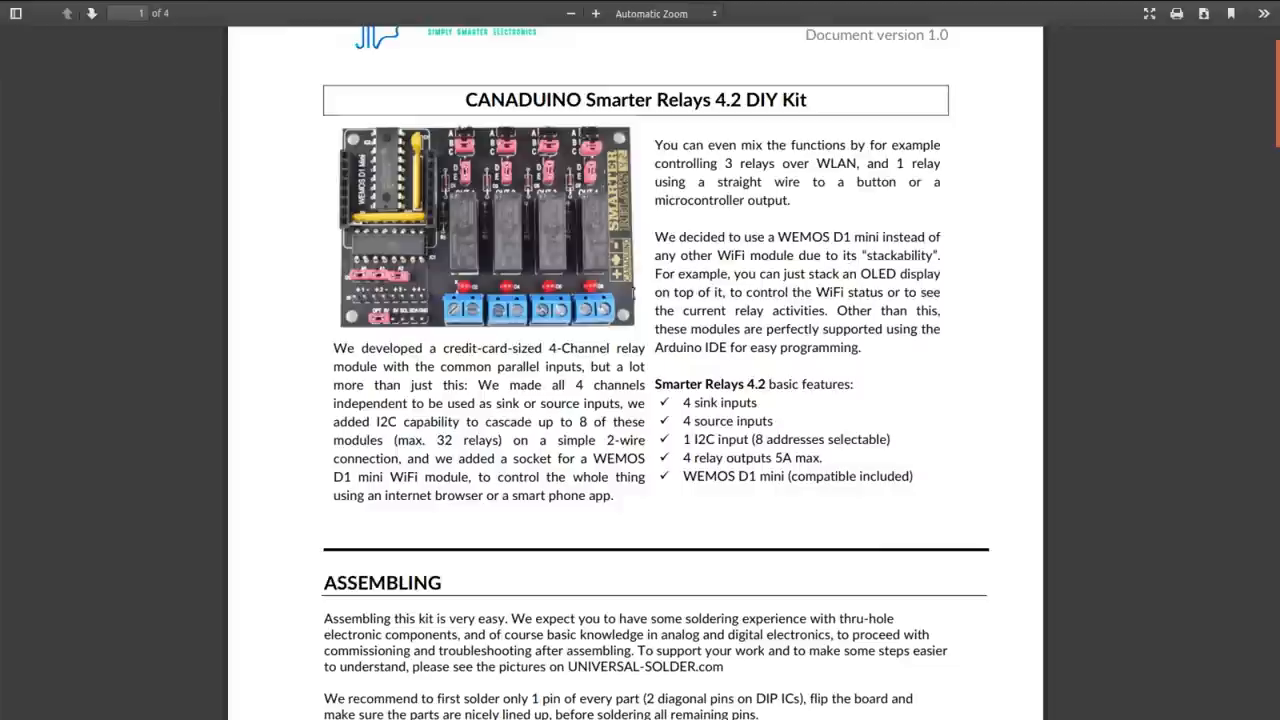
{"action": "mouse_move", "coordinate": [361, 152]}
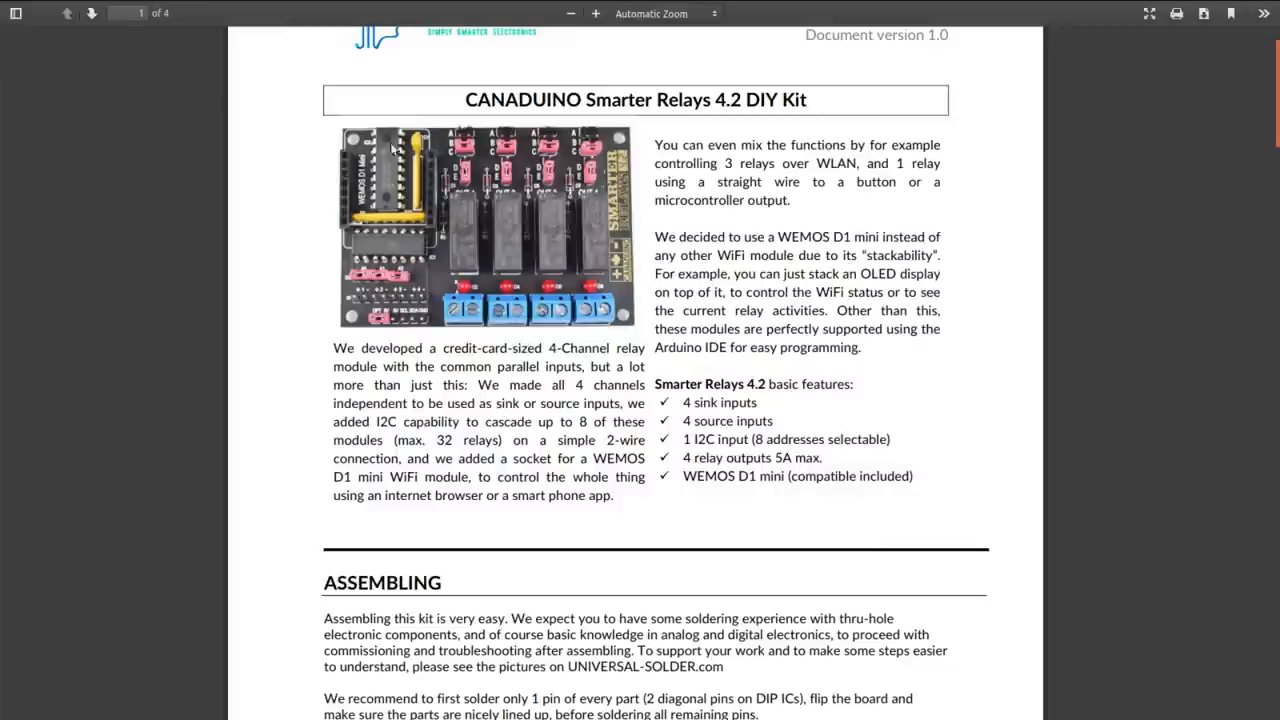
{"action": "mouse_move", "coordinate": [968, 288]}
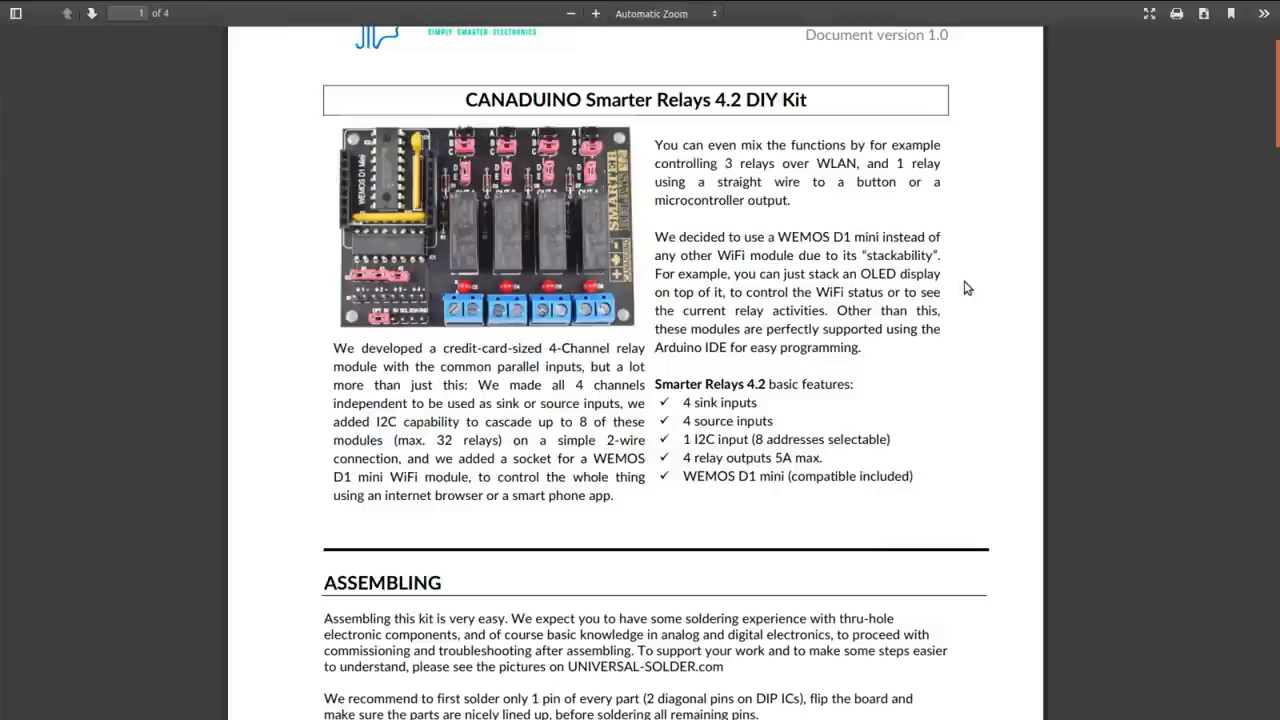
{"action": "scroll", "scroll_direction": "down", "scroll_amount": 3}
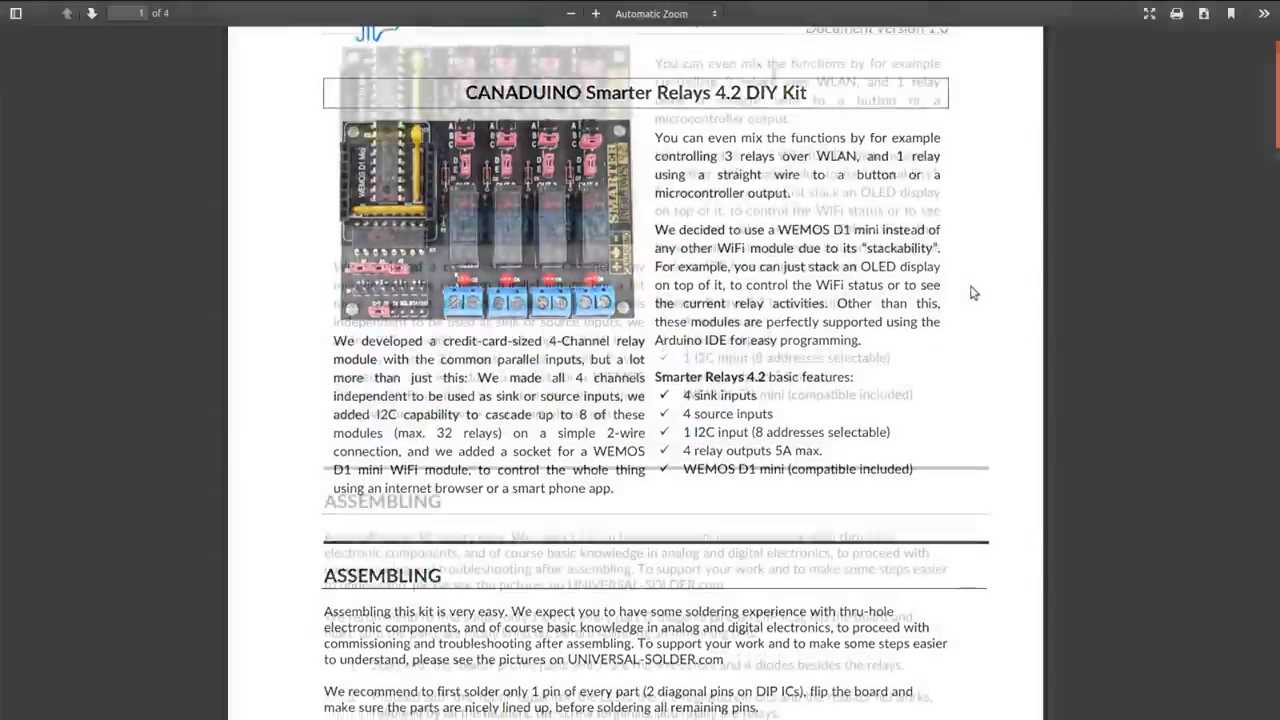
{"action": "scroll", "scroll_direction": "down", "scroll_amount": 3}
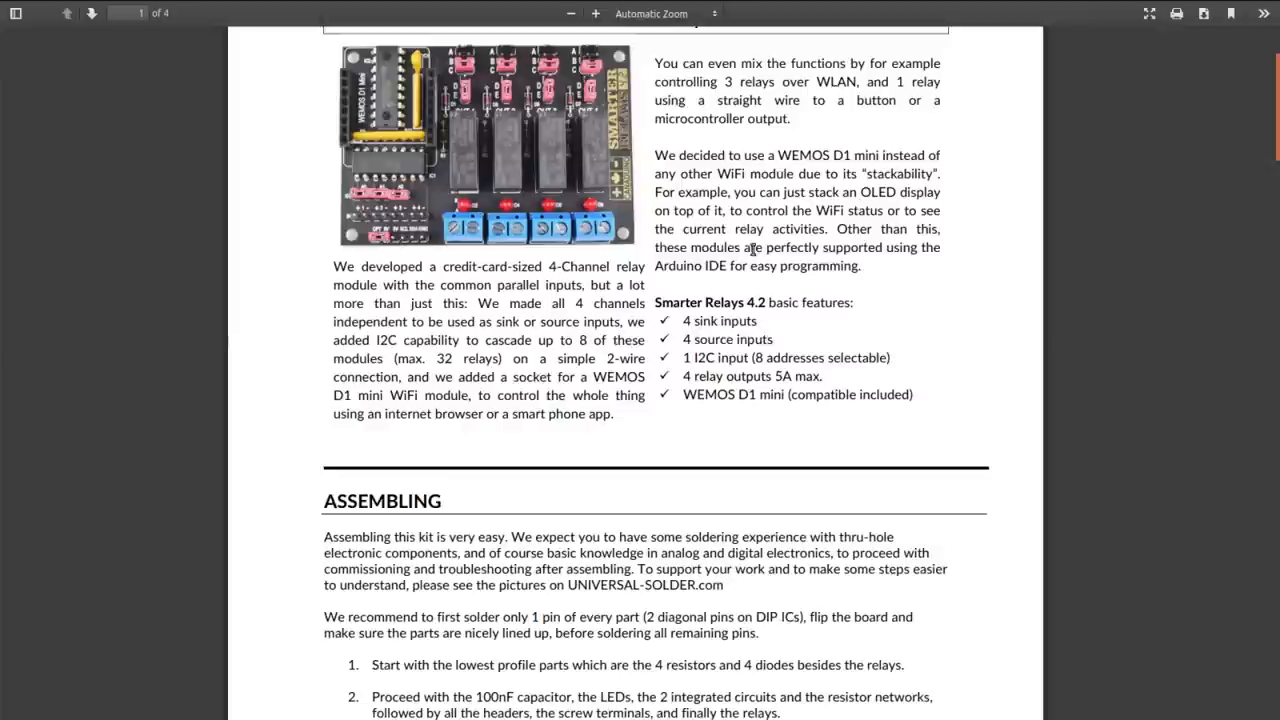
{"action": "mouse_move", "coordinate": [990, 190]}
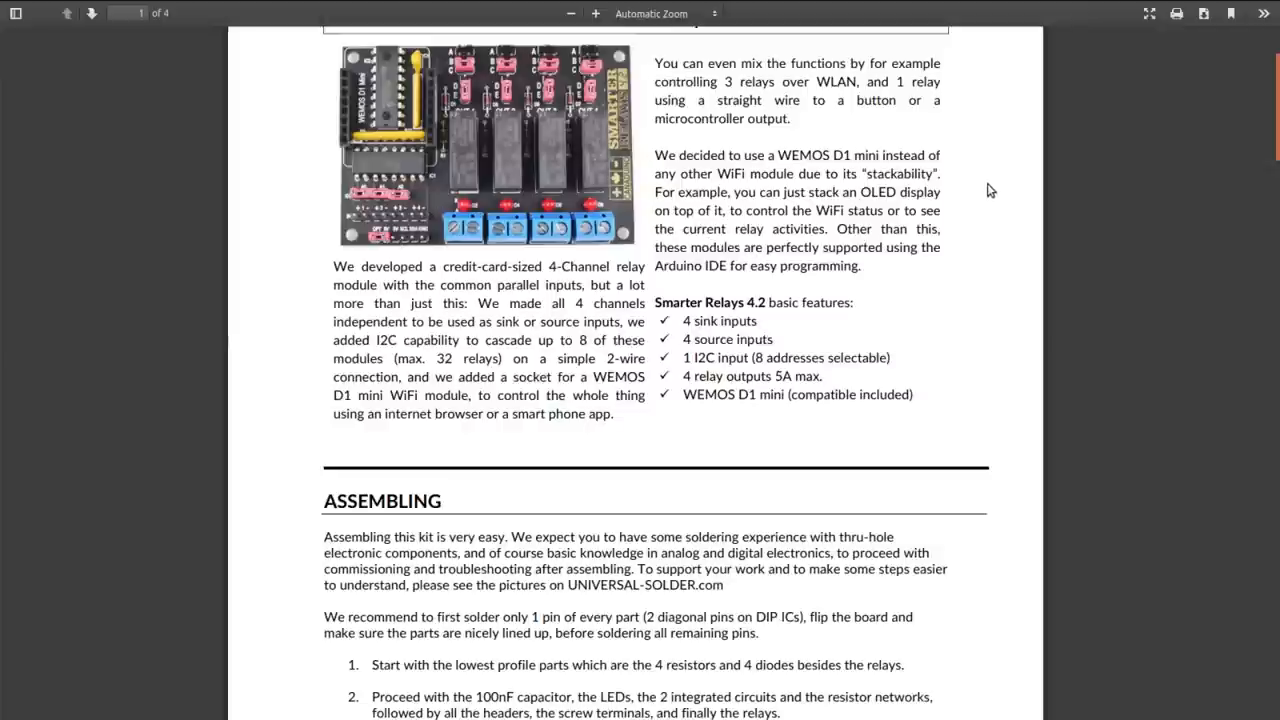
Scroll past the COMMISSIONING section to page 3 with OPERATING and PARTS LIST
{"action": "scroll", "scroll_direction": "down", "scroll_amount": 3}
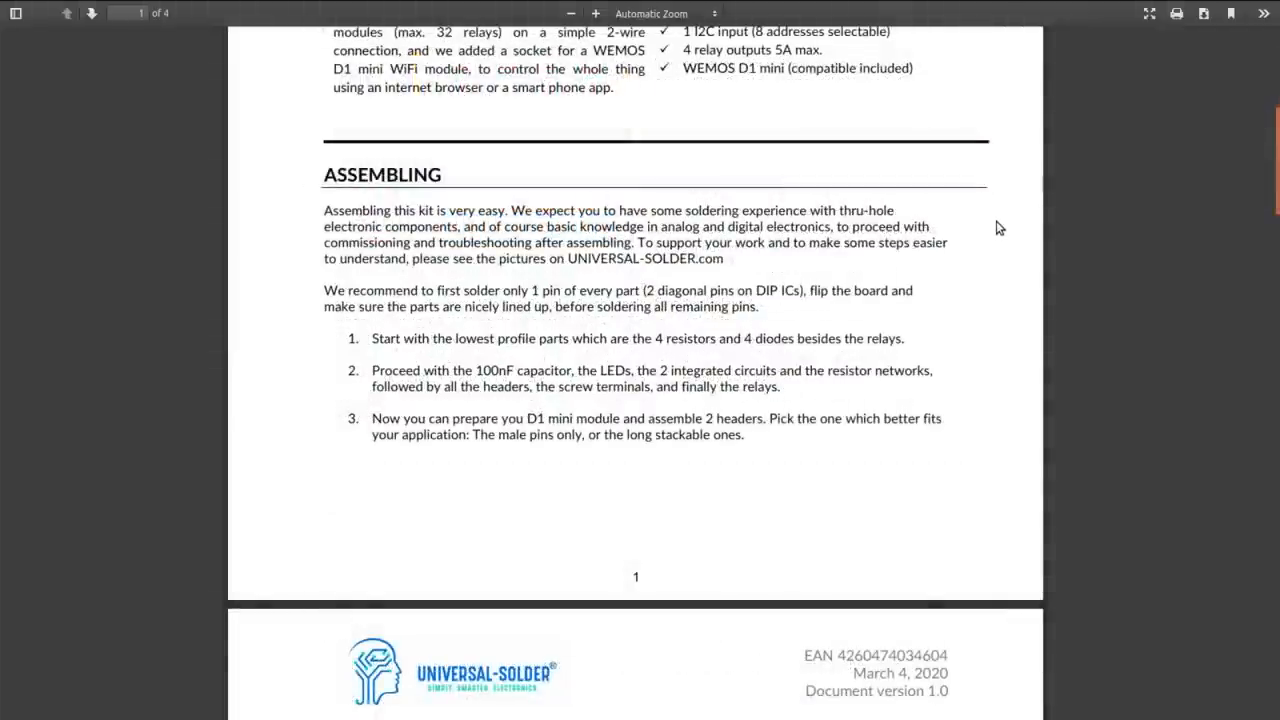
{"action": "scroll", "scroll_direction": "down", "scroll_amount": 3}
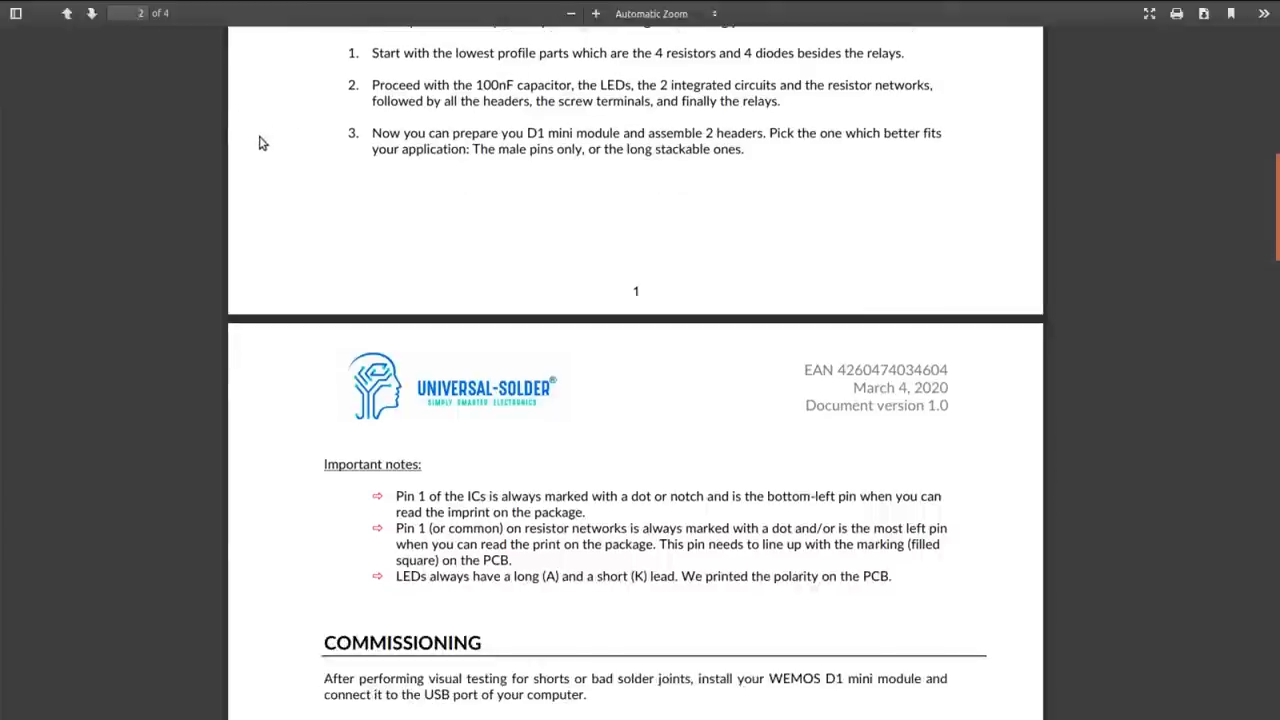
{"action": "scroll", "scroll_direction": "down", "scroll_amount": 3}
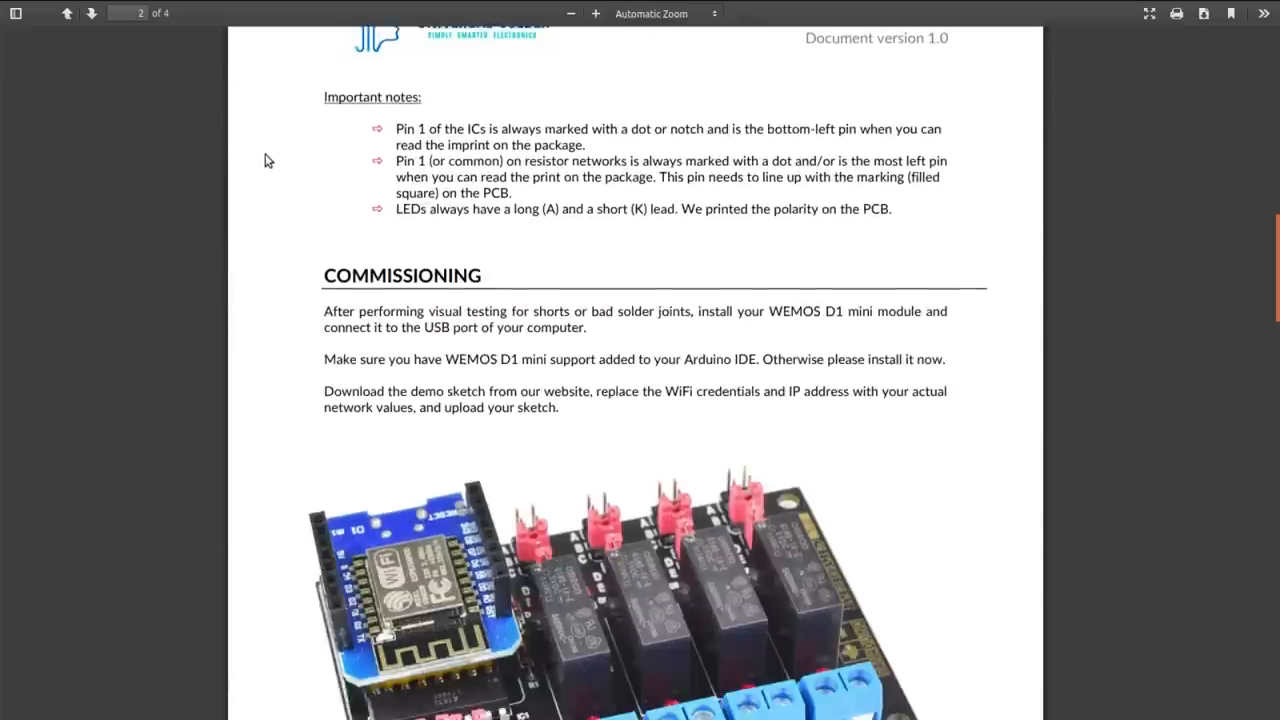
{"action": "scroll", "scroll_direction": "down", "scroll_amount": 3}
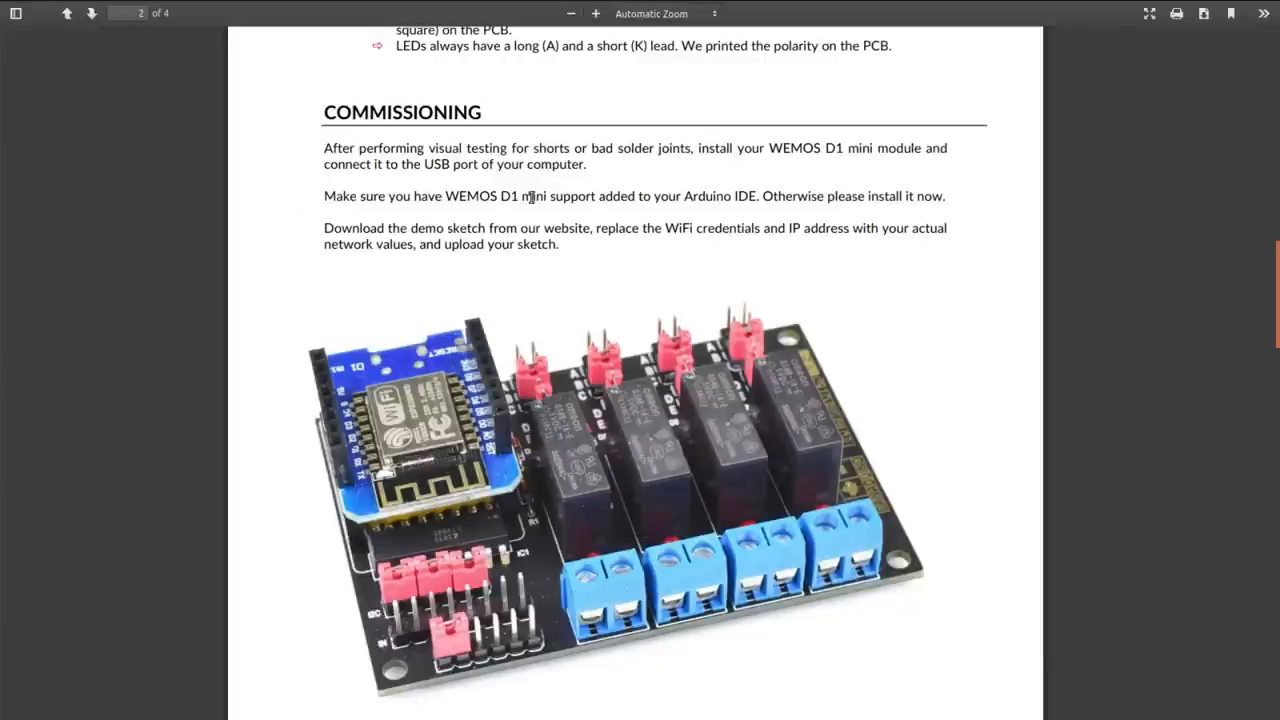
{"action": "mouse_move", "coordinate": [460, 197]}
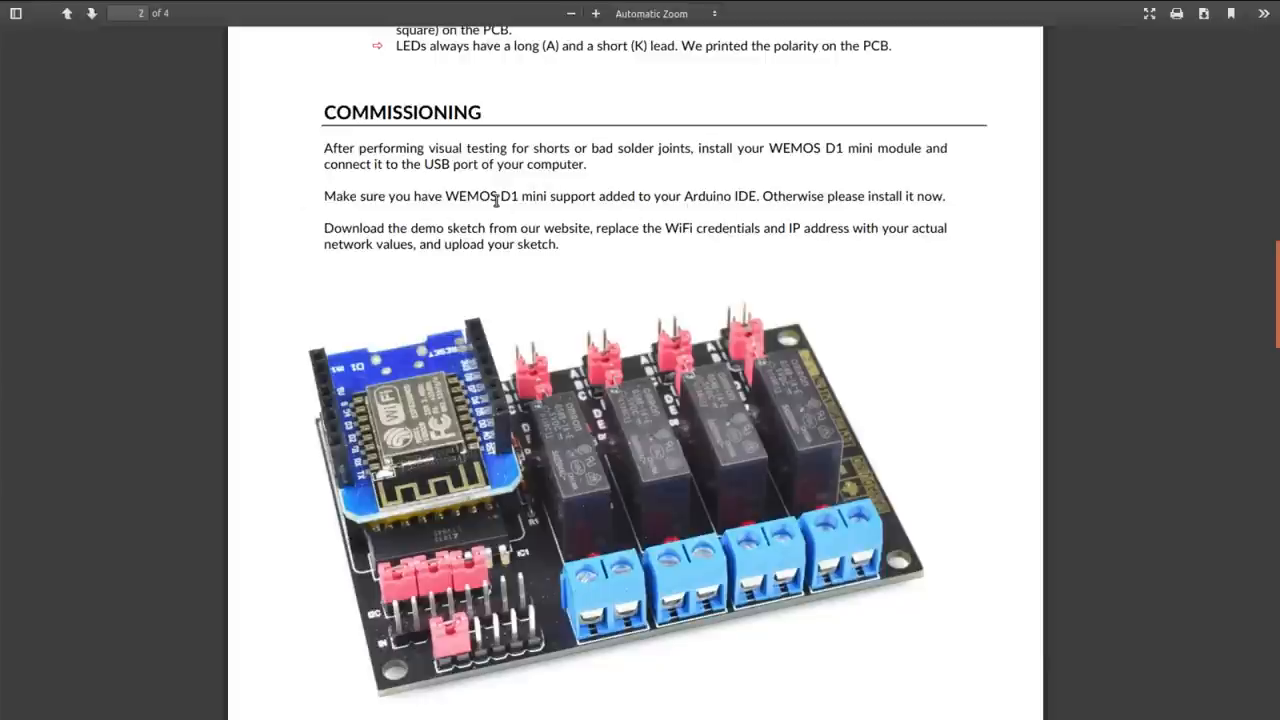
{"action": "mouse_move", "coordinate": [508, 248]}
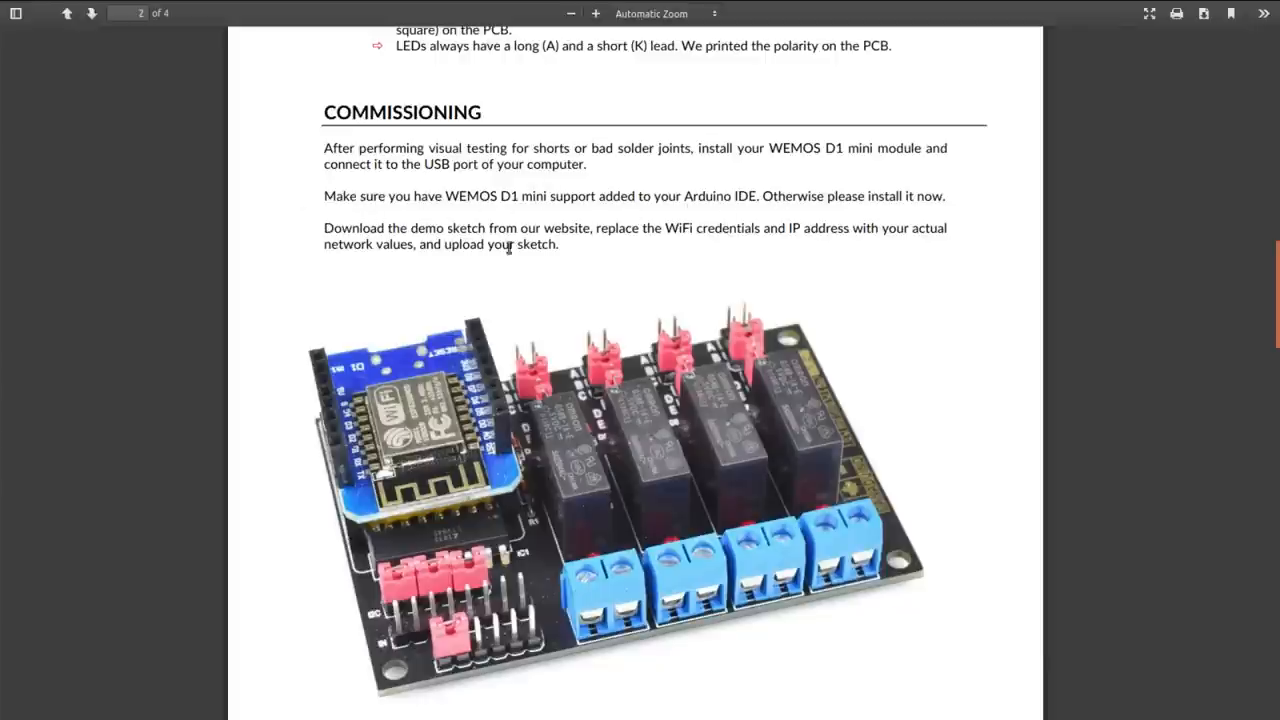
{"action": "mouse_move", "coordinate": [503, 244]}
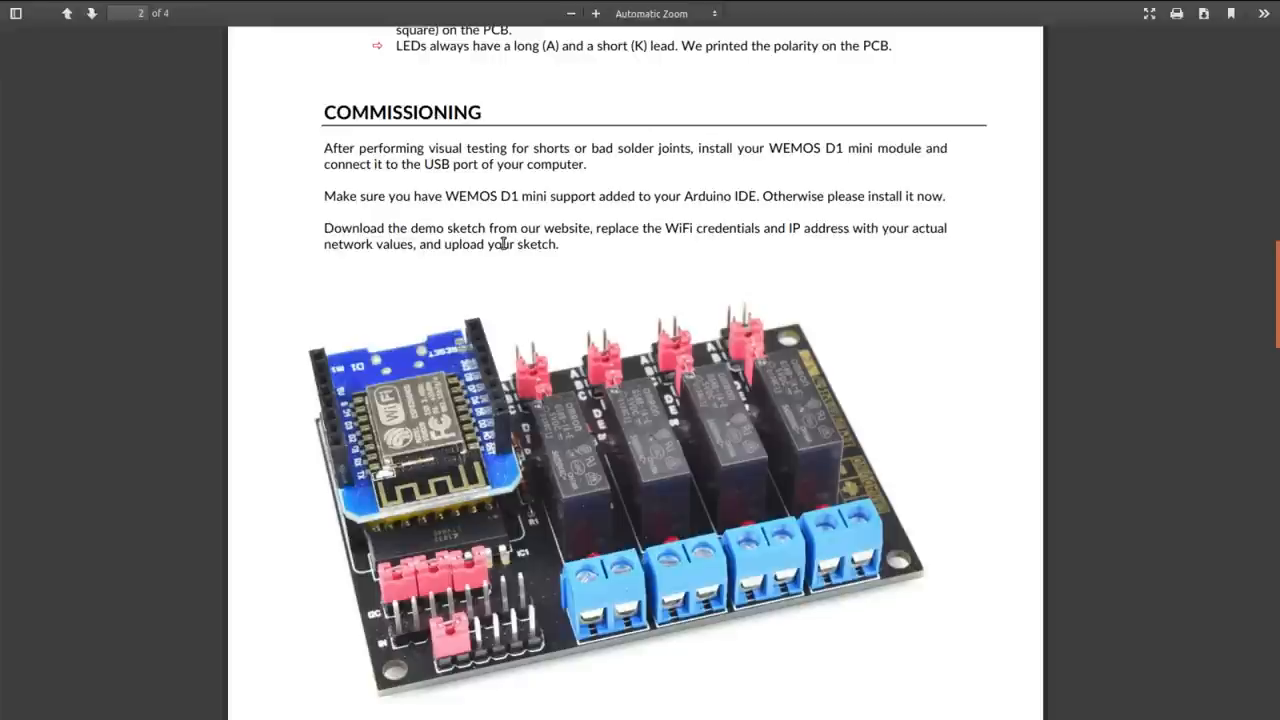
{"action": "mouse_move", "coordinate": [369, 332]}
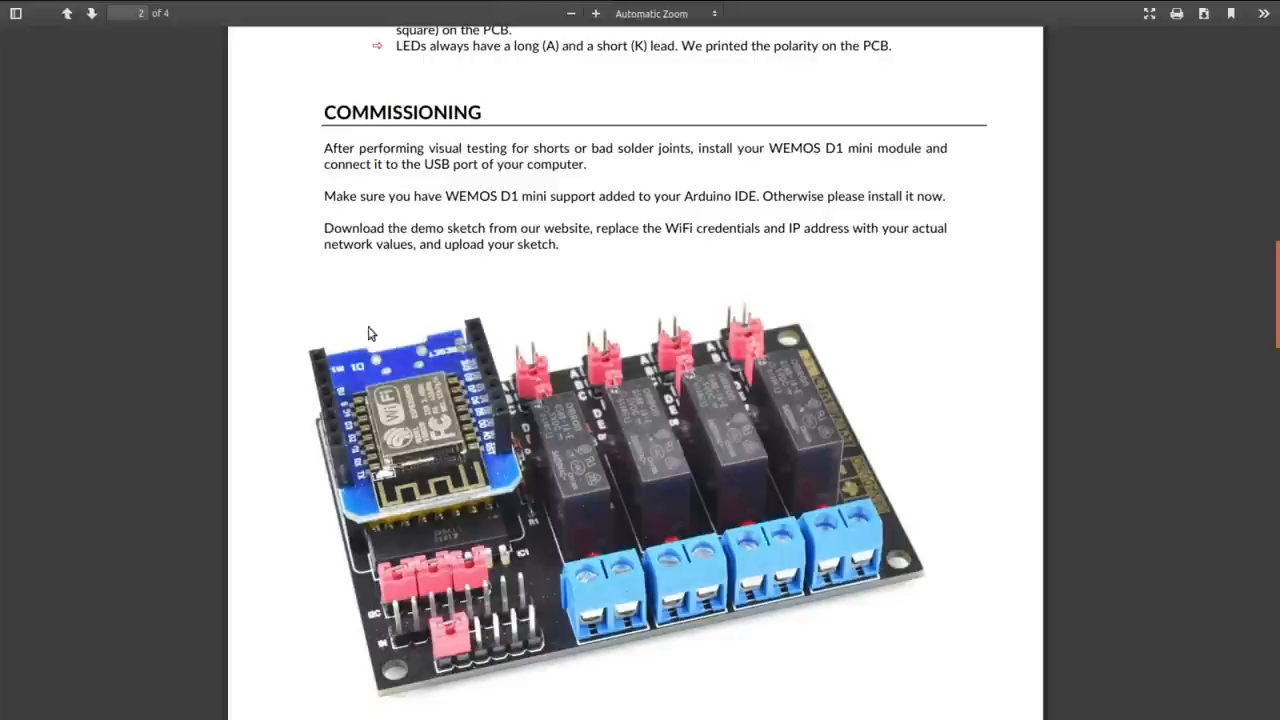
{"action": "mouse_move", "coordinate": [375, 450]}
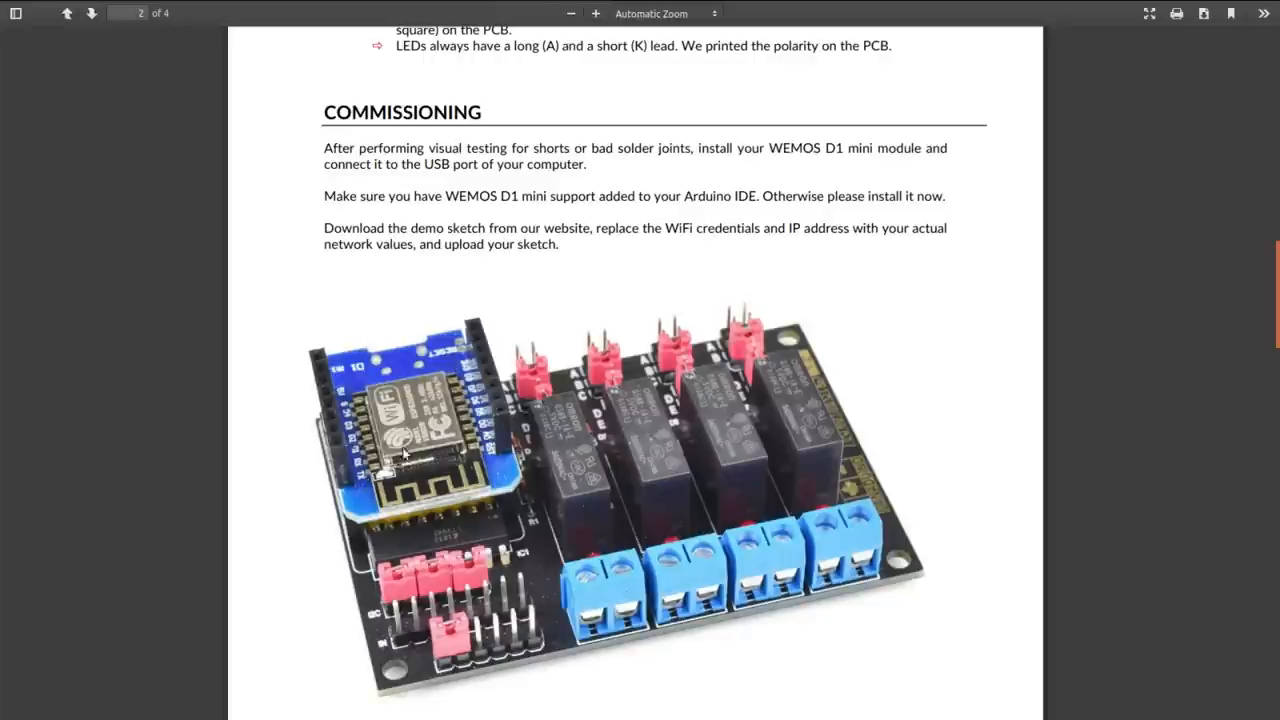
{"action": "mouse_move", "coordinate": [322, 397]}
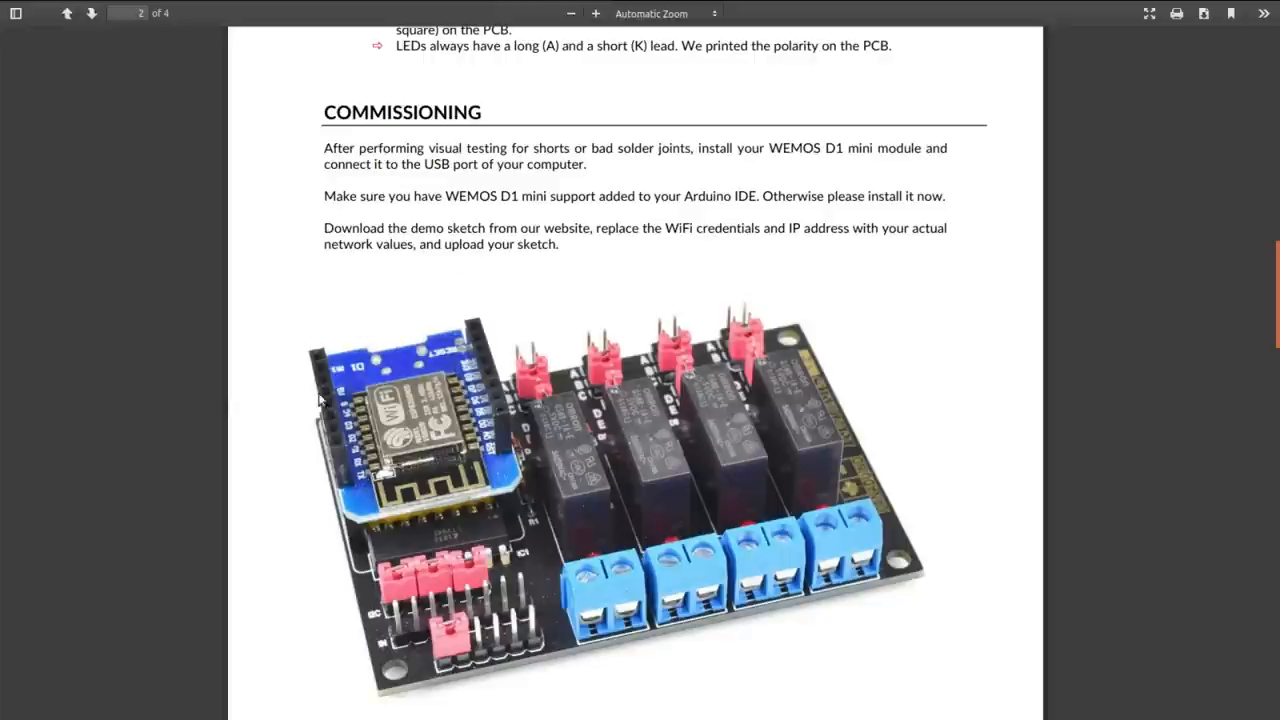
{"action": "mouse_move", "coordinate": [442, 355]}
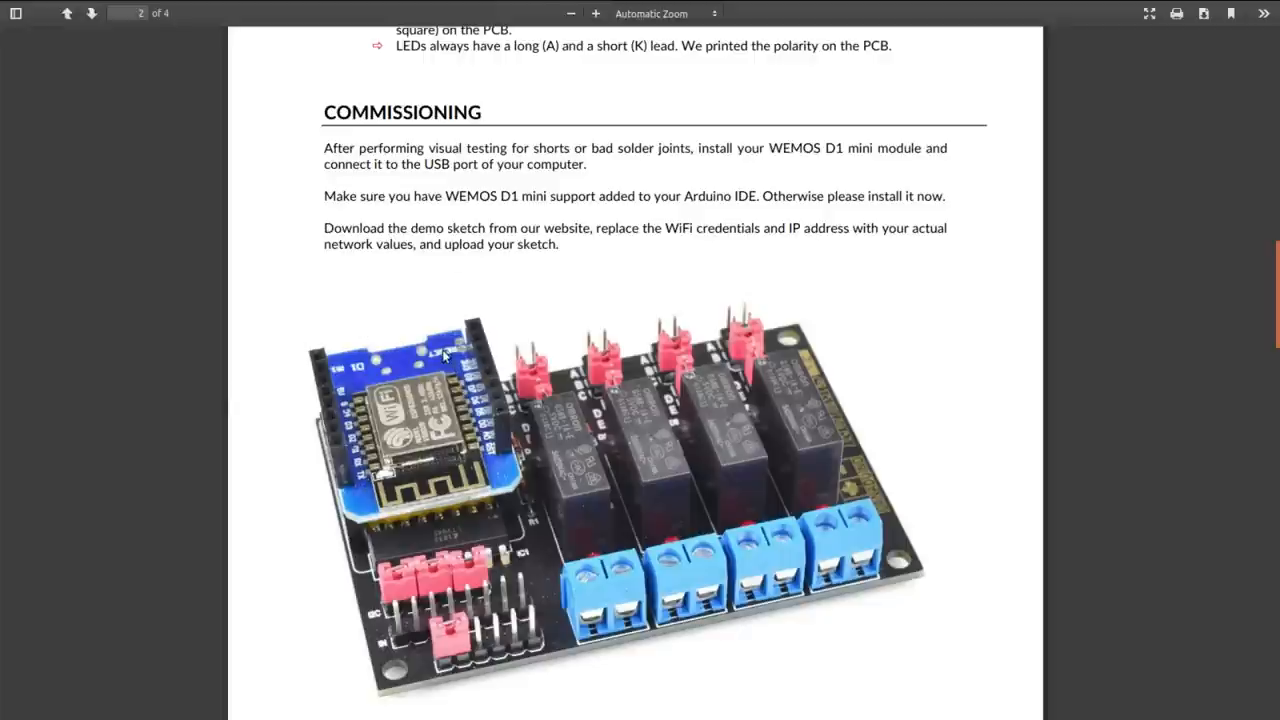
{"action": "scroll", "scroll_direction": "down", "scroll_amount": 3}
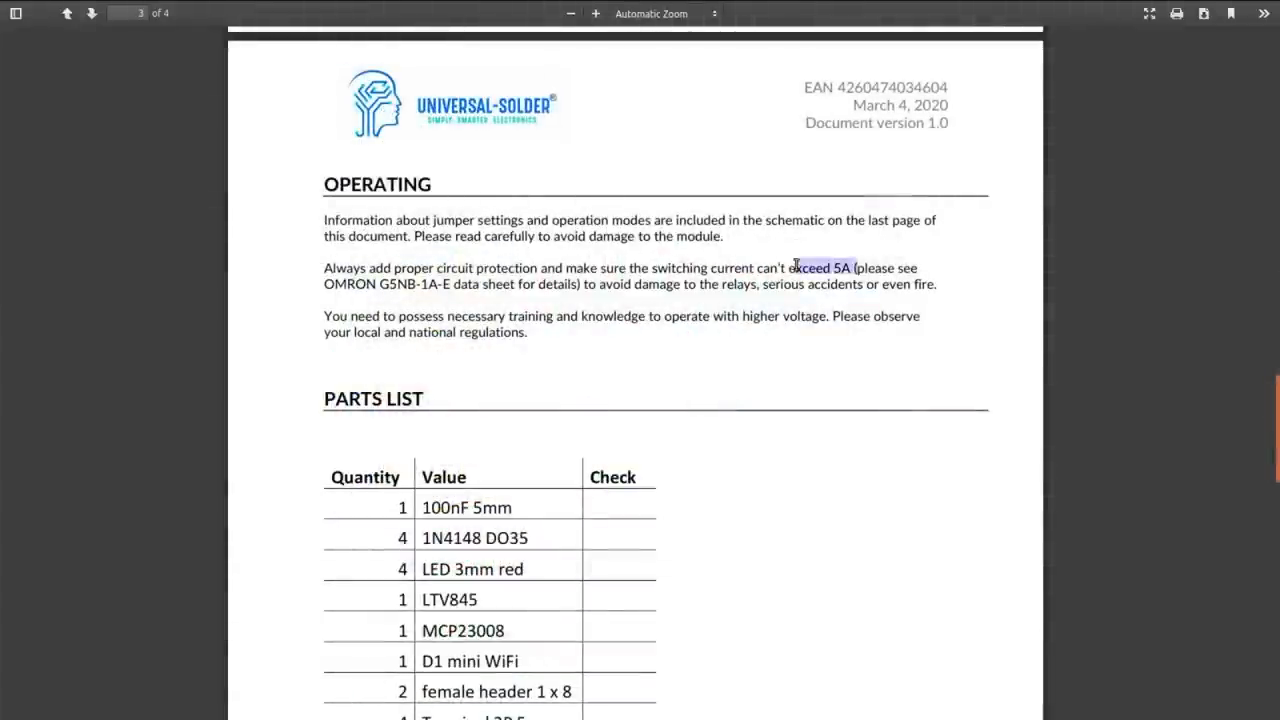
Clear the highlighted 5A-limit text and go to page 4's relay board schematic
{"action": "left_click", "coordinate": [652, 335]}
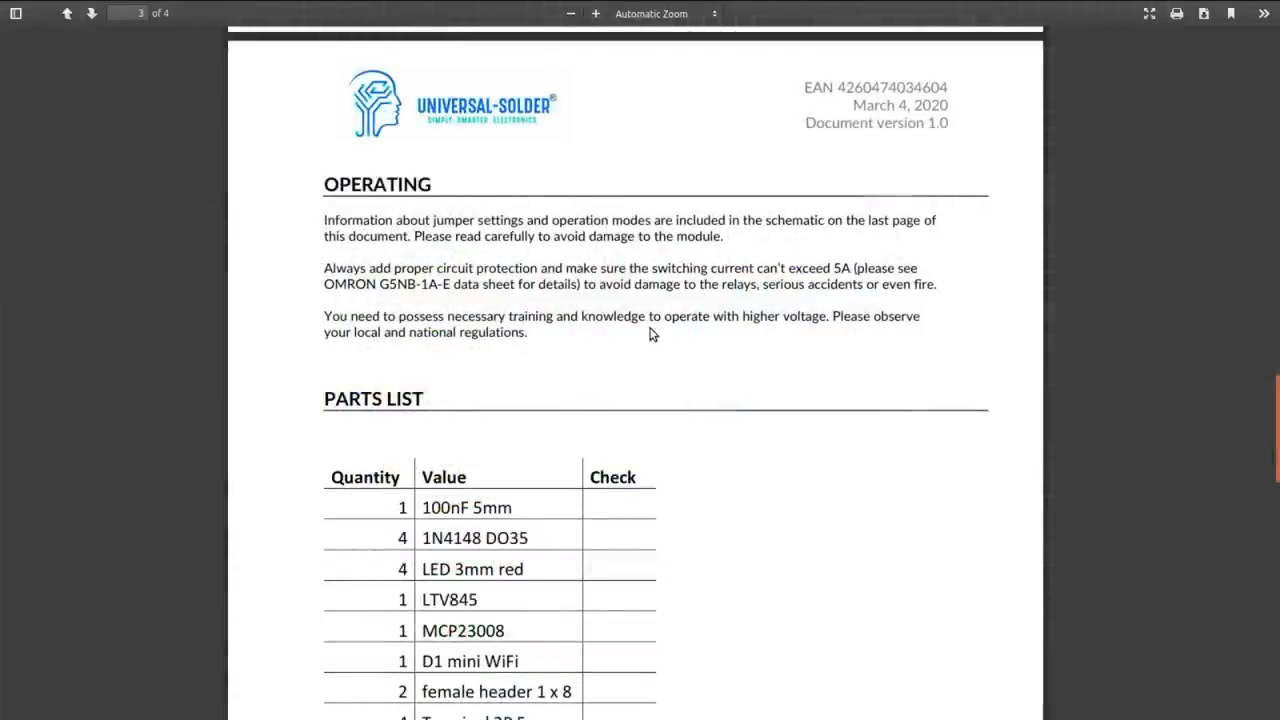
{"action": "mouse_move", "coordinate": [791, 367]}
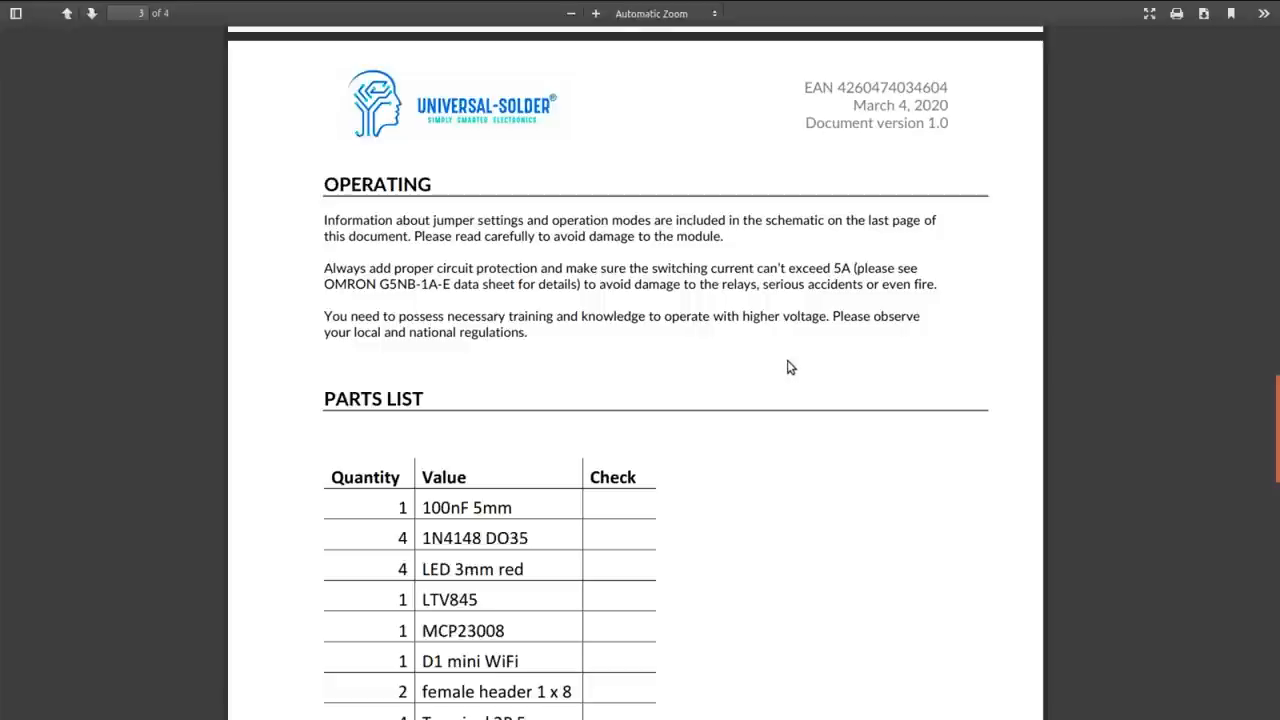
{"action": "mouse_move", "coordinate": [754, 341]}
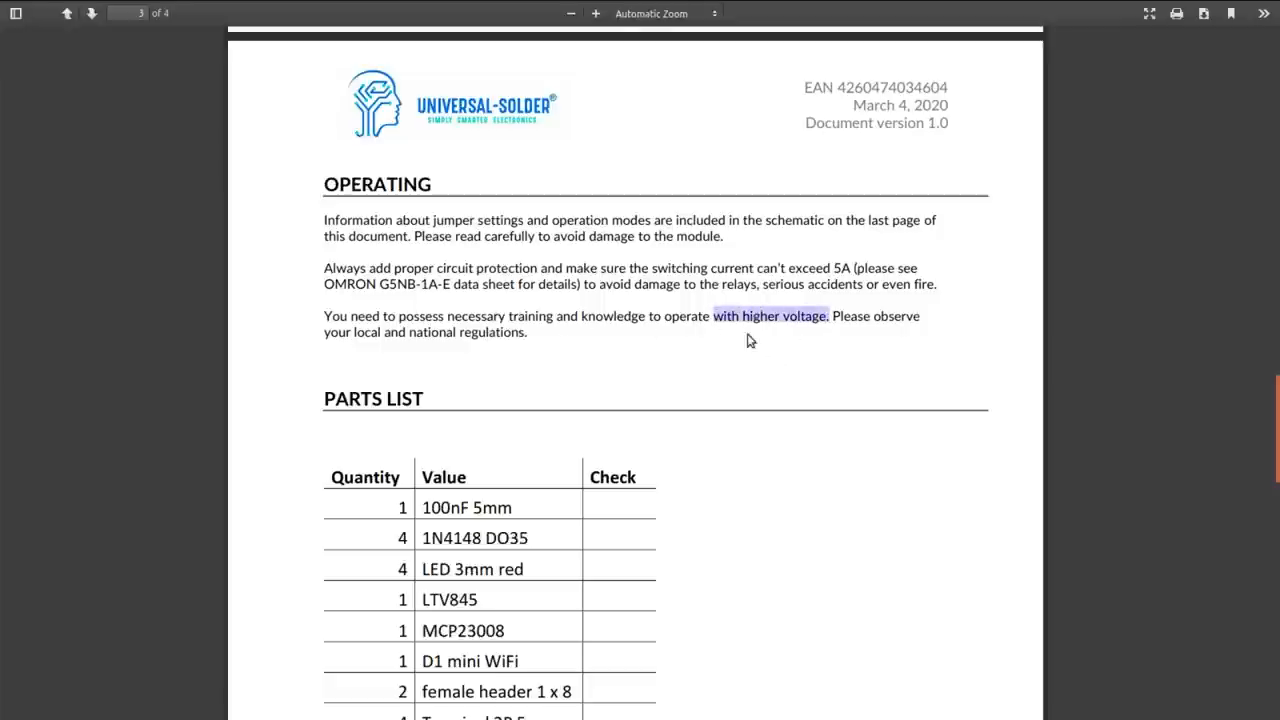
{"action": "mouse_move", "coordinate": [774, 357]}
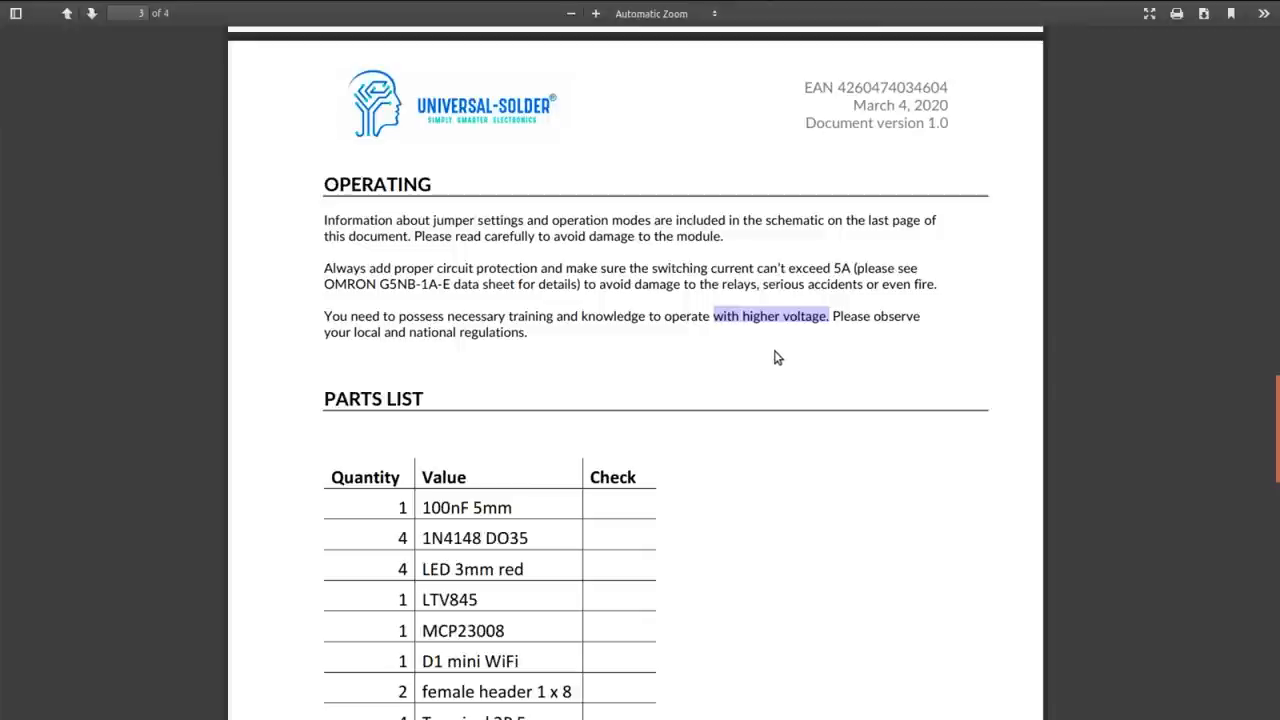
{"action": "mouse_move", "coordinate": [747, 353]}
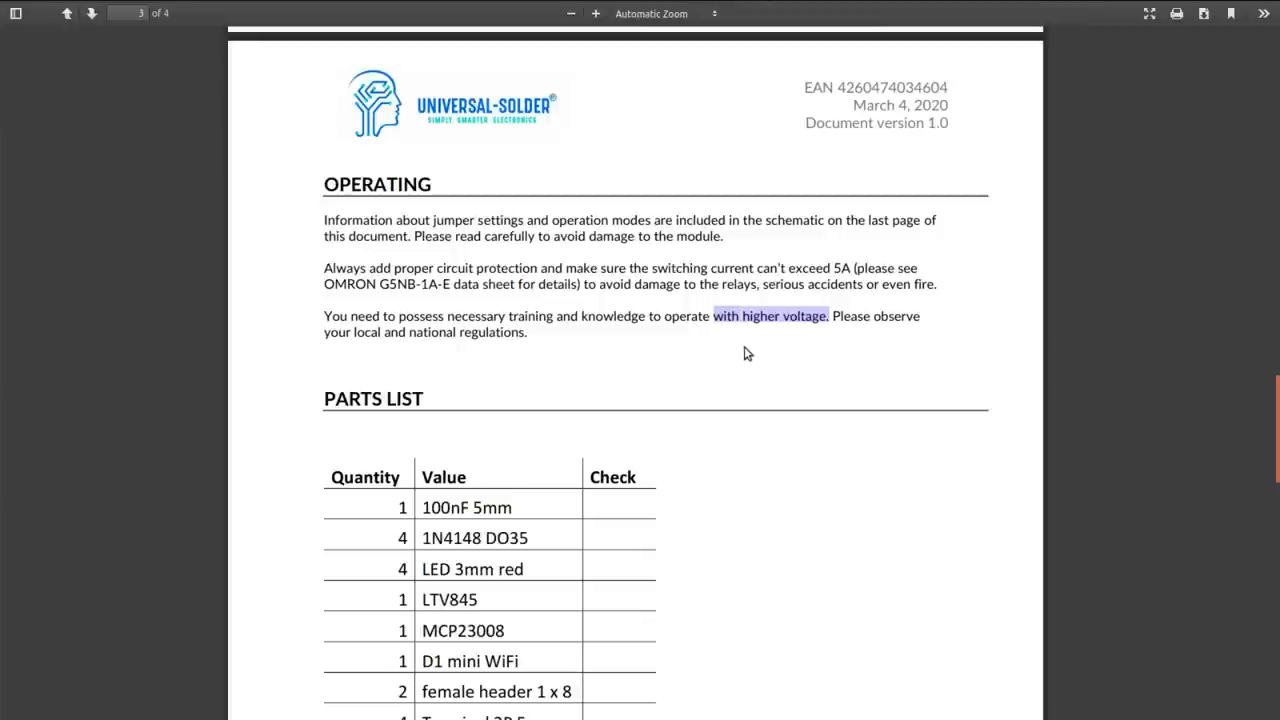
{"action": "mouse_move", "coordinate": [746, 361]}
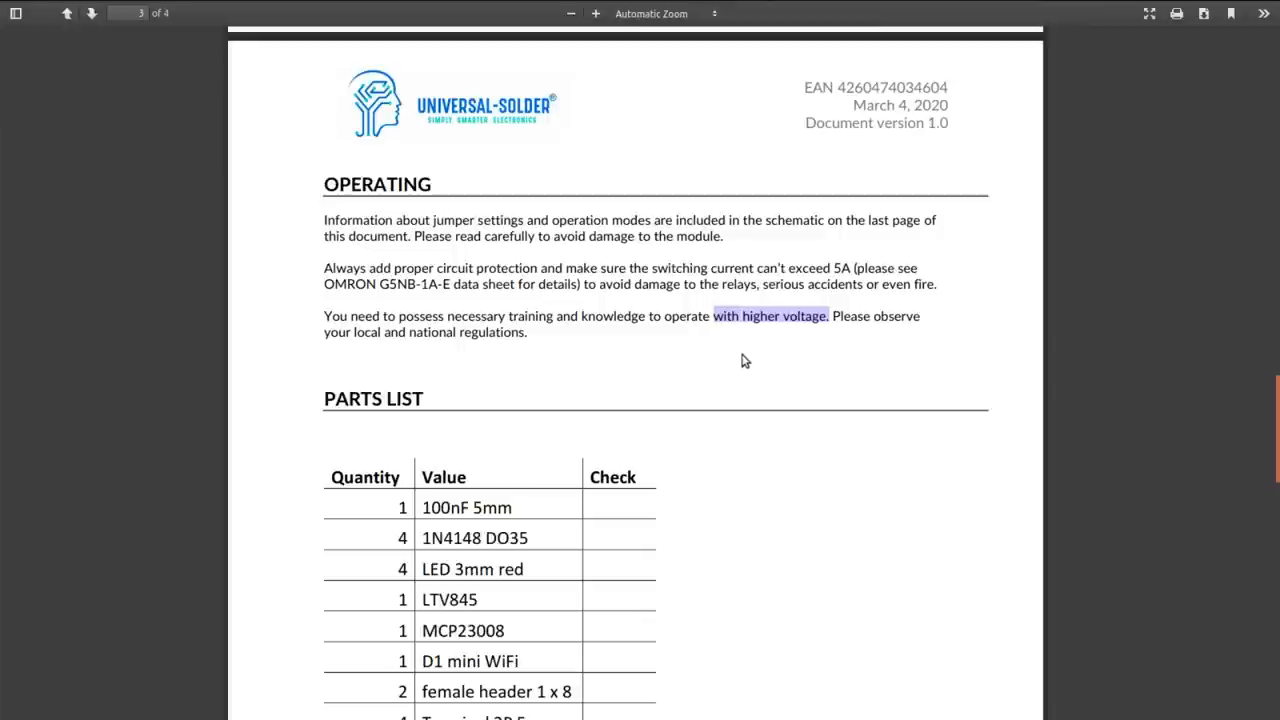
{"action": "left_click", "coordinate": [92, 15]}
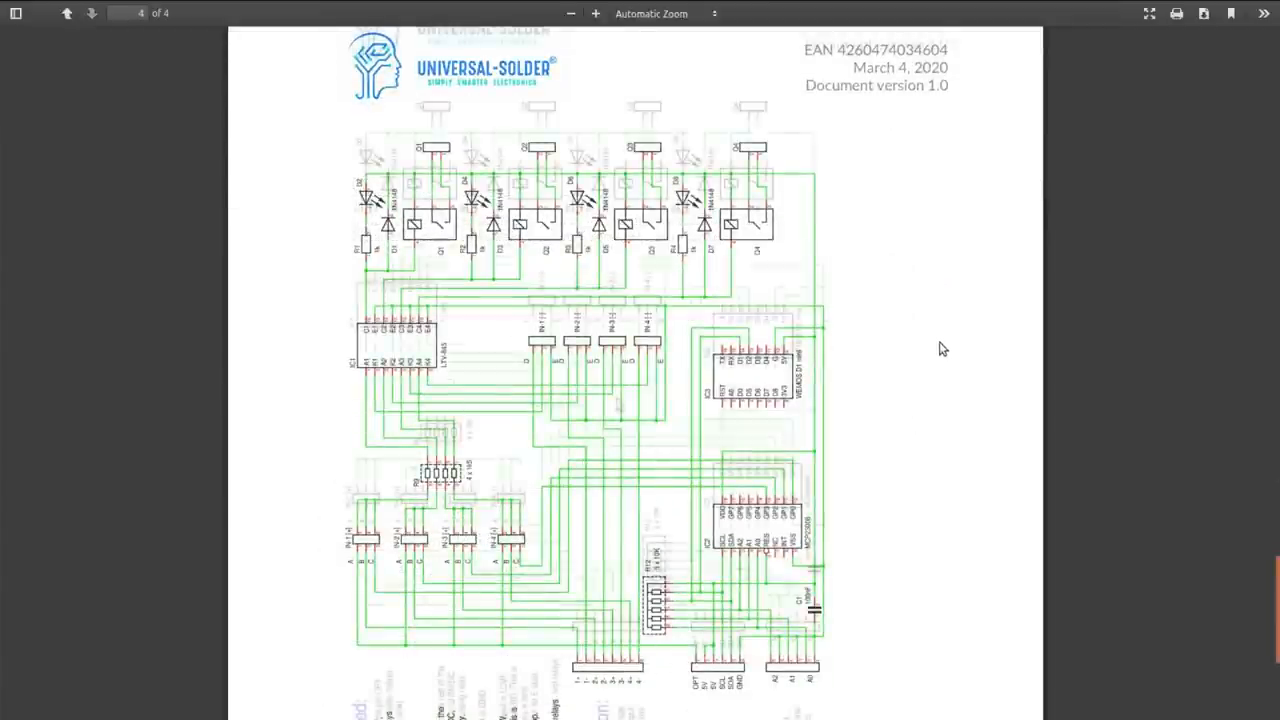
{"action": "scroll", "scroll_direction": "down", "scroll_amount": 3}
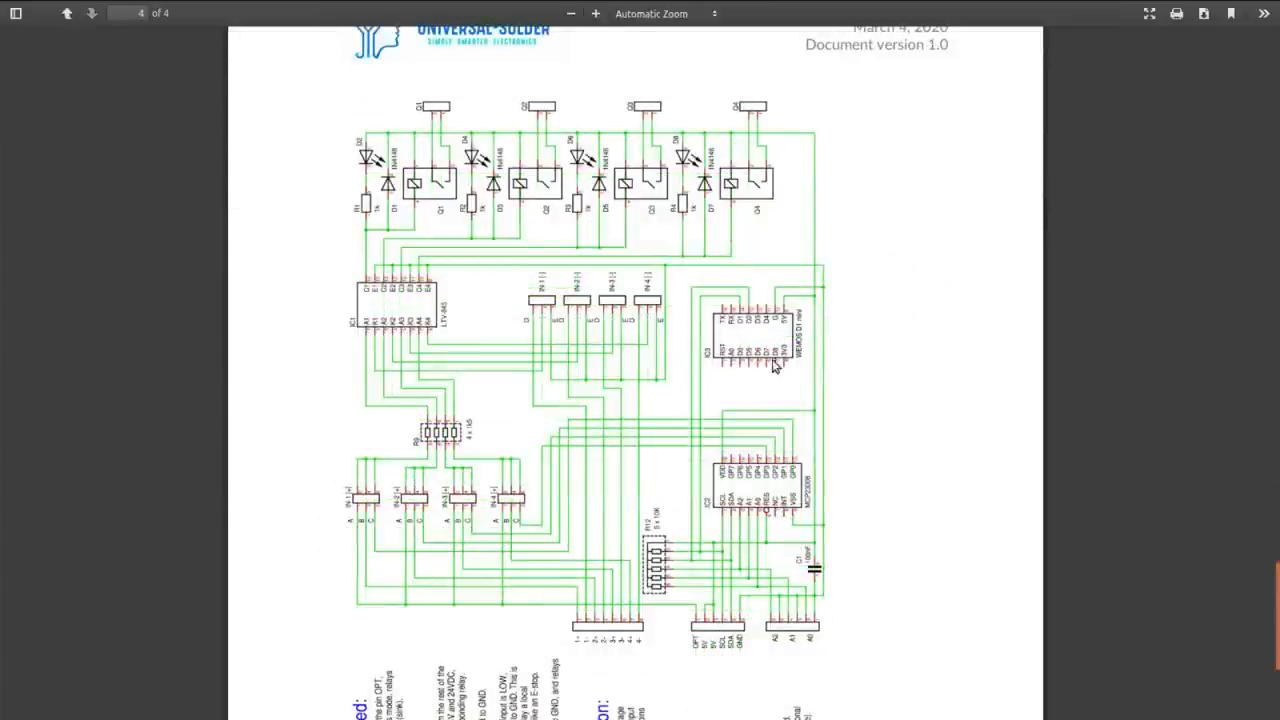
{"action": "mouse_move", "coordinate": [766, 329]}
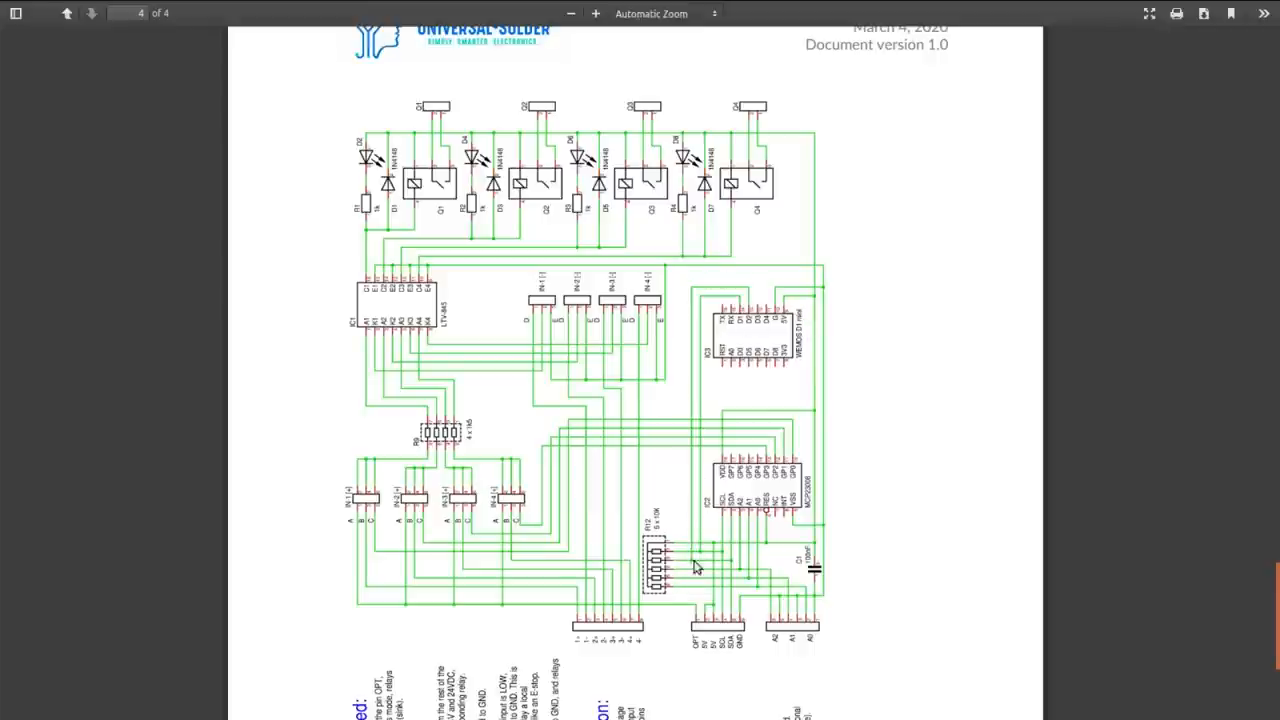
{"action": "mouse_move", "coordinate": [708, 563]}
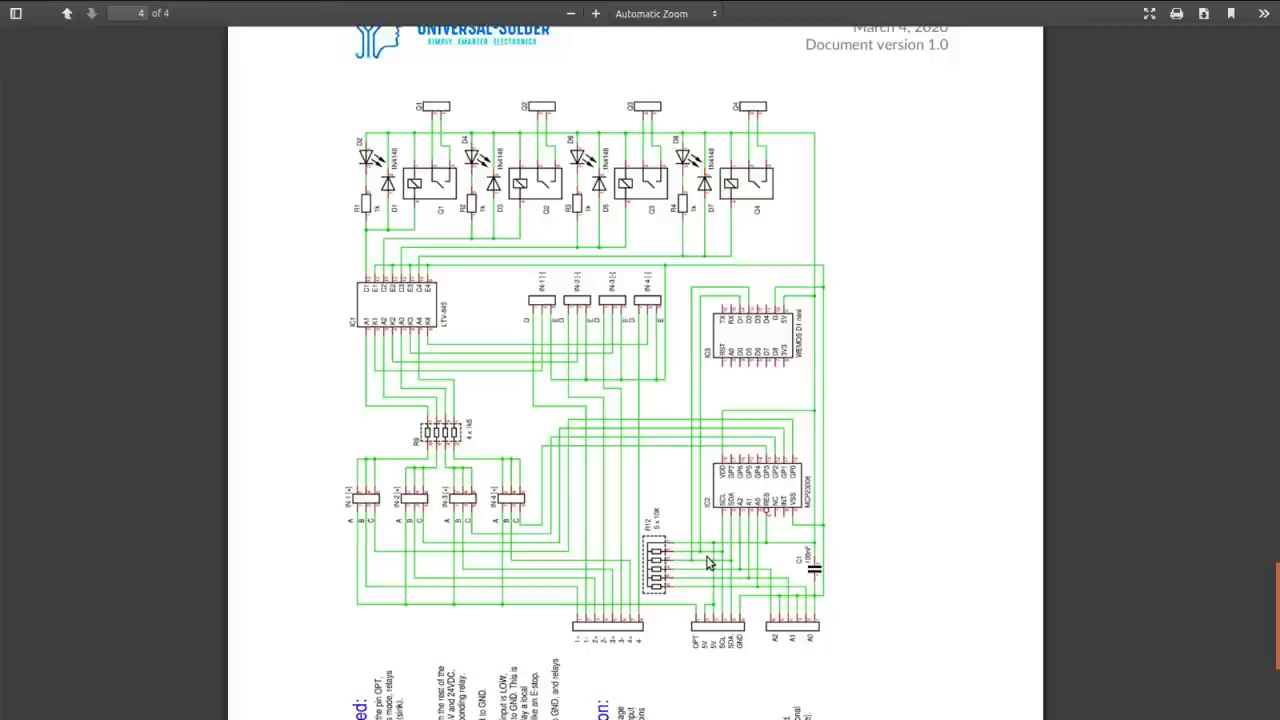
{"action": "mouse_move", "coordinate": [751, 658]}
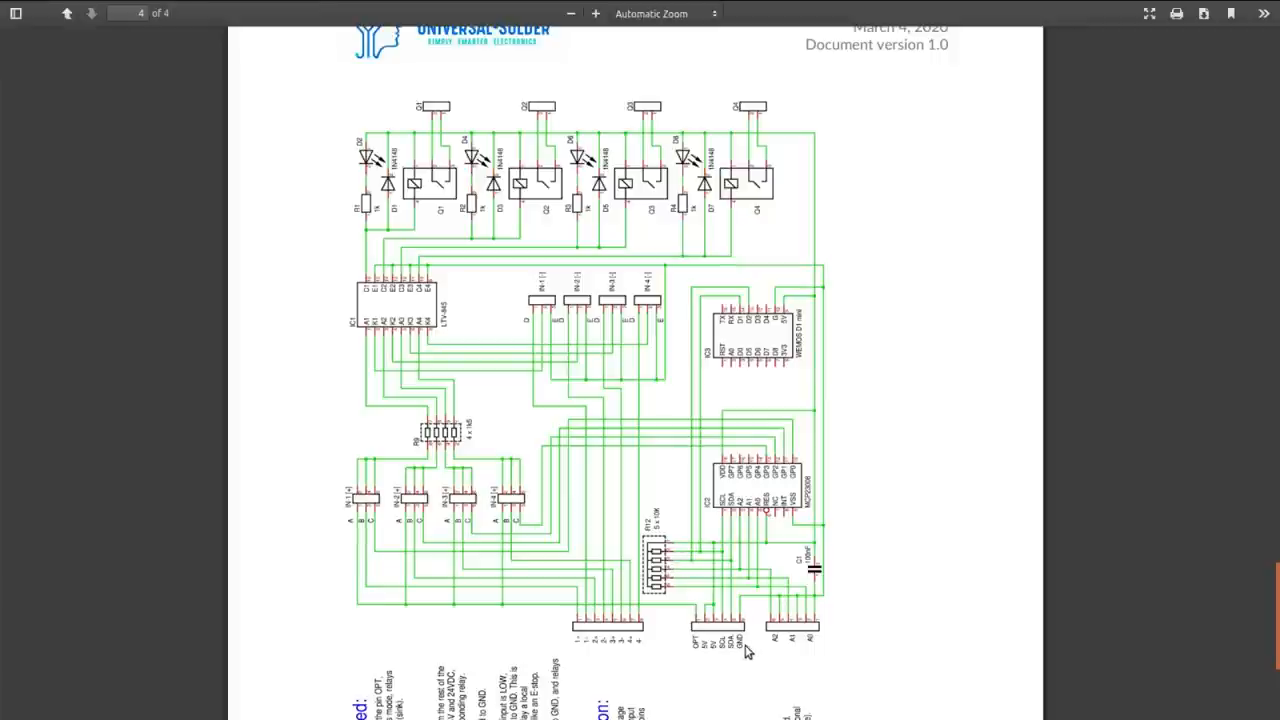
{"action": "mouse_move", "coordinate": [755, 668]}
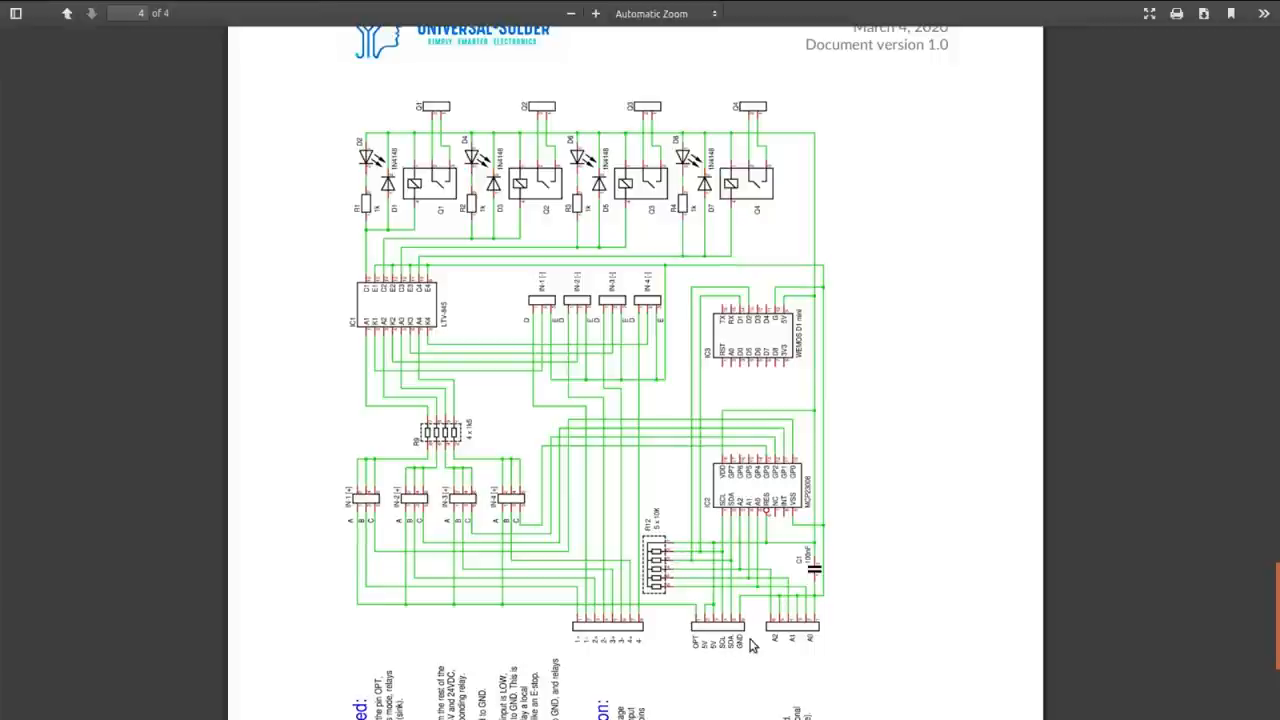
{"action": "mouse_move", "coordinate": [752, 538]}
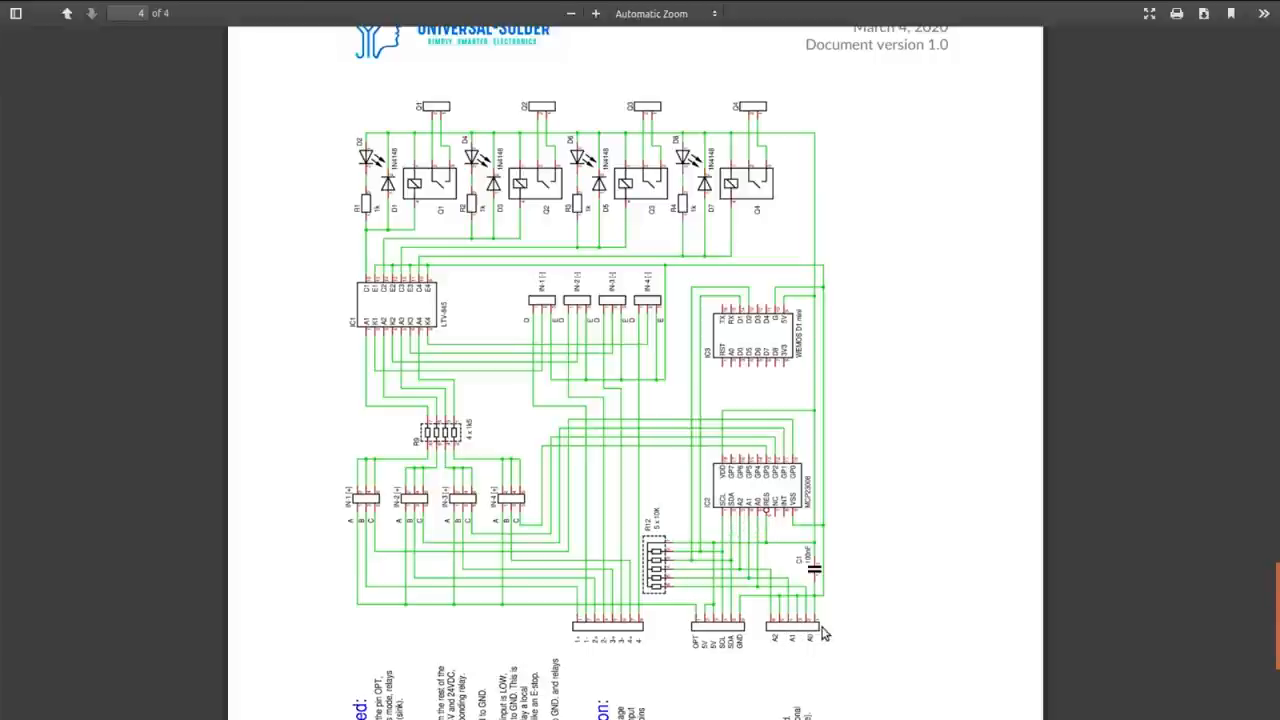
{"action": "mouse_move", "coordinate": [735, 512]}
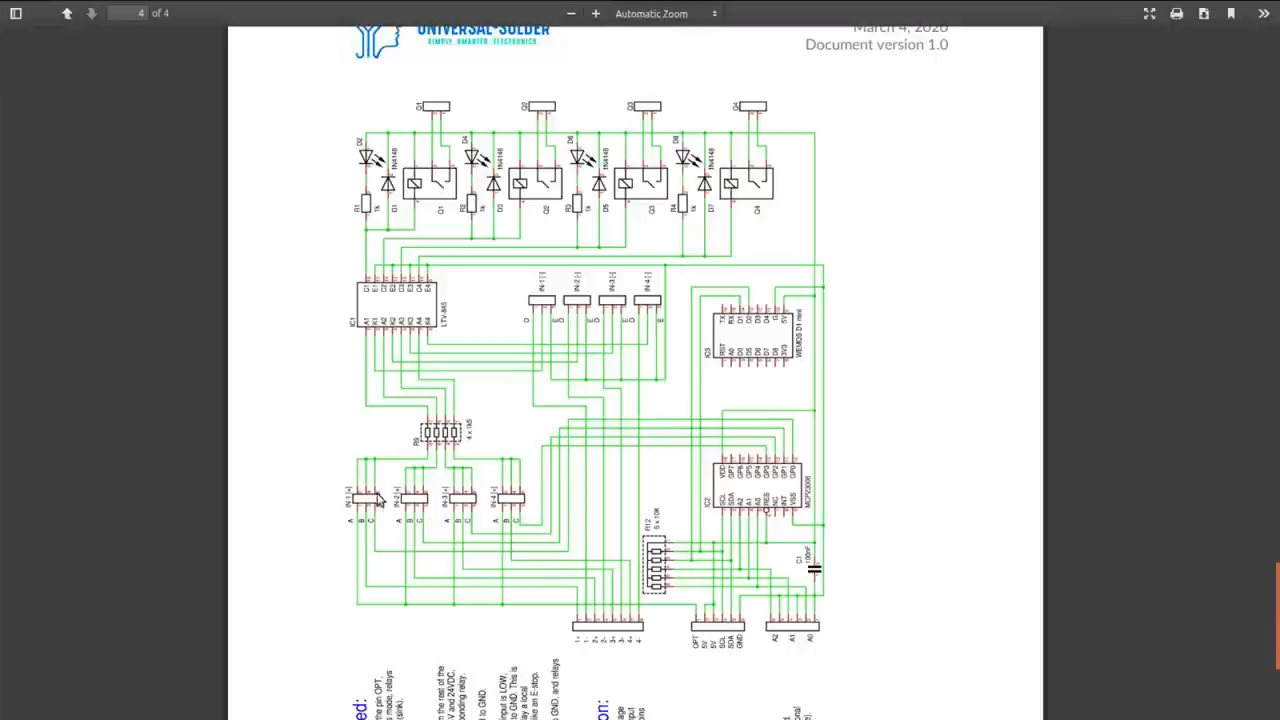
{"action": "mouse_move", "coordinate": [528, 527]}
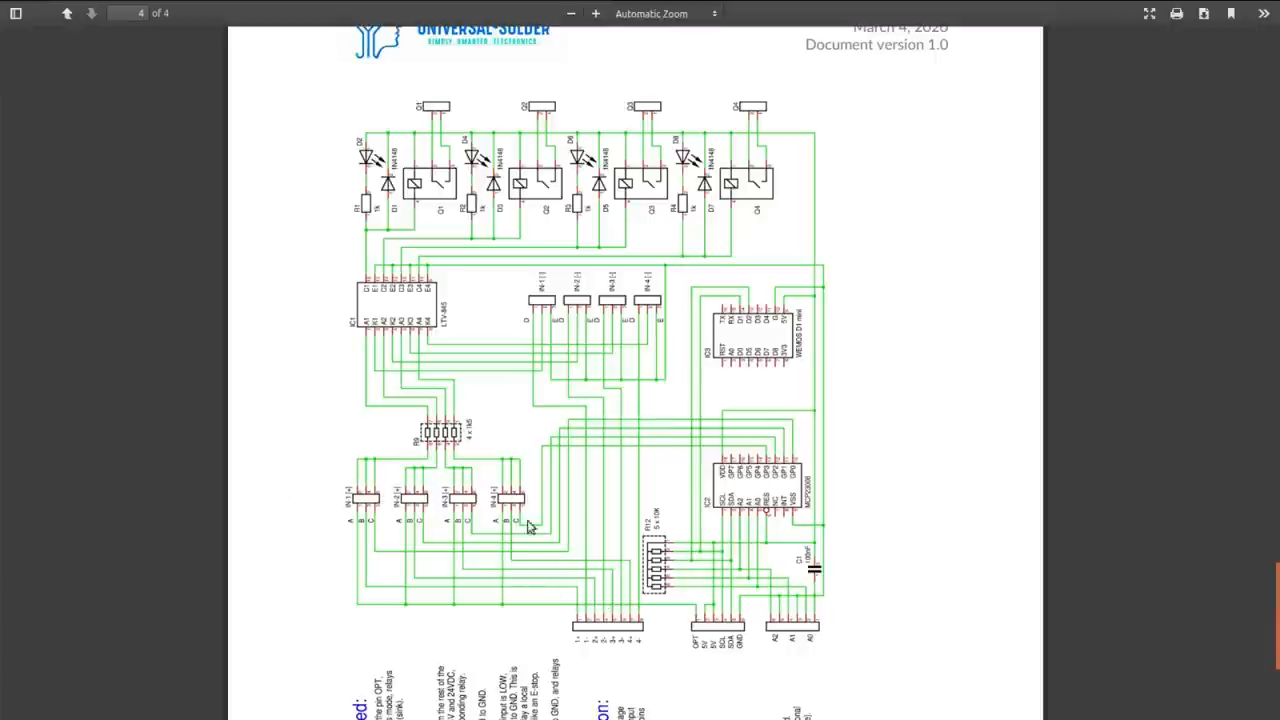
{"action": "mouse_move", "coordinate": [747, 492]}
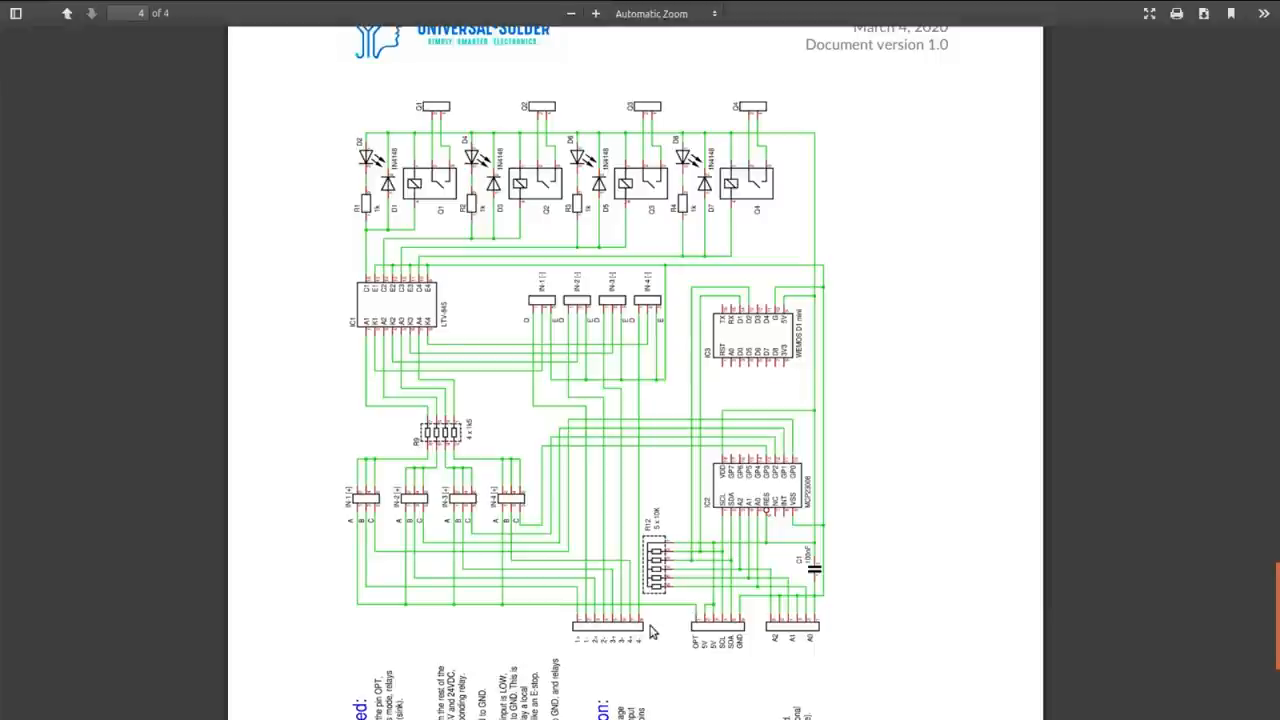
{"action": "mouse_move", "coordinate": [583, 661]}
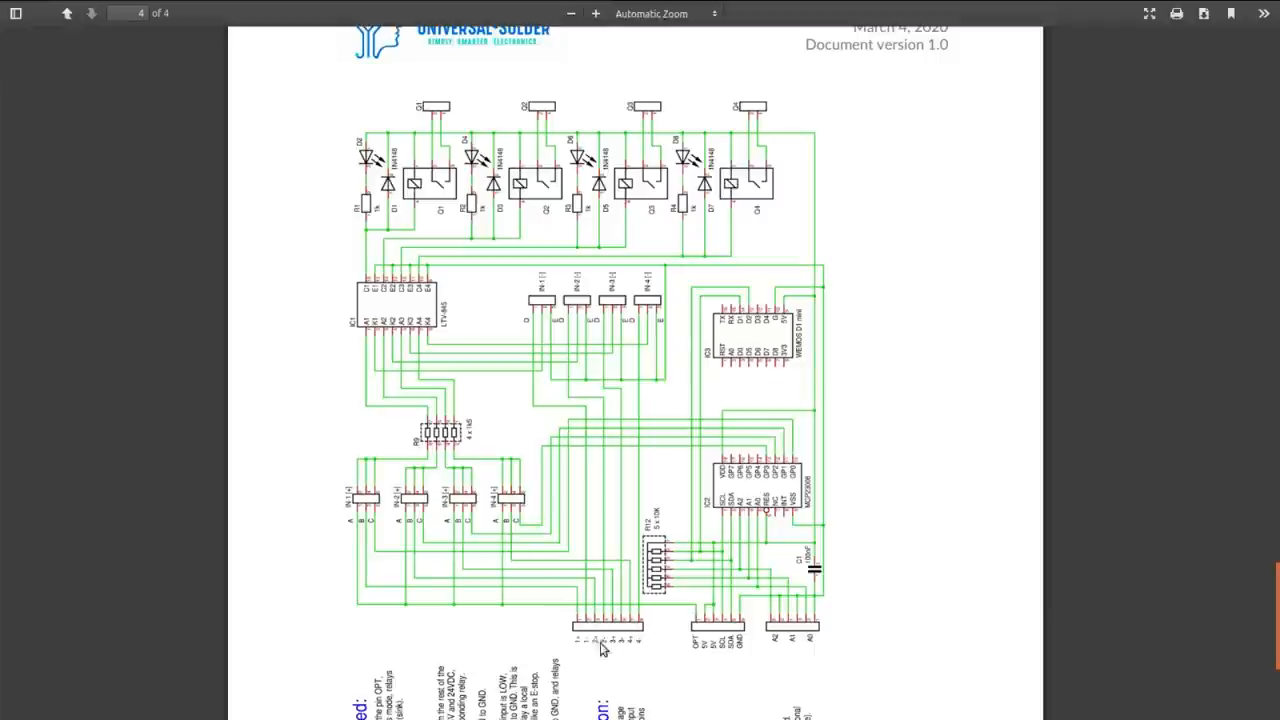
{"action": "mouse_move", "coordinate": [382, 343]}
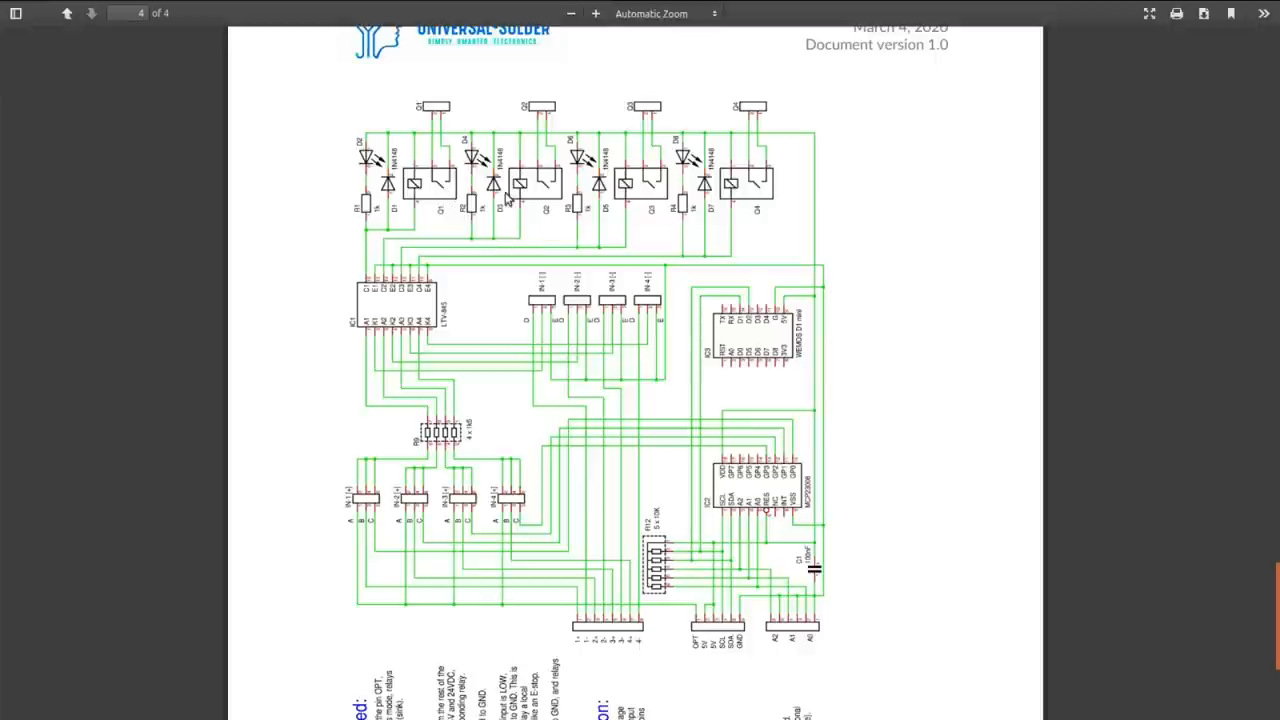
{"action": "mouse_move", "coordinate": [639, 320]}
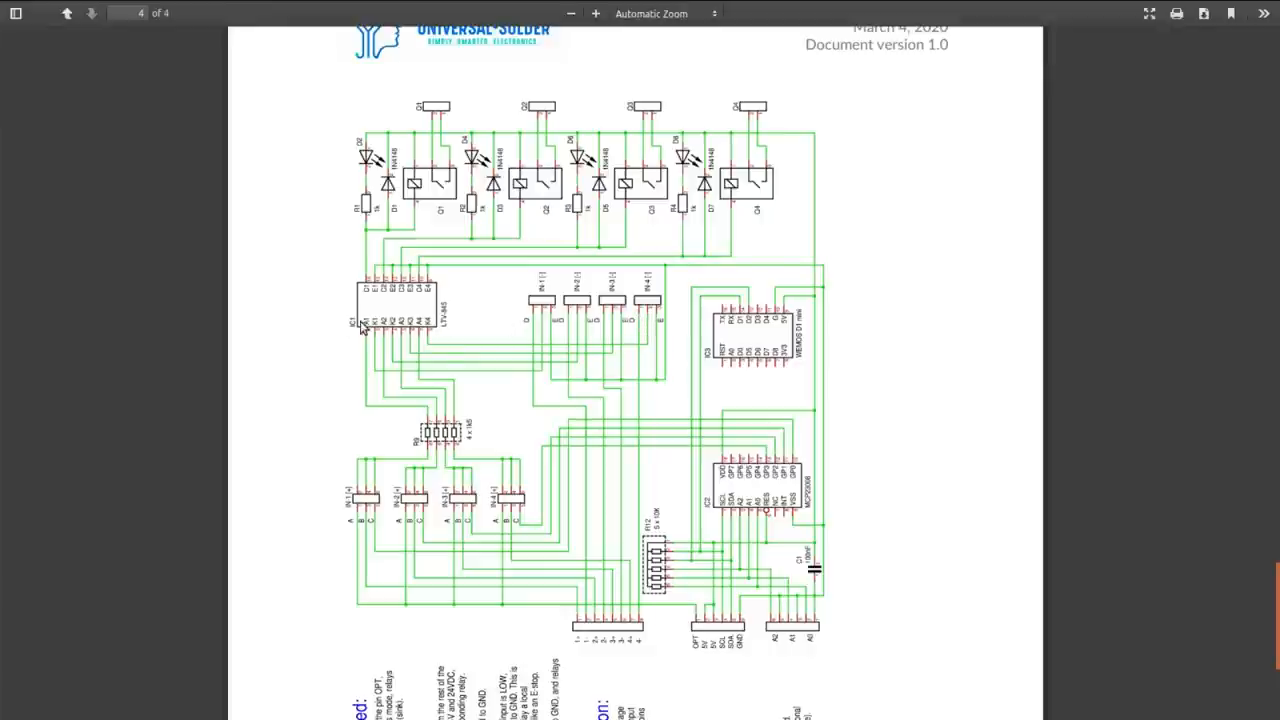
{"action": "mouse_move", "coordinate": [585, 314]}
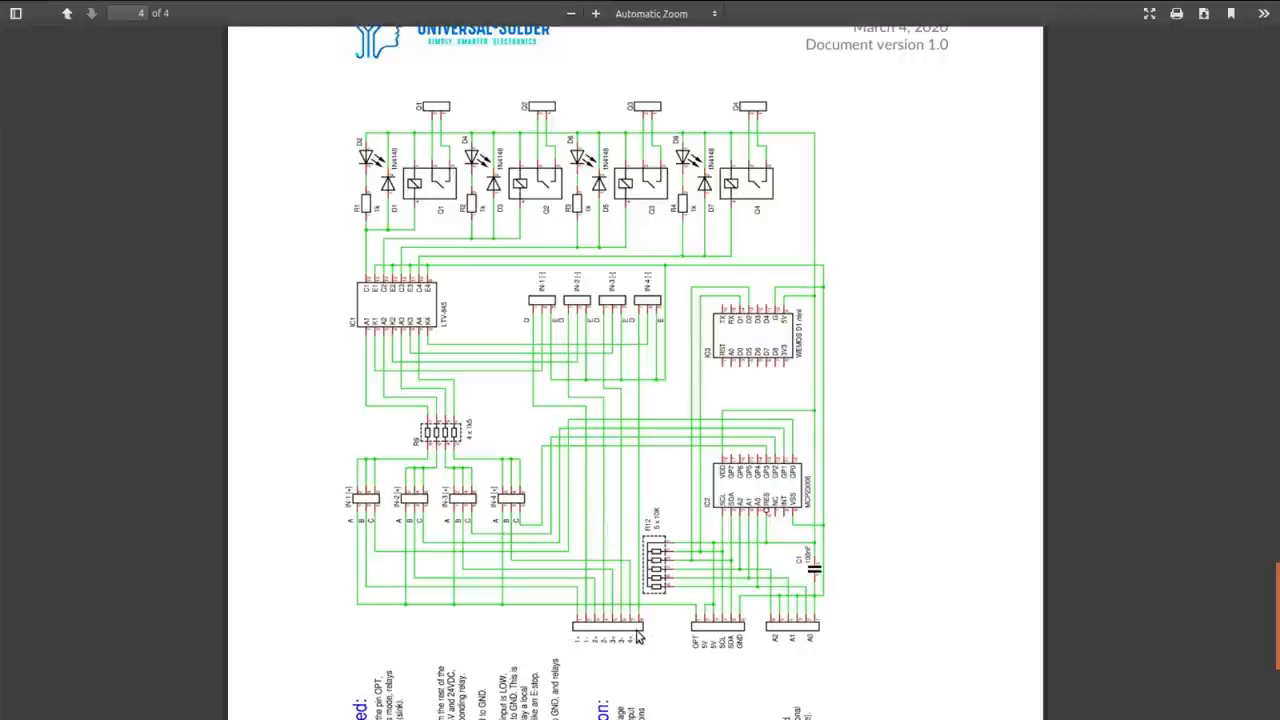
{"action": "mouse_move", "coordinate": [650, 657]}
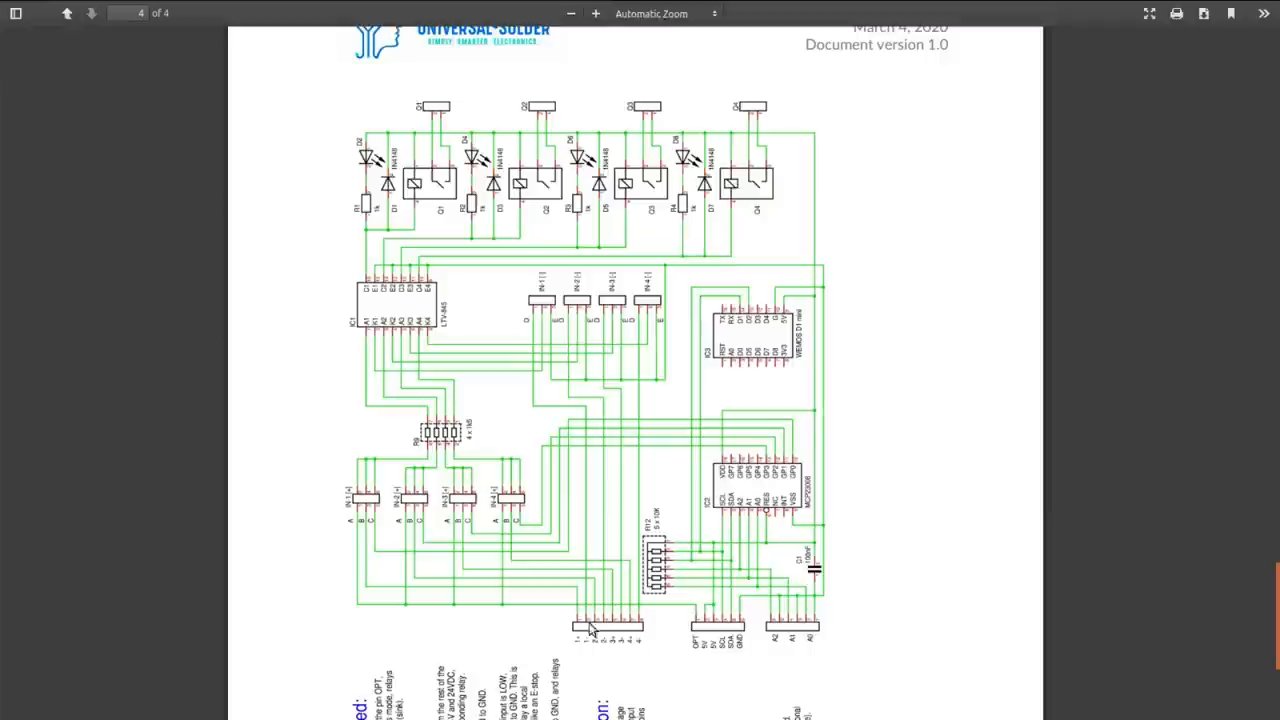
{"action": "mouse_move", "coordinate": [440, 188]}
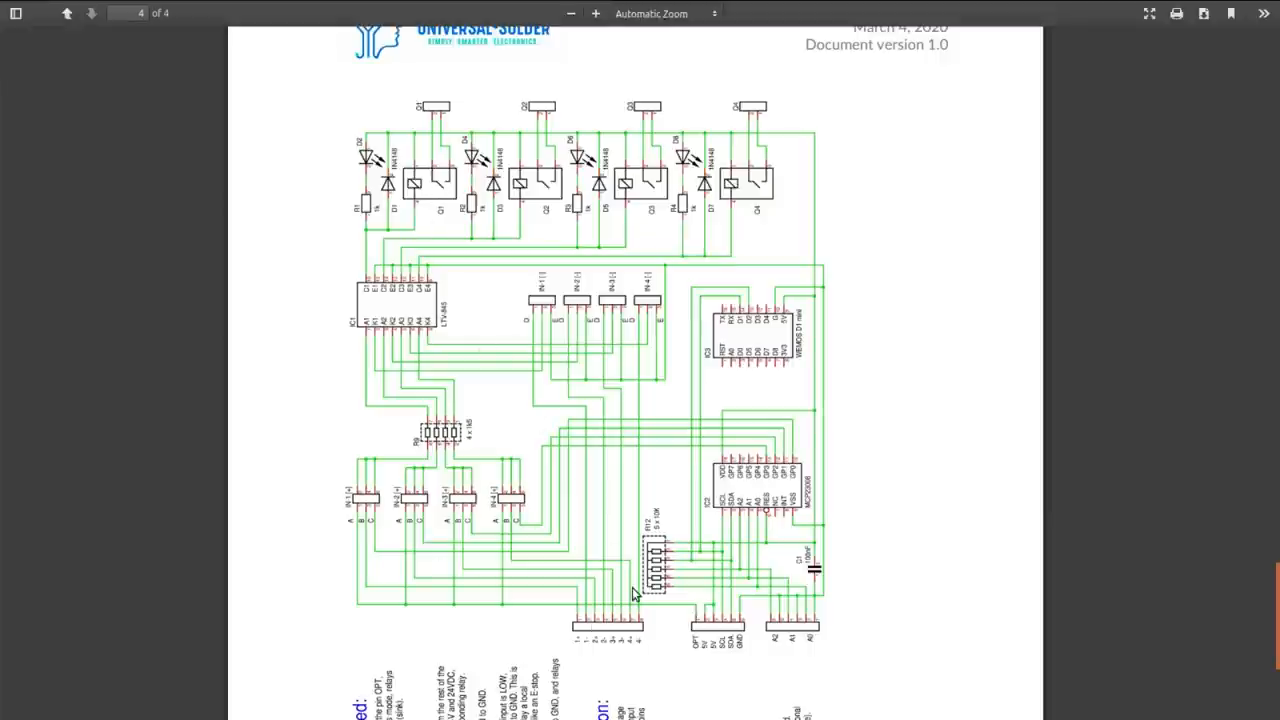
{"action": "mouse_move", "coordinate": [883, 388]}
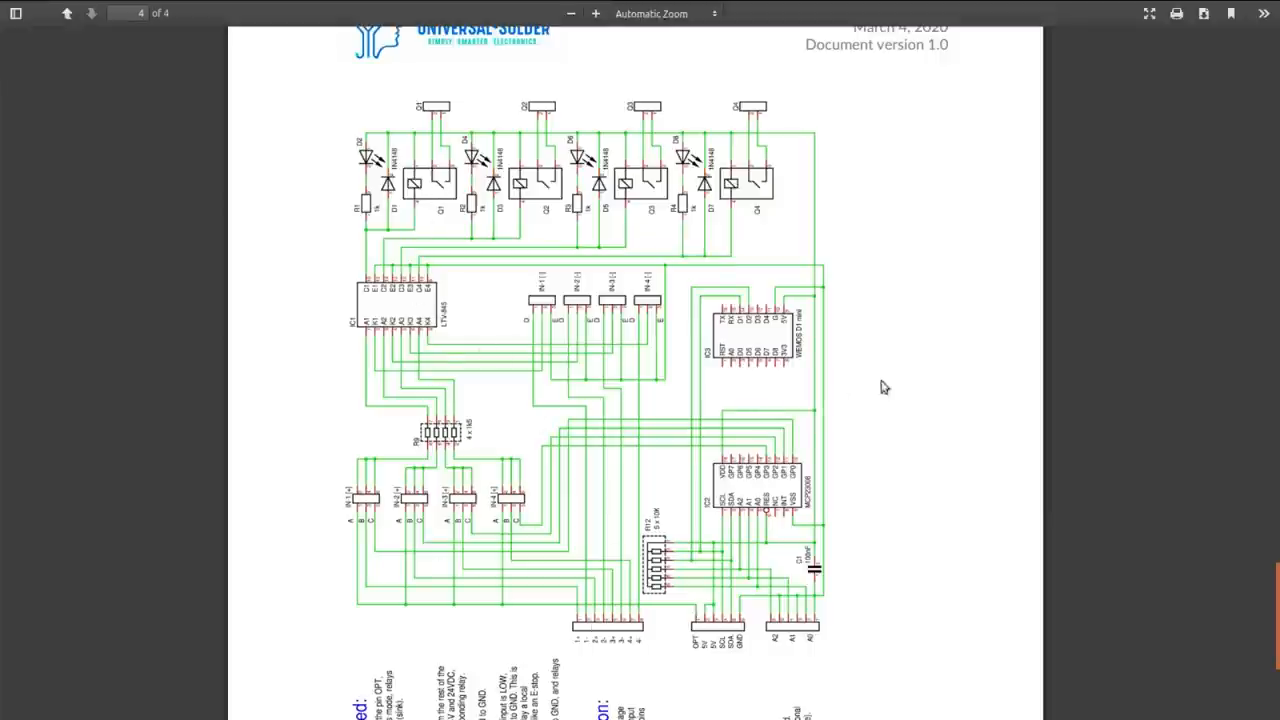
{"action": "mouse_move", "coordinate": [887, 369]}
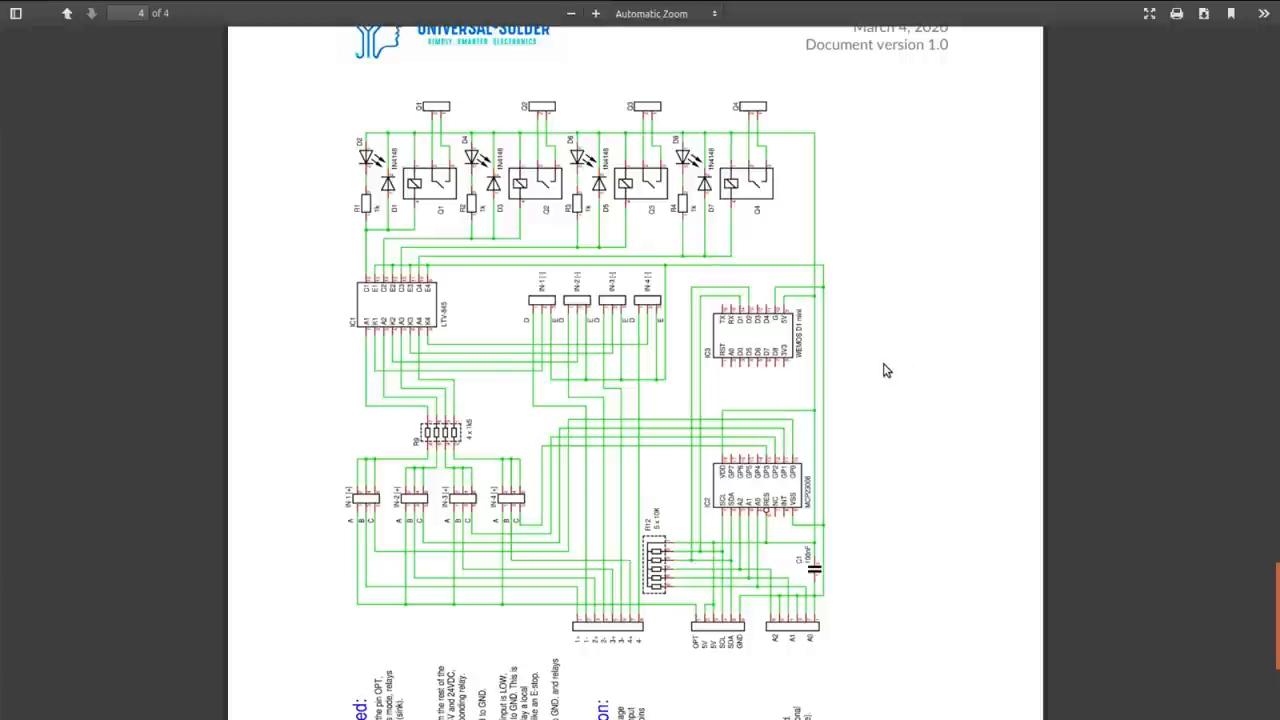
{"action": "mouse_move", "coordinate": [698, 148]}
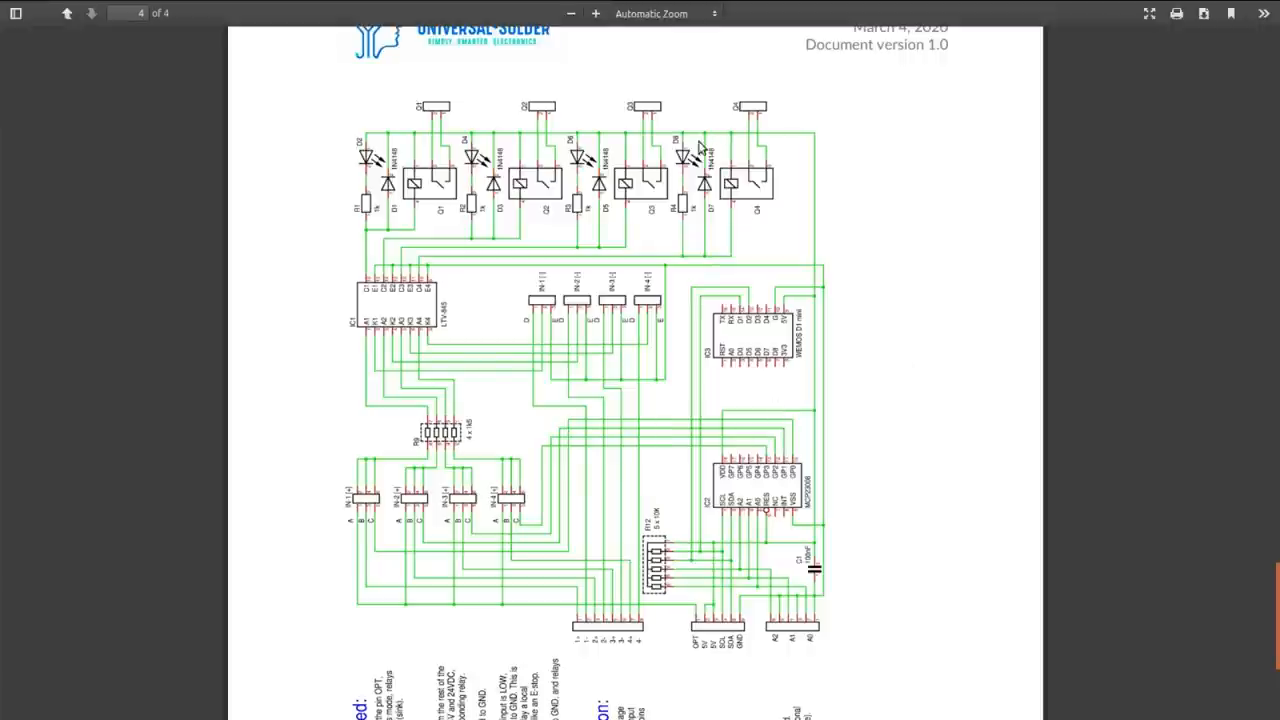
{"action": "mouse_move", "coordinate": [687, 236]}
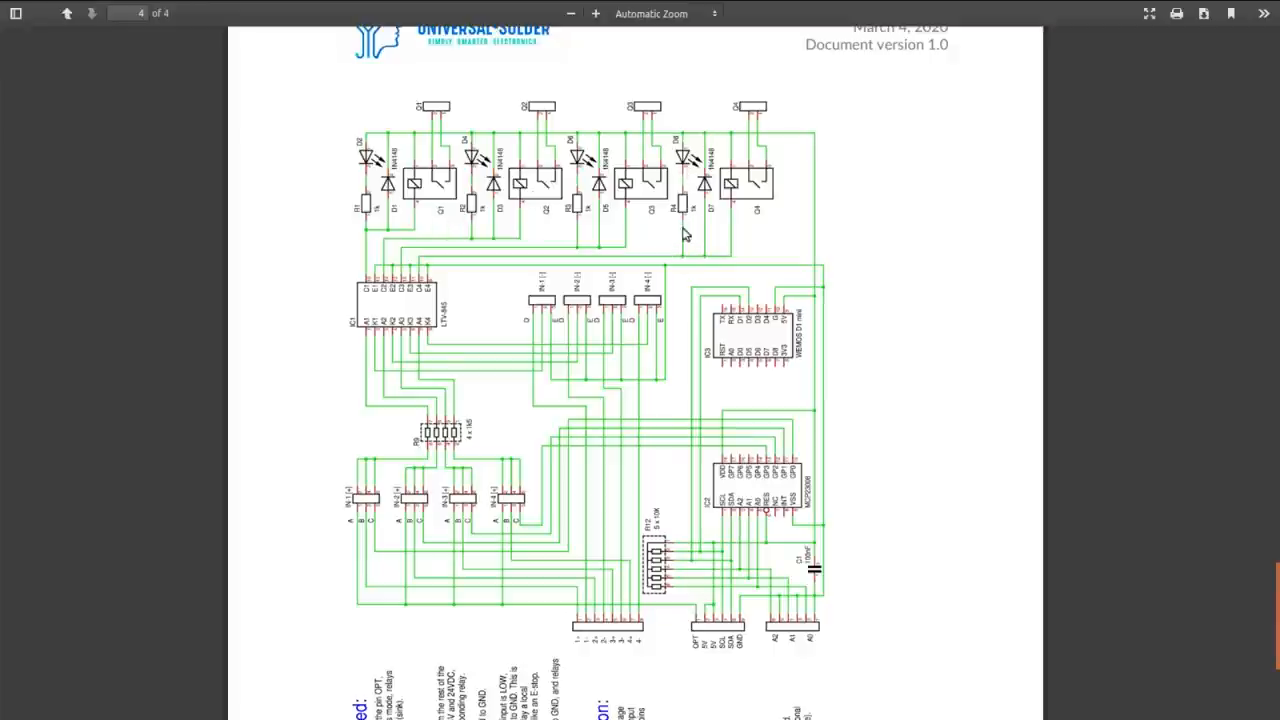
{"action": "mouse_move", "coordinate": [700, 244]}
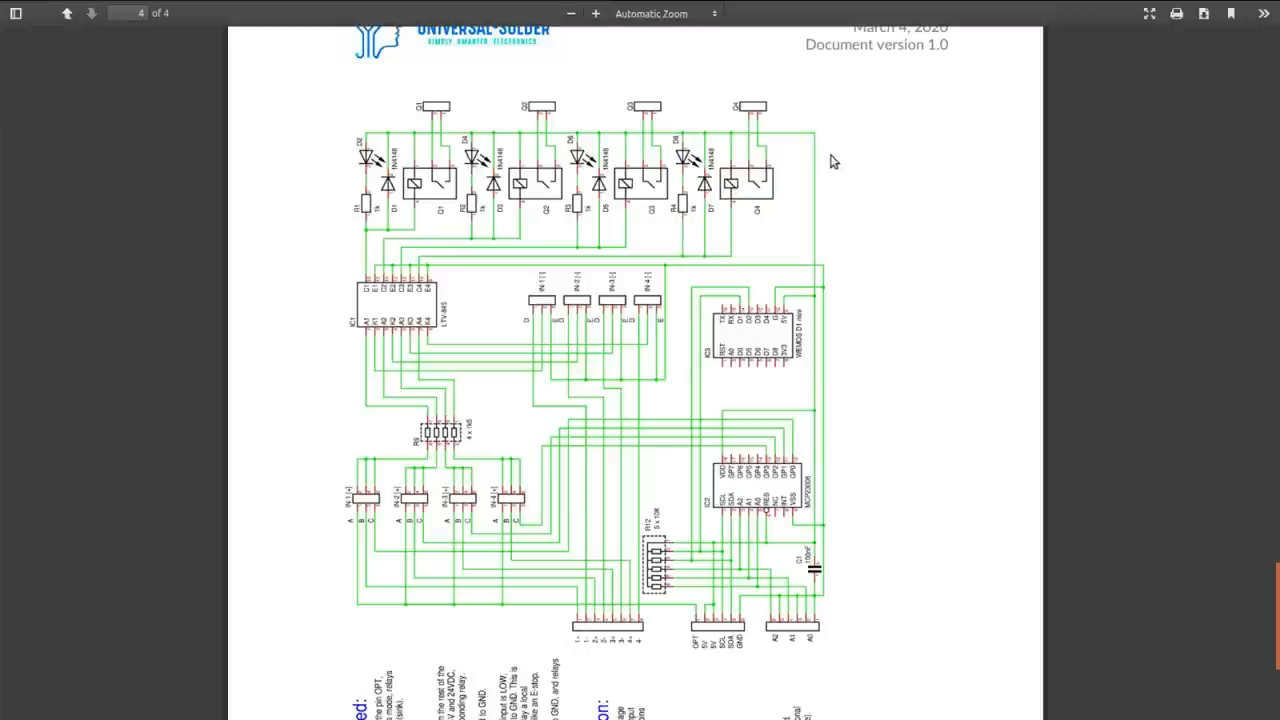
{"action": "mouse_move", "coordinate": [869, 204]}
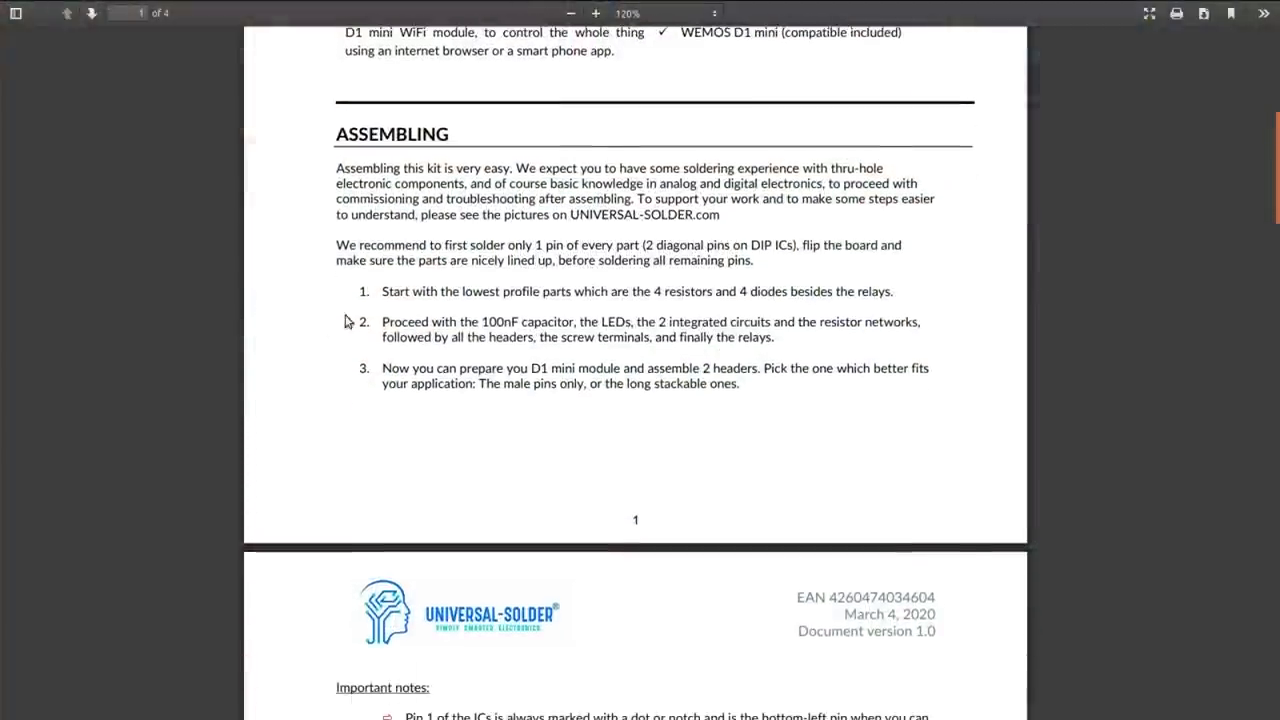
{"action": "mouse_move", "coordinate": [914, 309]}
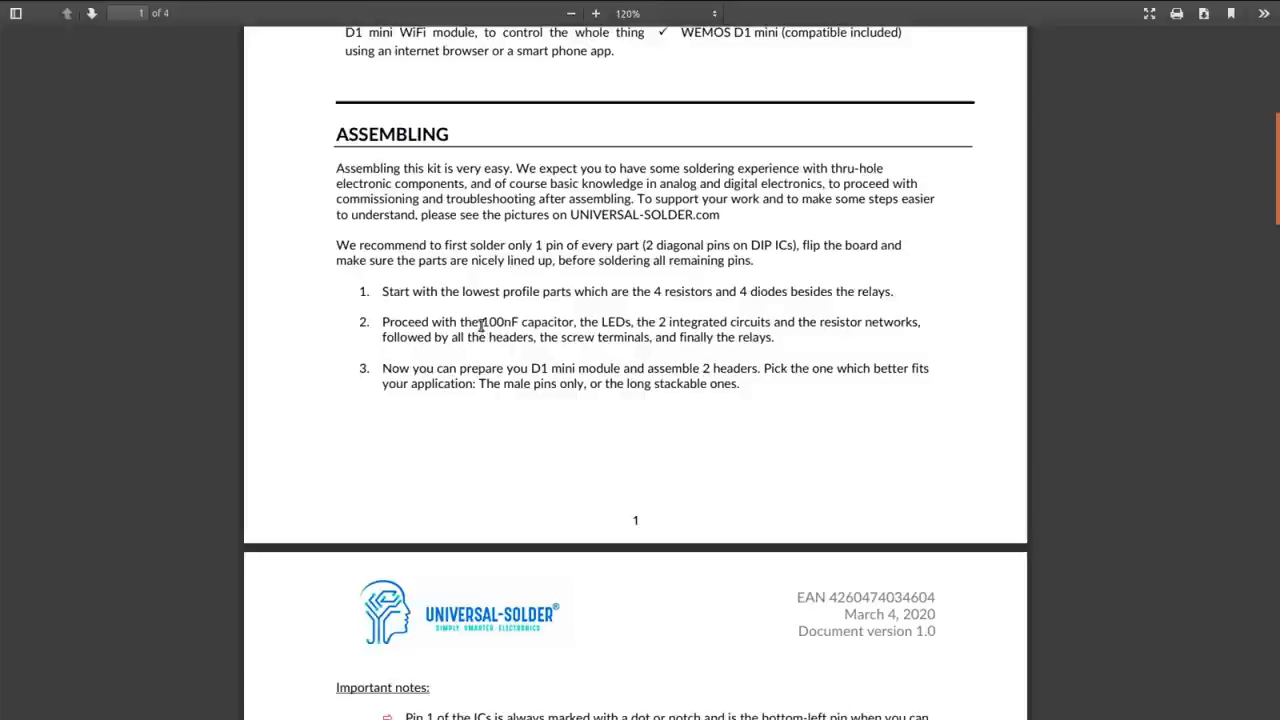
{"action": "mouse_move", "coordinate": [657, 322]}
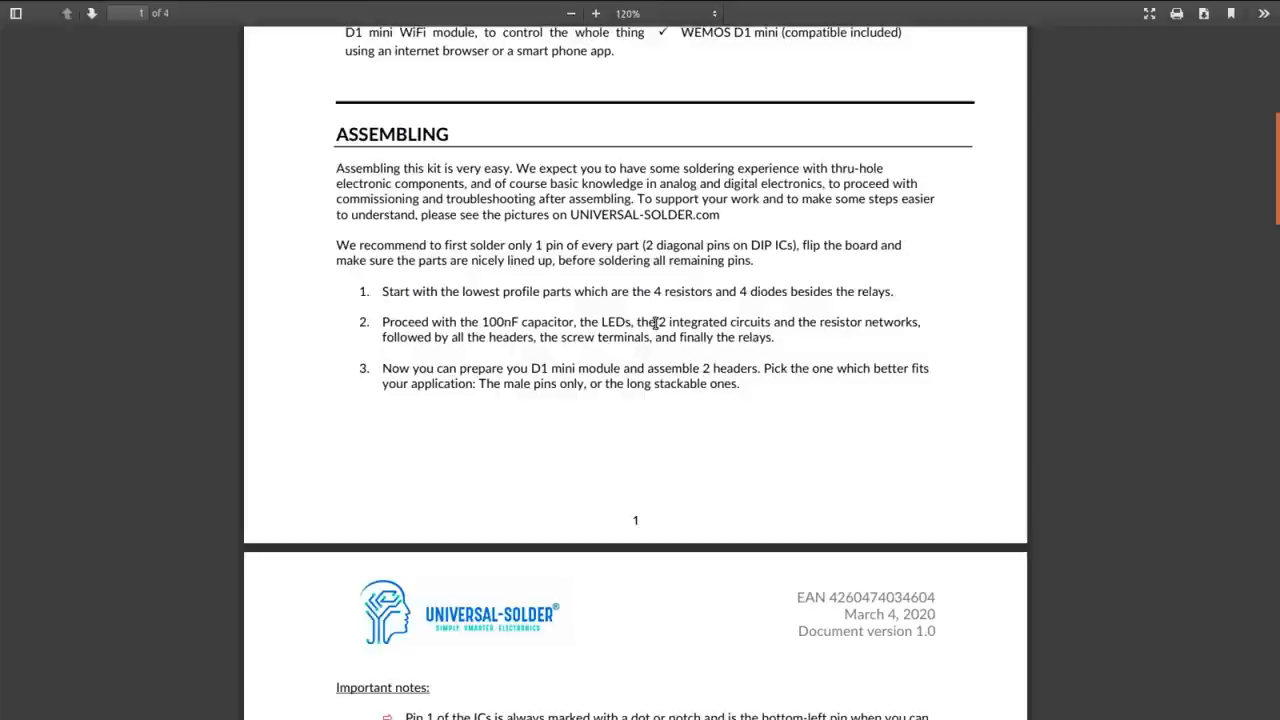
{"action": "mouse_move", "coordinate": [692, 332]}
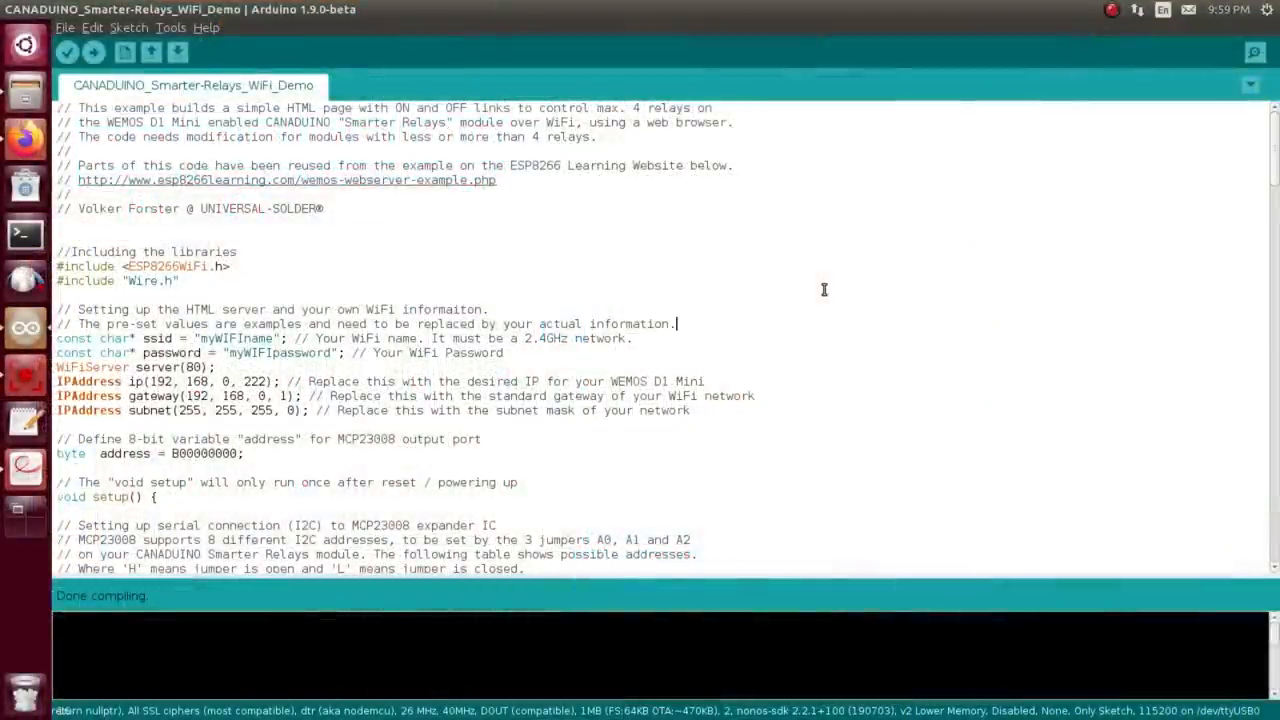
{"action": "mouse_move", "coordinate": [691, 284]}
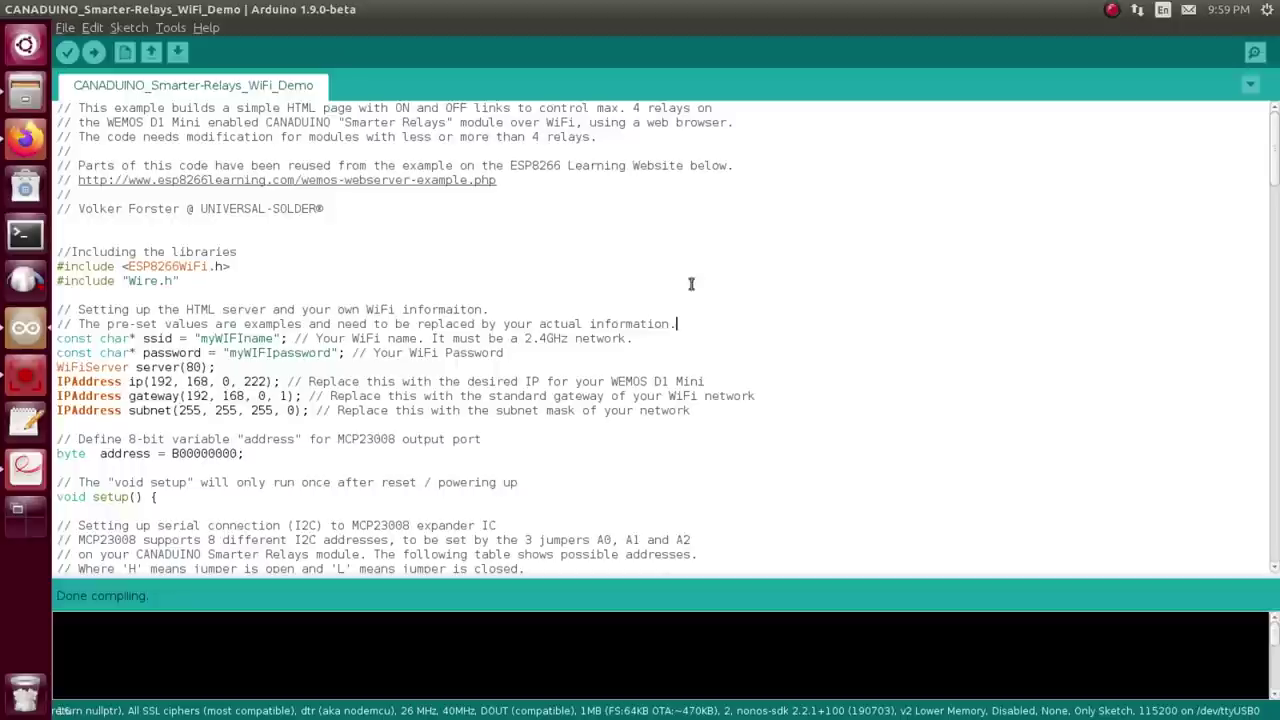
{"action": "mouse_move", "coordinate": [569, 238]}
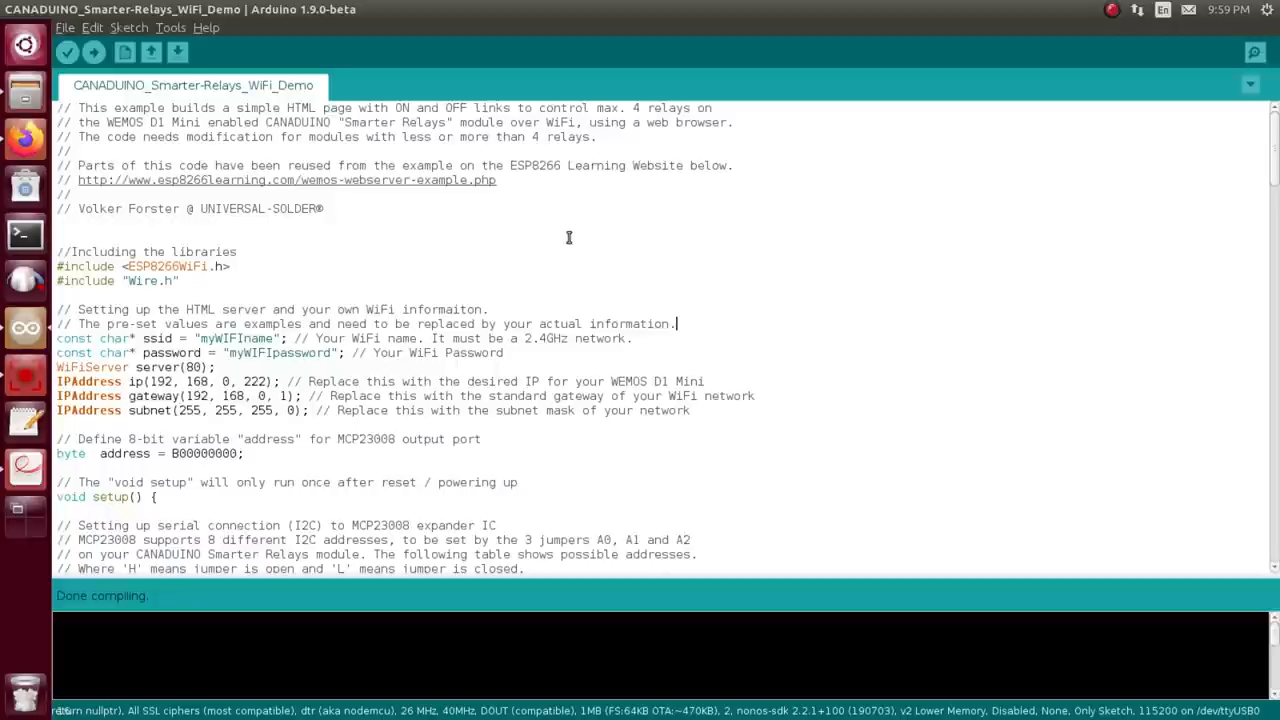
{"action": "mouse_move", "coordinate": [287, 208]}
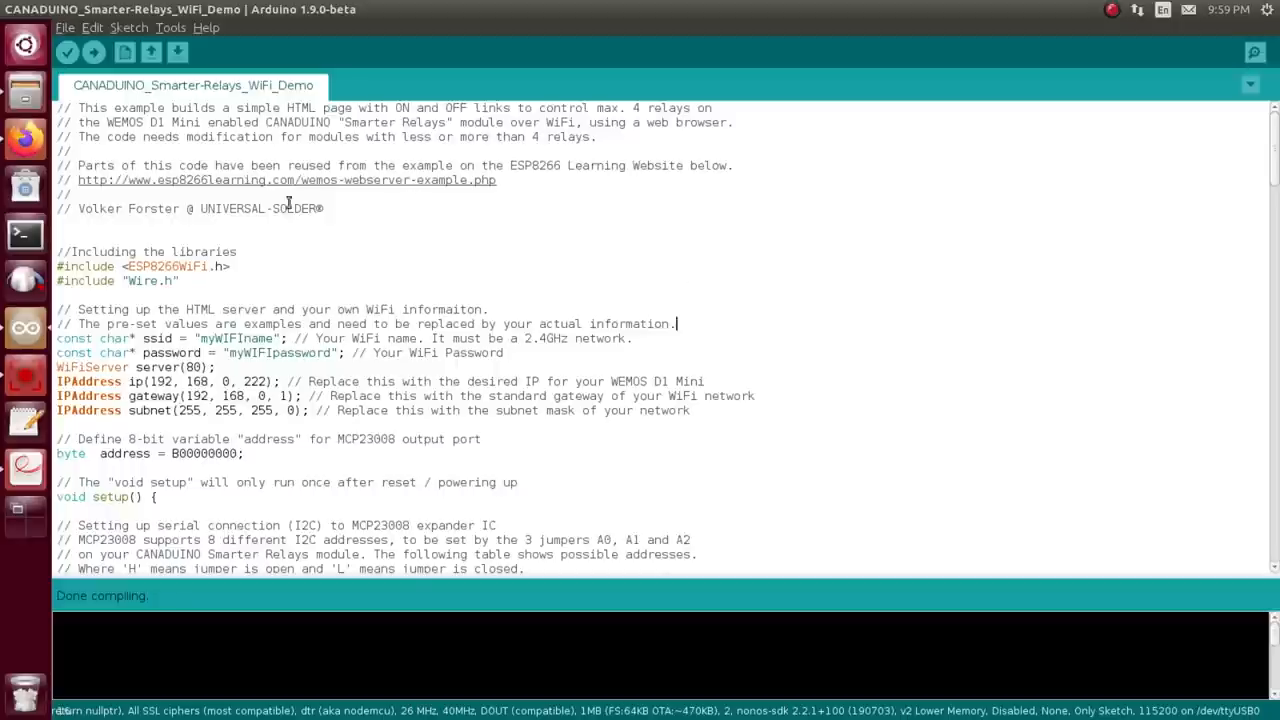
Scroll the demo sketch down to bring the MCP23008 address table into view
{"action": "scroll", "scroll_direction": "down", "scroll_amount": 3}
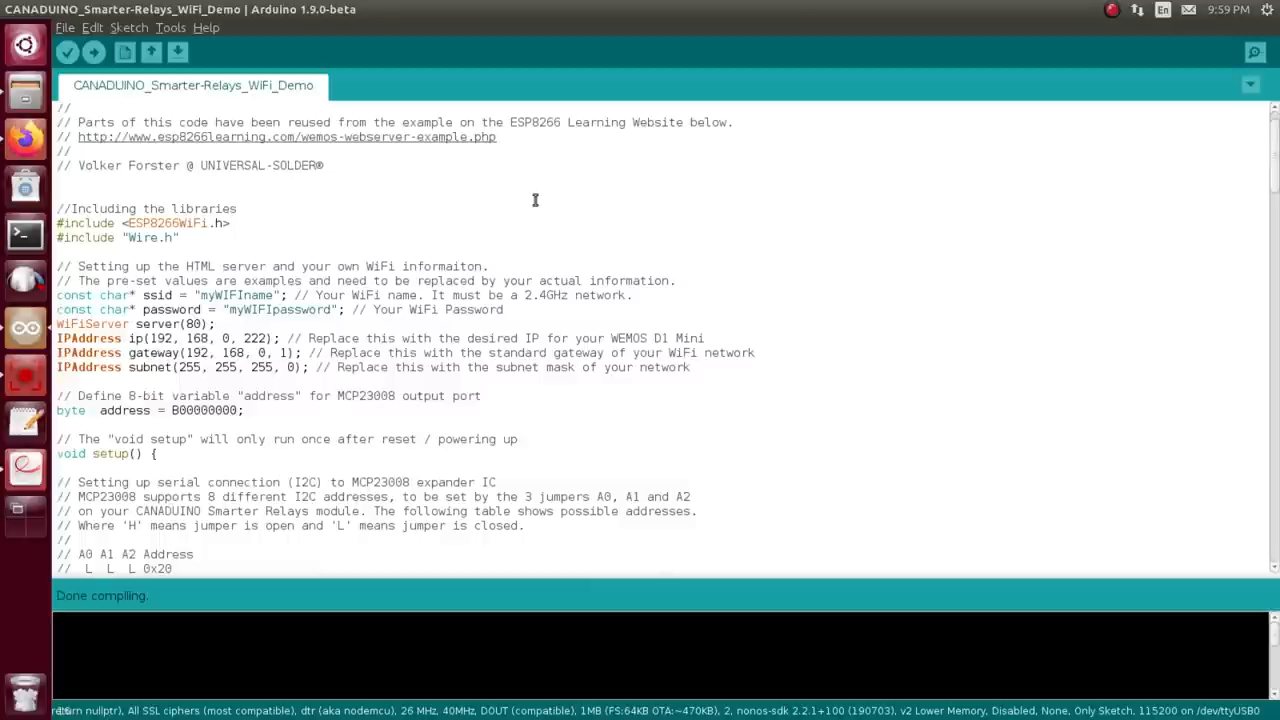
{"action": "mouse_move", "coordinate": [222, 222]}
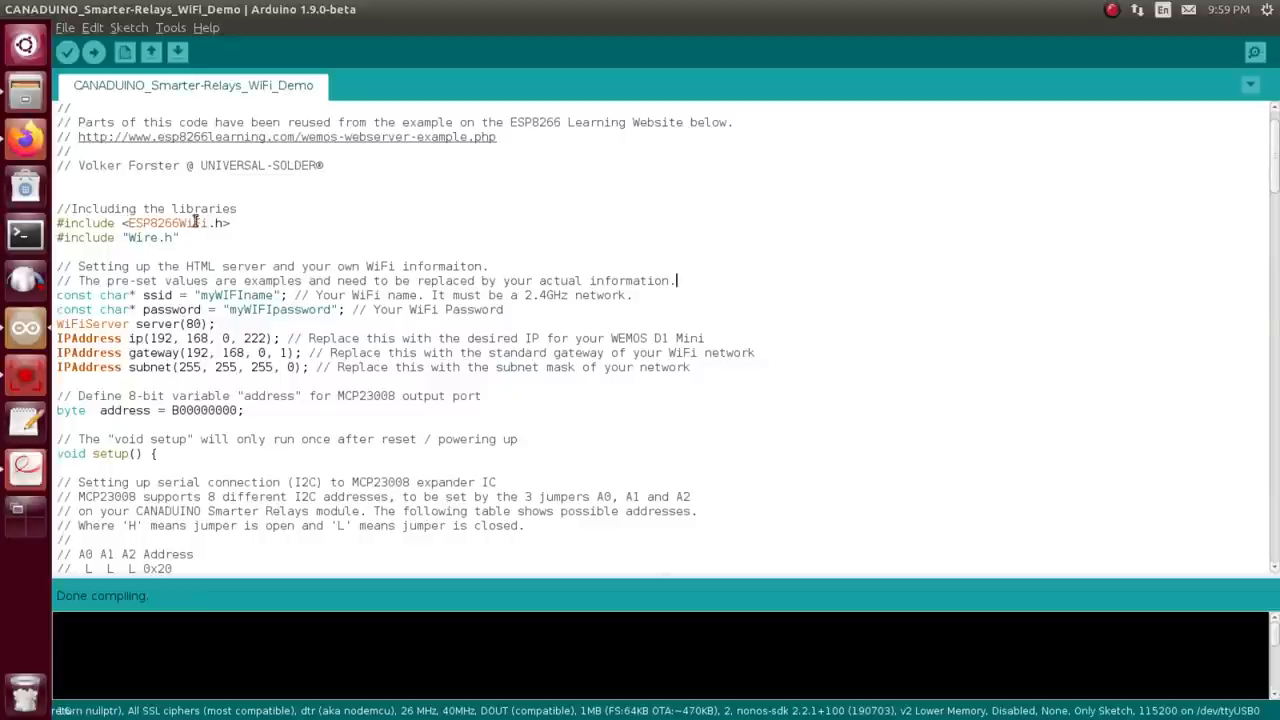
{"action": "mouse_move", "coordinate": [210, 222]}
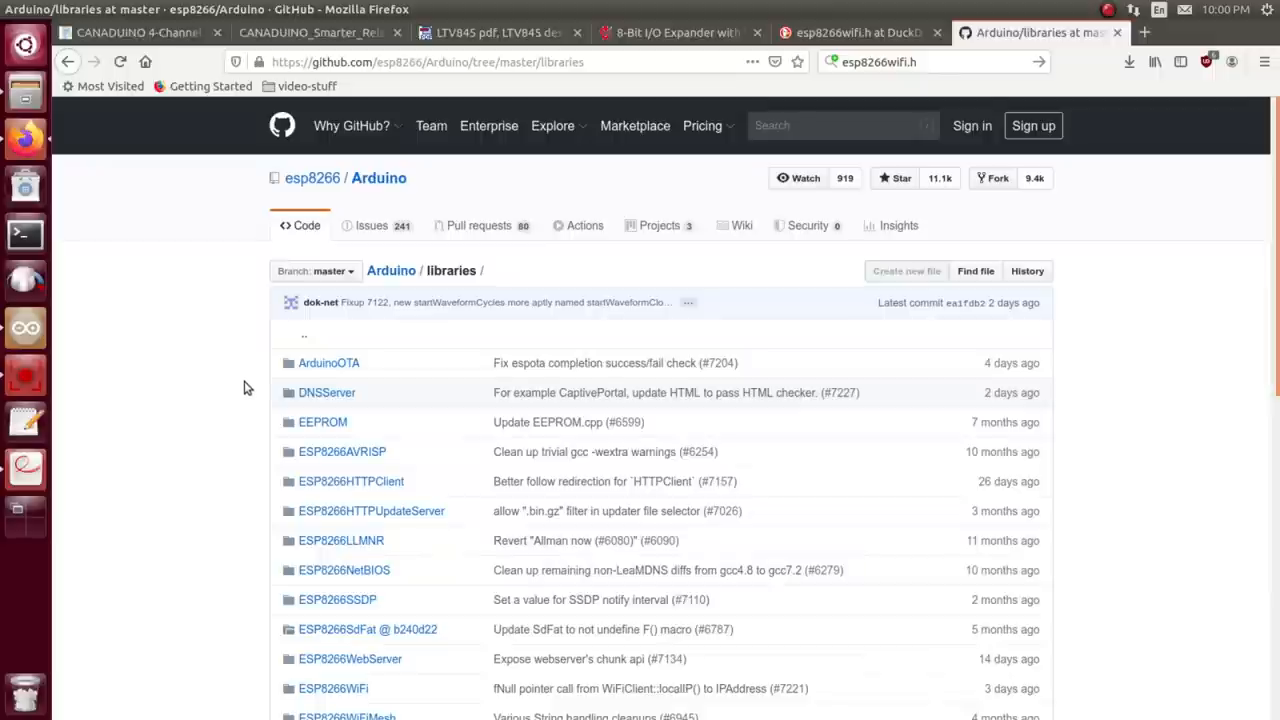
{"action": "mouse_move", "coordinate": [293, 431]}
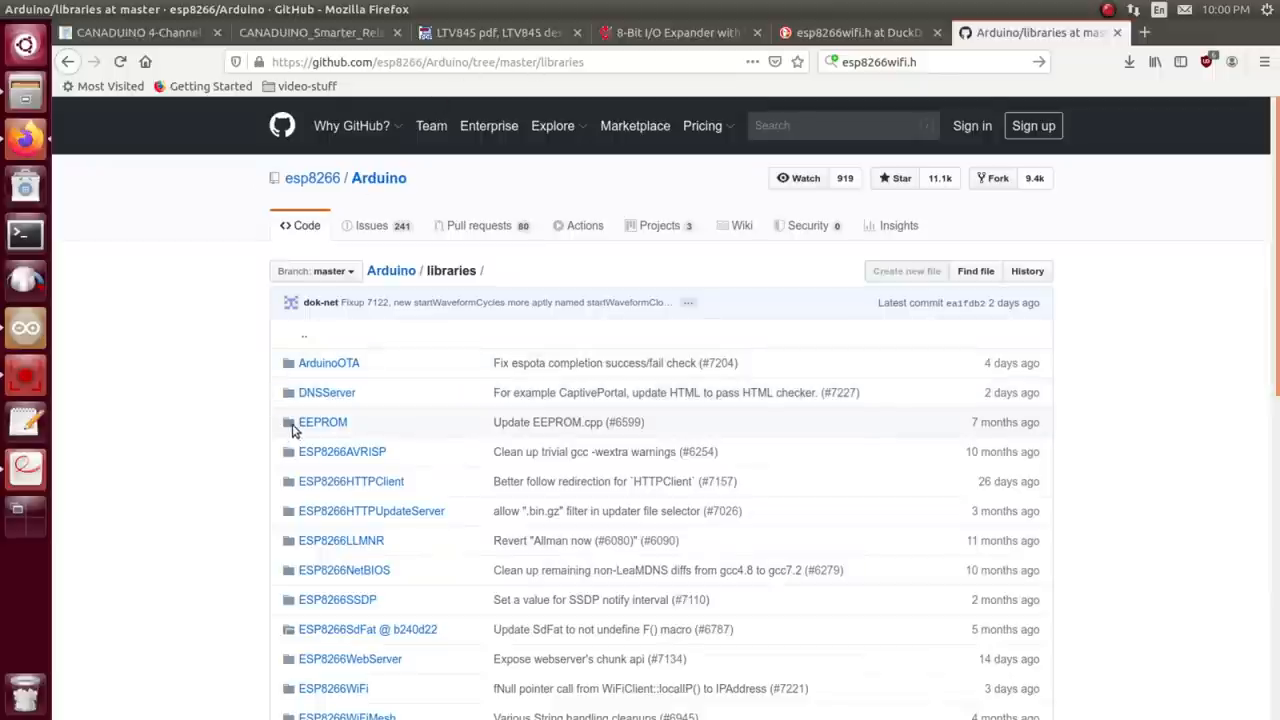
Scroll the esp8266/Arduino libraries listing down to the ESP8266WiFi folder
{"action": "scroll", "scroll_direction": "down", "scroll_amount": 3}
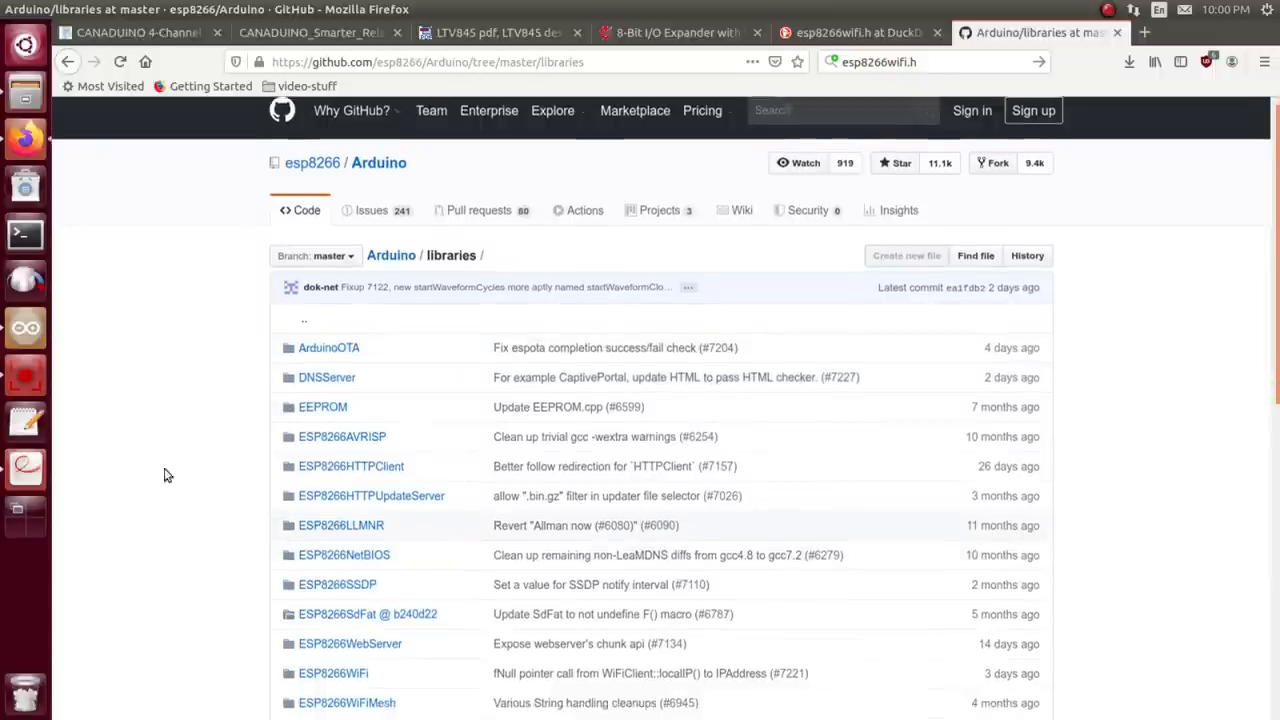
{"action": "scroll", "scroll_direction": "down", "scroll_amount": 3}
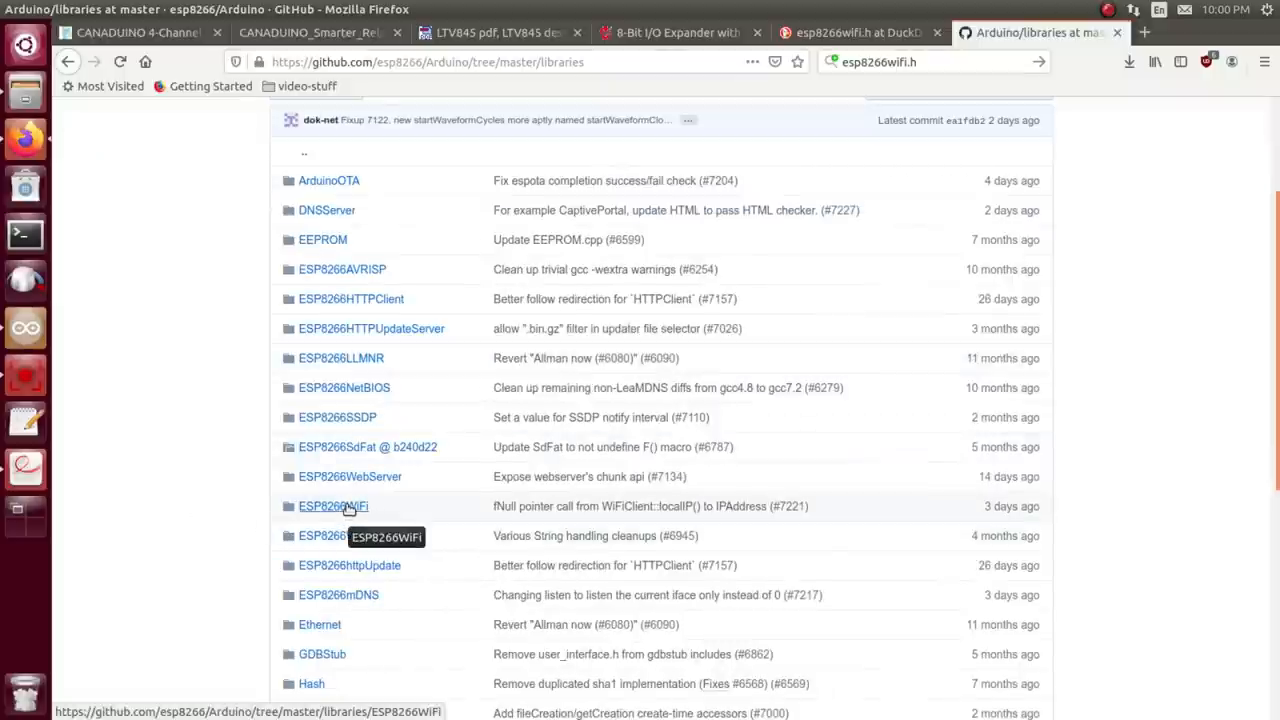
{"action": "mouse_move", "coordinate": [691, 150]}
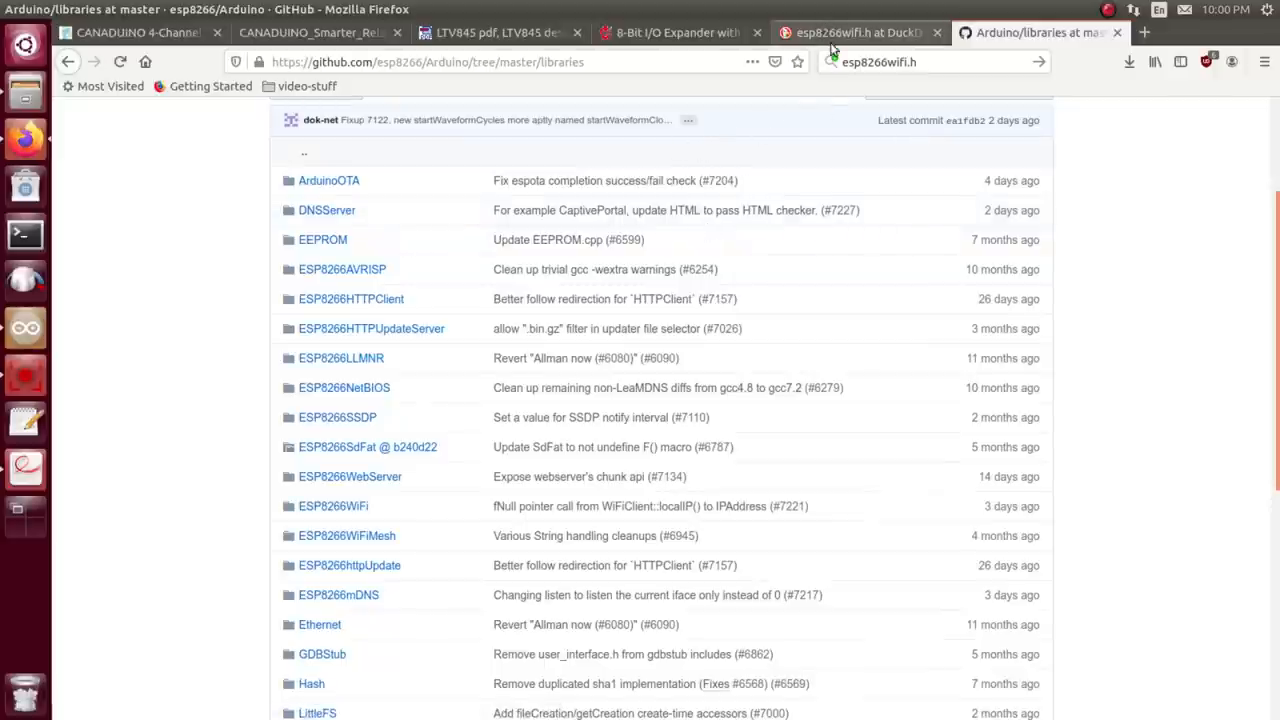
{"action": "mouse_move", "coordinate": [797, 226]}
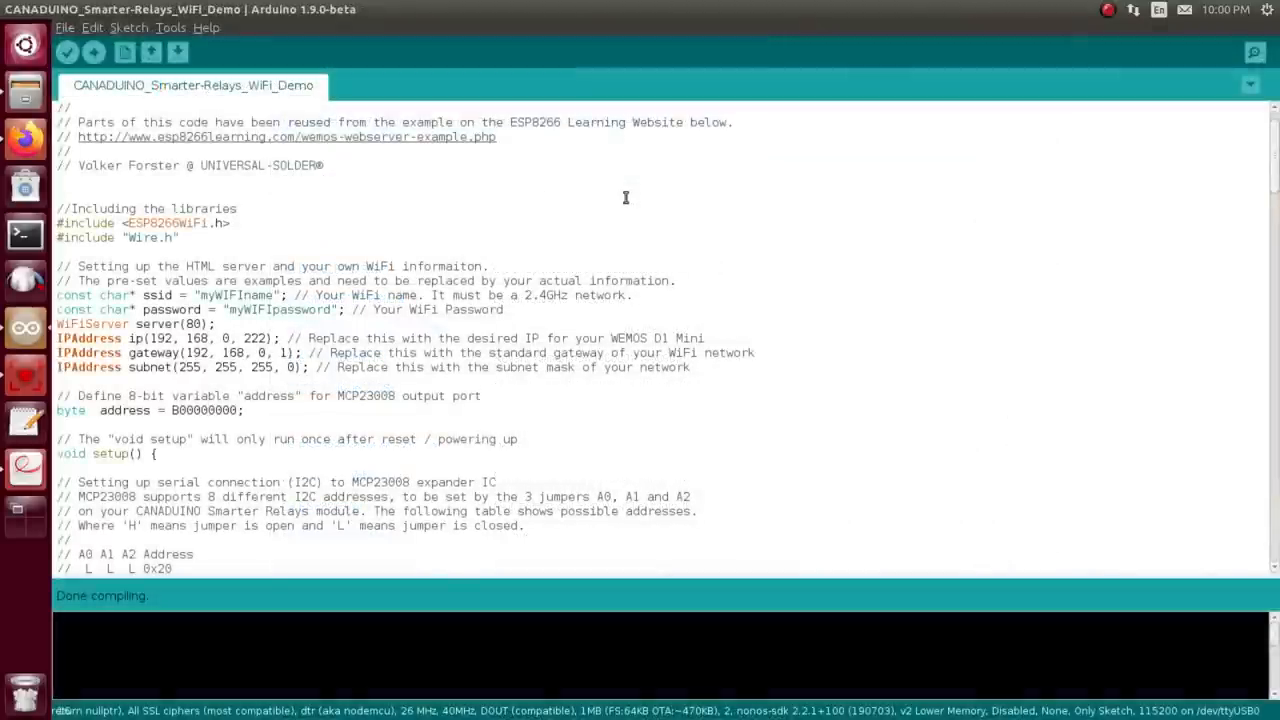
{"action": "mouse_move", "coordinate": [324, 213]}
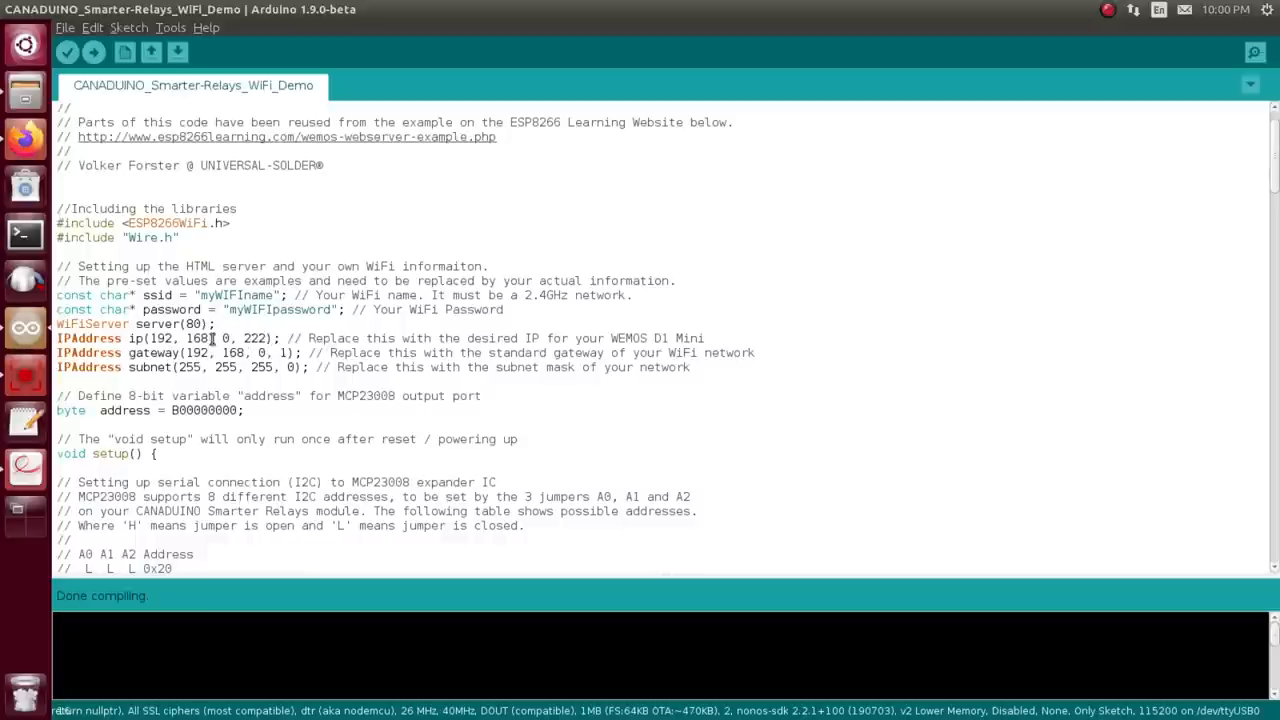
Scroll past the IPAddress lines to setup() with the 0x27 address table and Wire calls
{"action": "scroll", "scroll_direction": "down", "scroll_amount": 3}
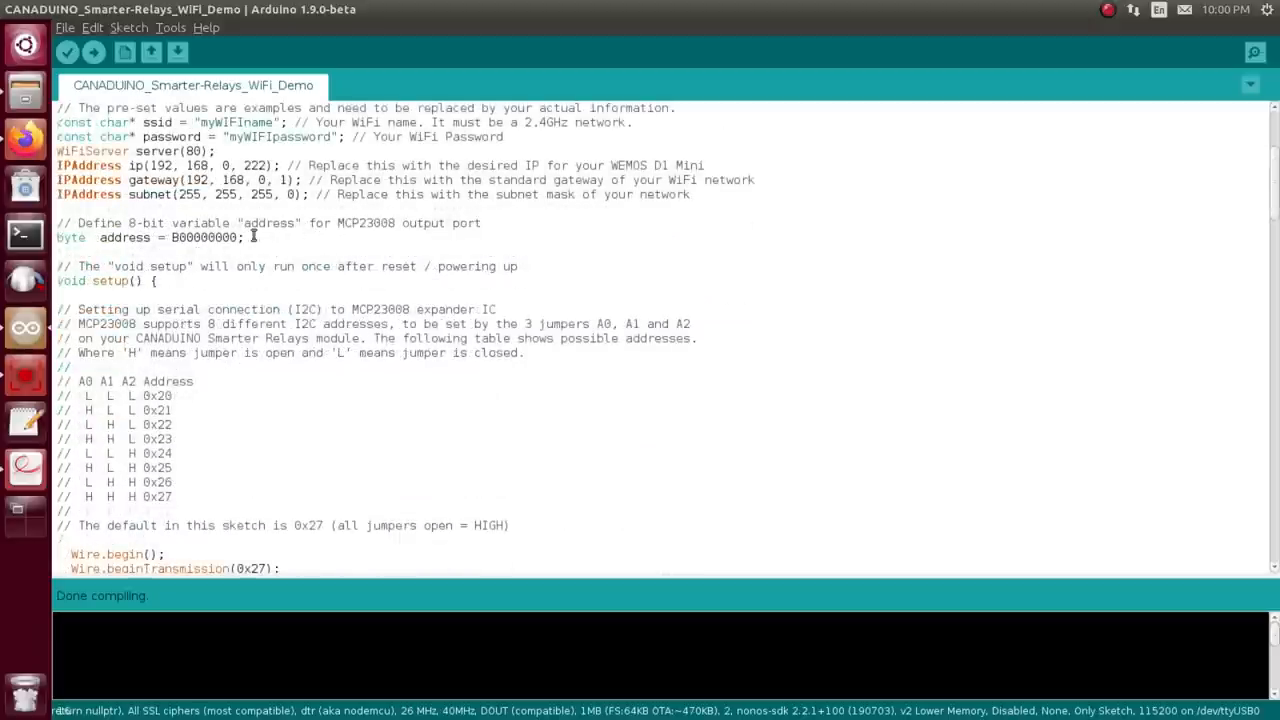
{"action": "scroll", "scroll_direction": "down", "scroll_amount": 3}
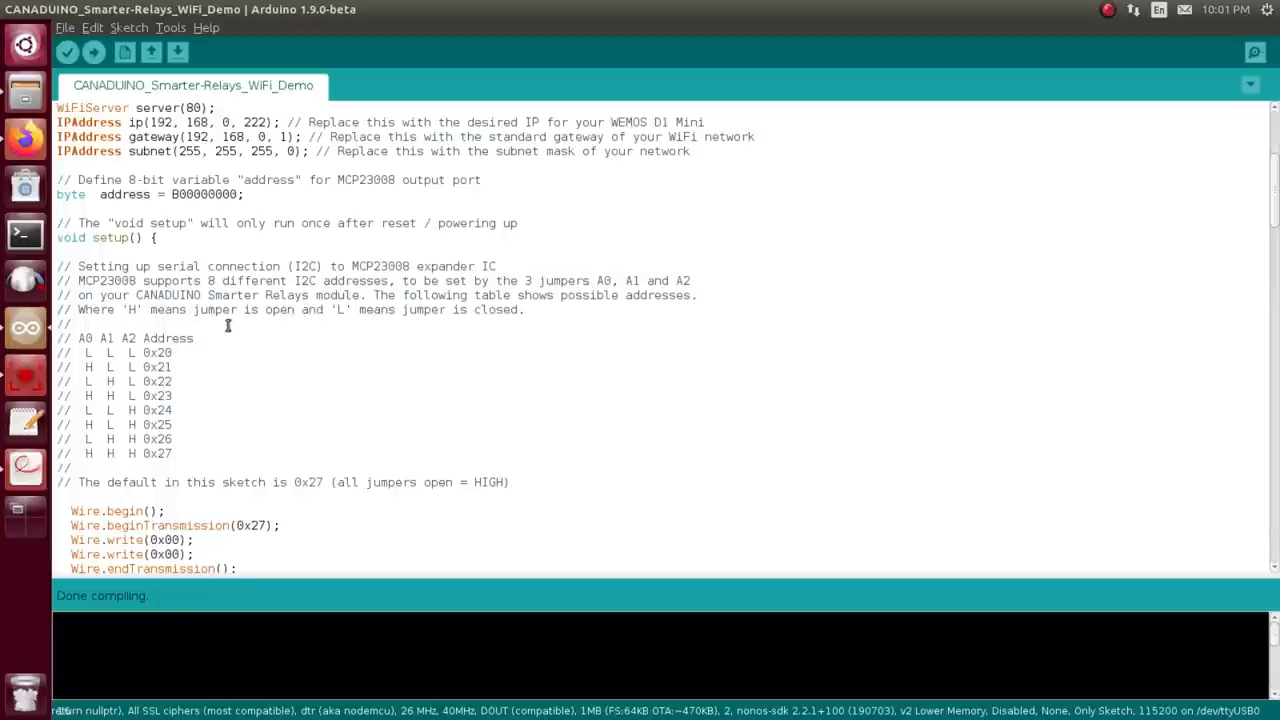
{"action": "mouse_move", "coordinate": [260, 470]}
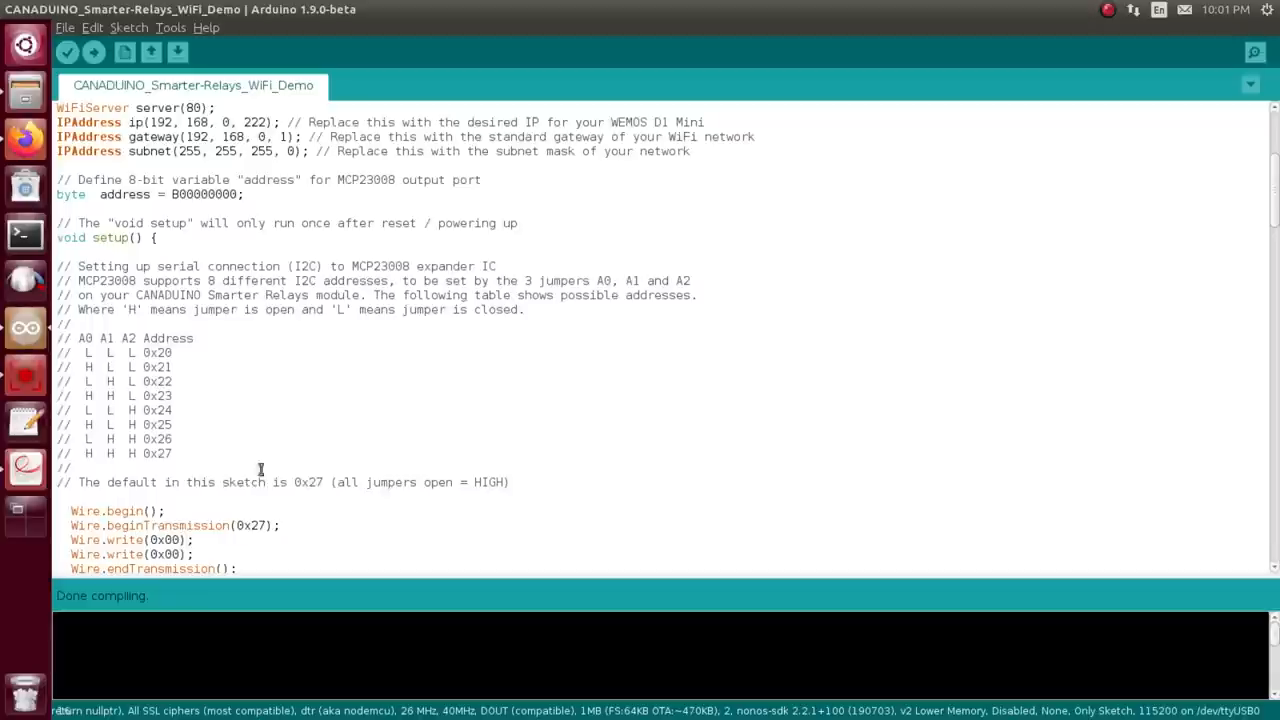
{"action": "mouse_move", "coordinate": [411, 490]}
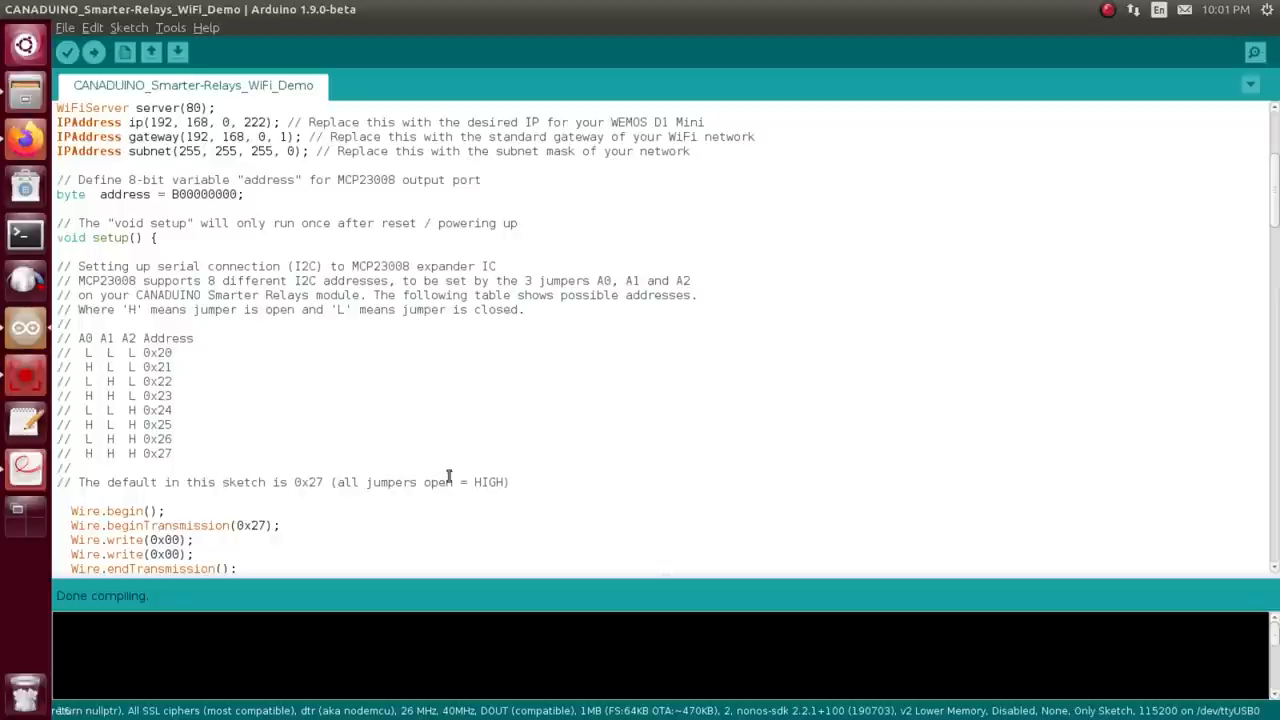
{"action": "mouse_move", "coordinate": [408, 464]}
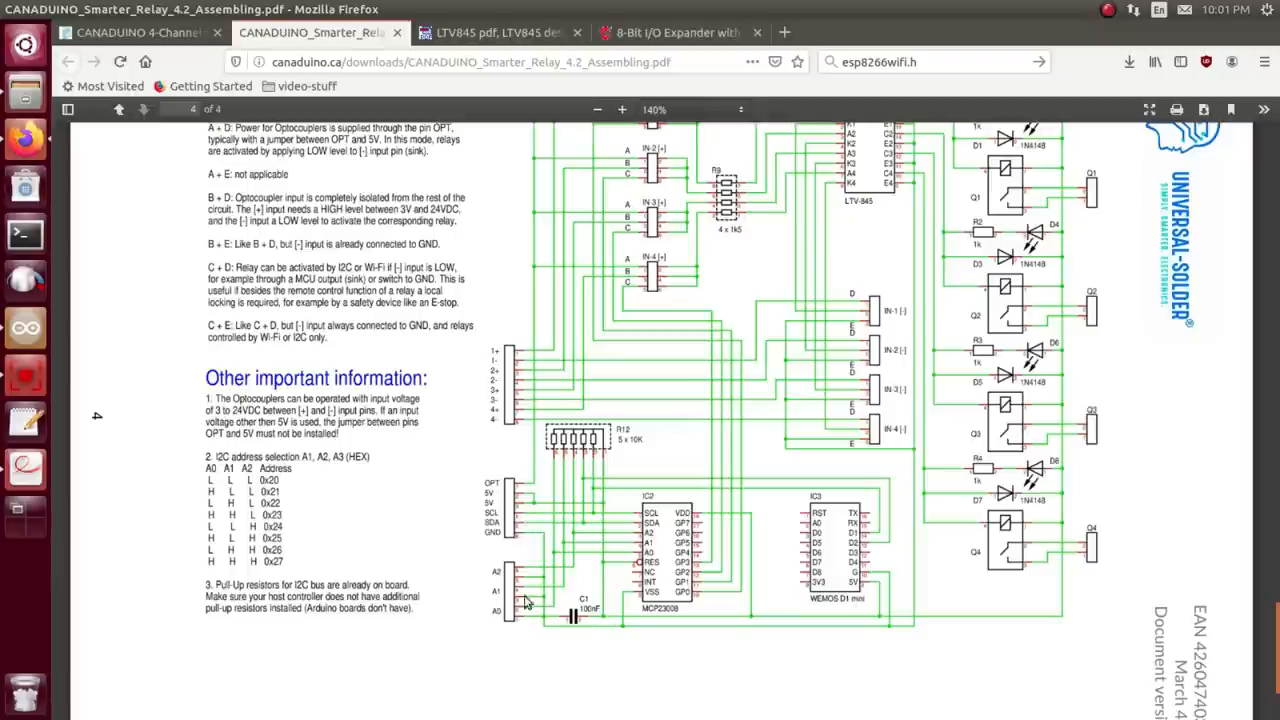
{"action": "mouse_move", "coordinate": [567, 472]}
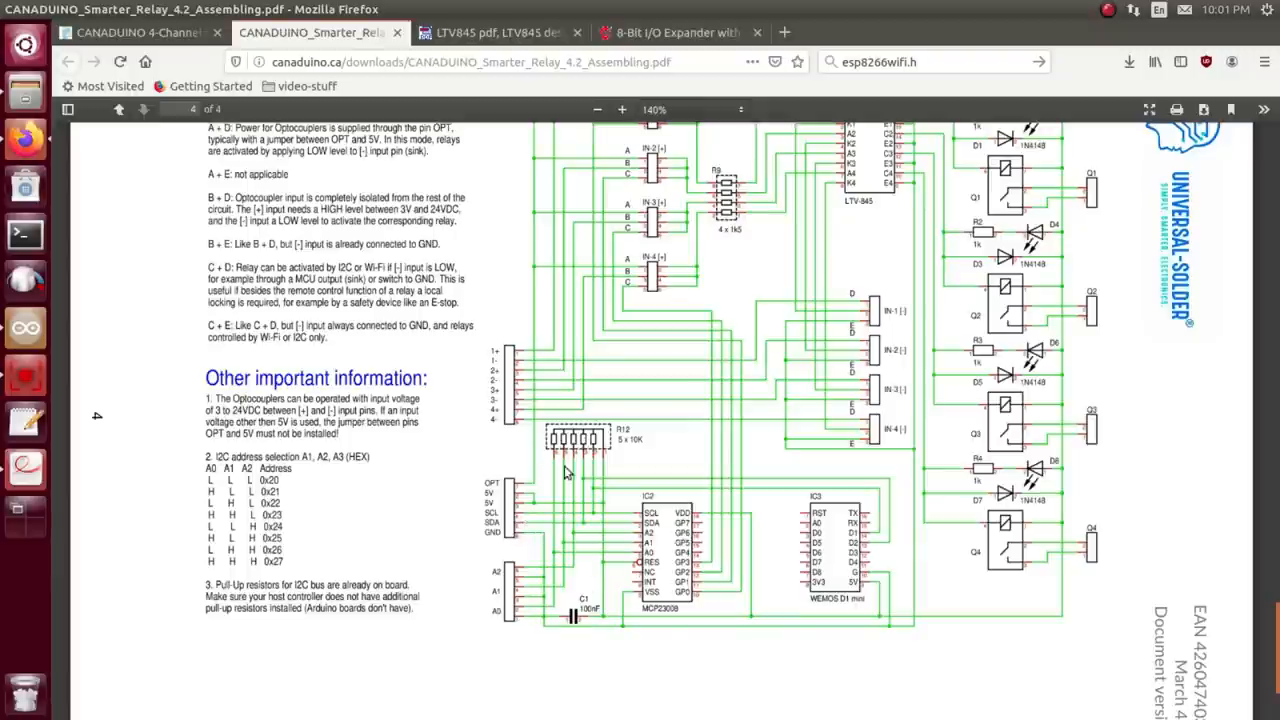
{"action": "mouse_move", "coordinate": [590, 449]}
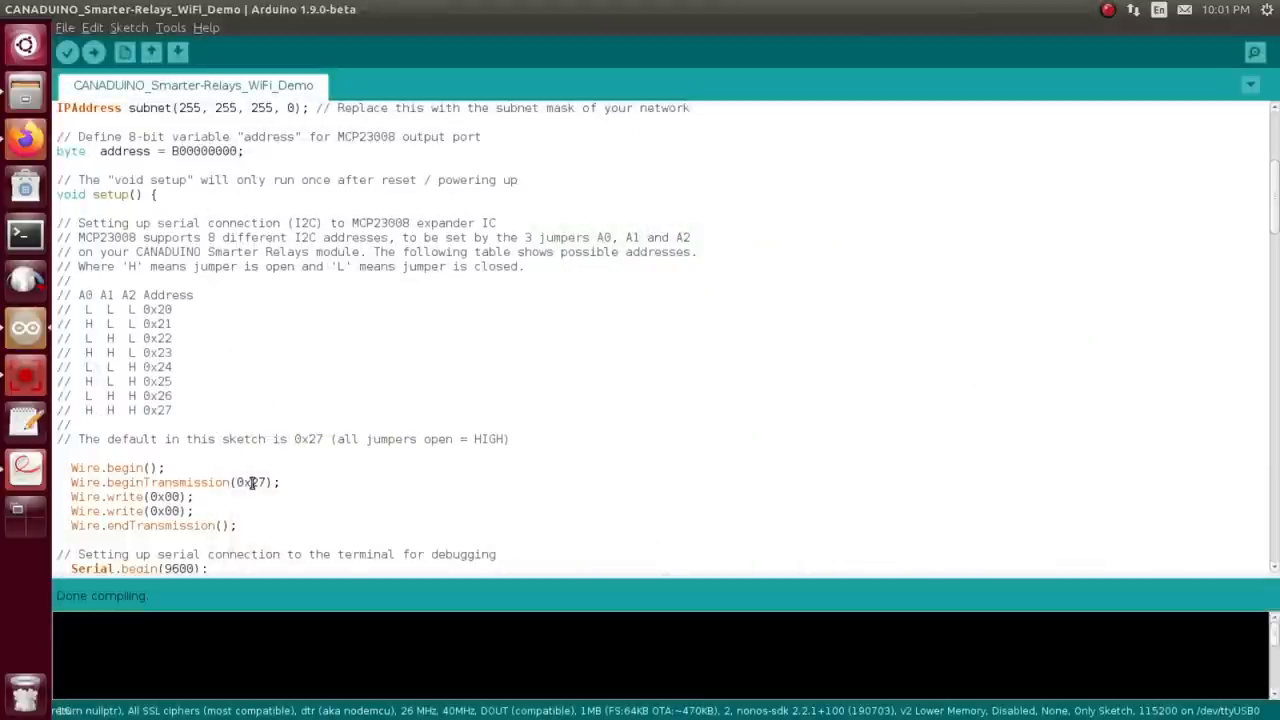
{"action": "mouse_move", "coordinate": [64, 275]}
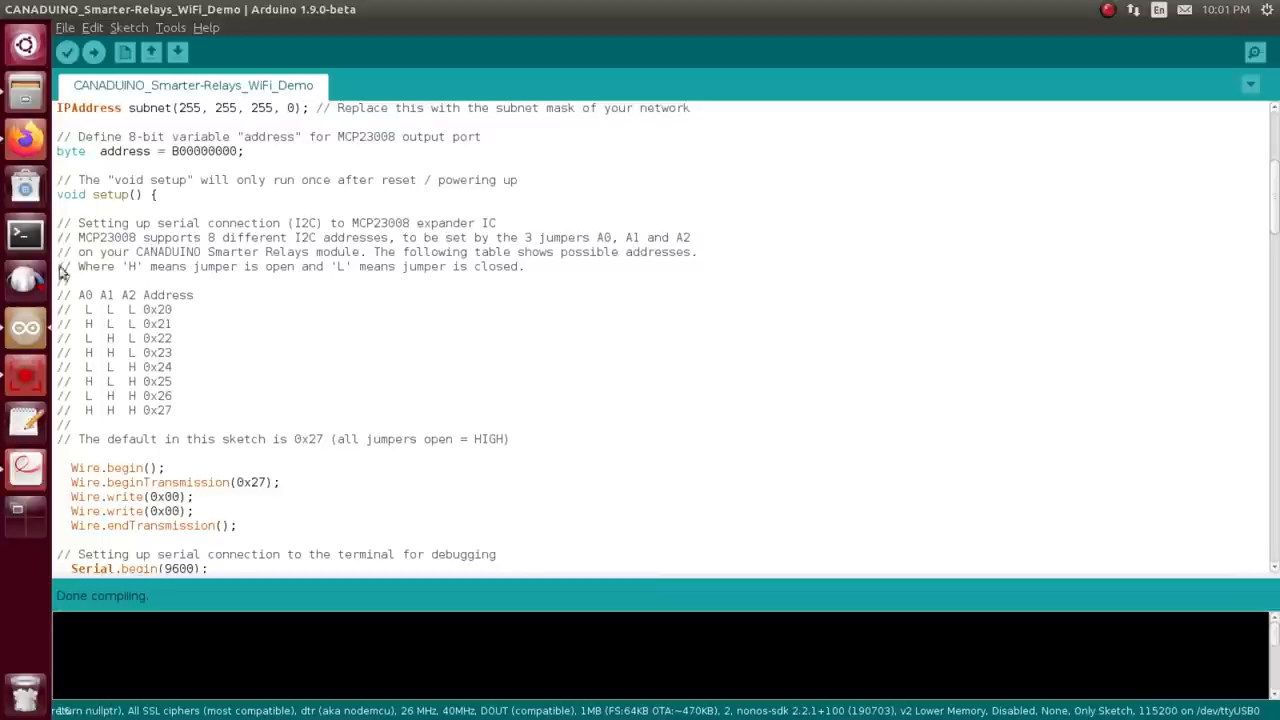
{"action": "mouse_move", "coordinate": [202, 337]}
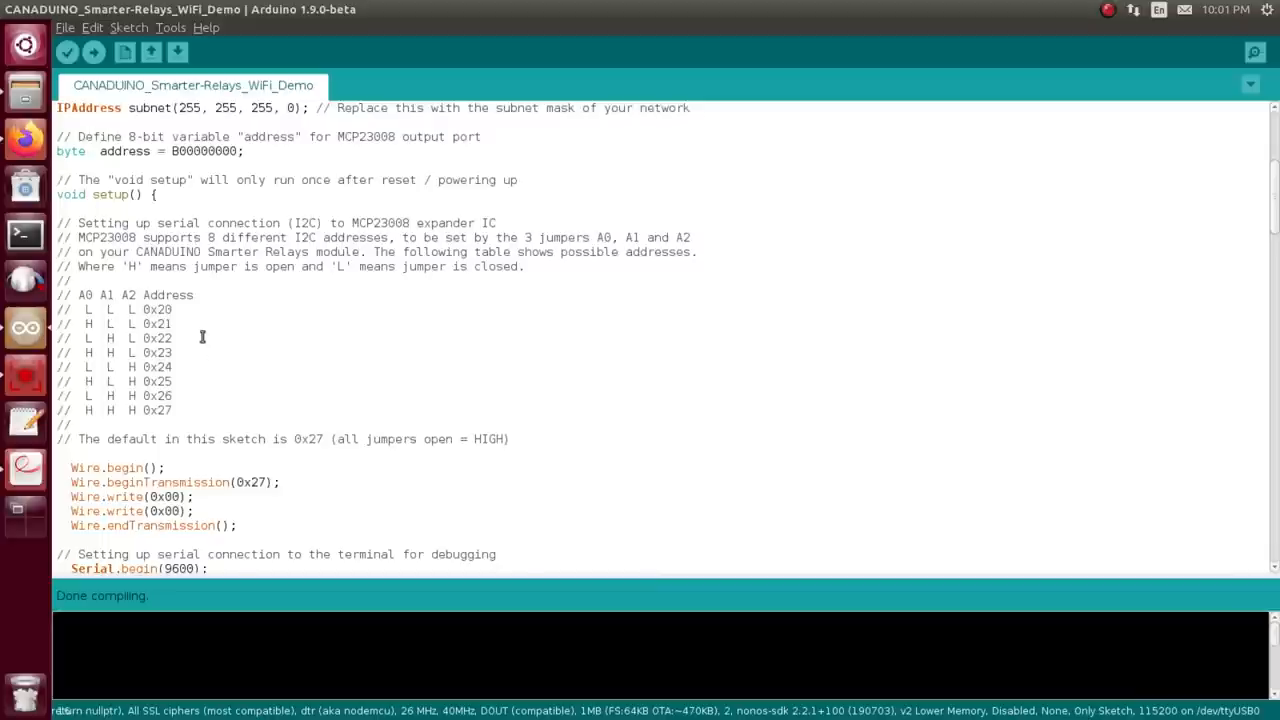
{"action": "mouse_move", "coordinate": [286, 352]}
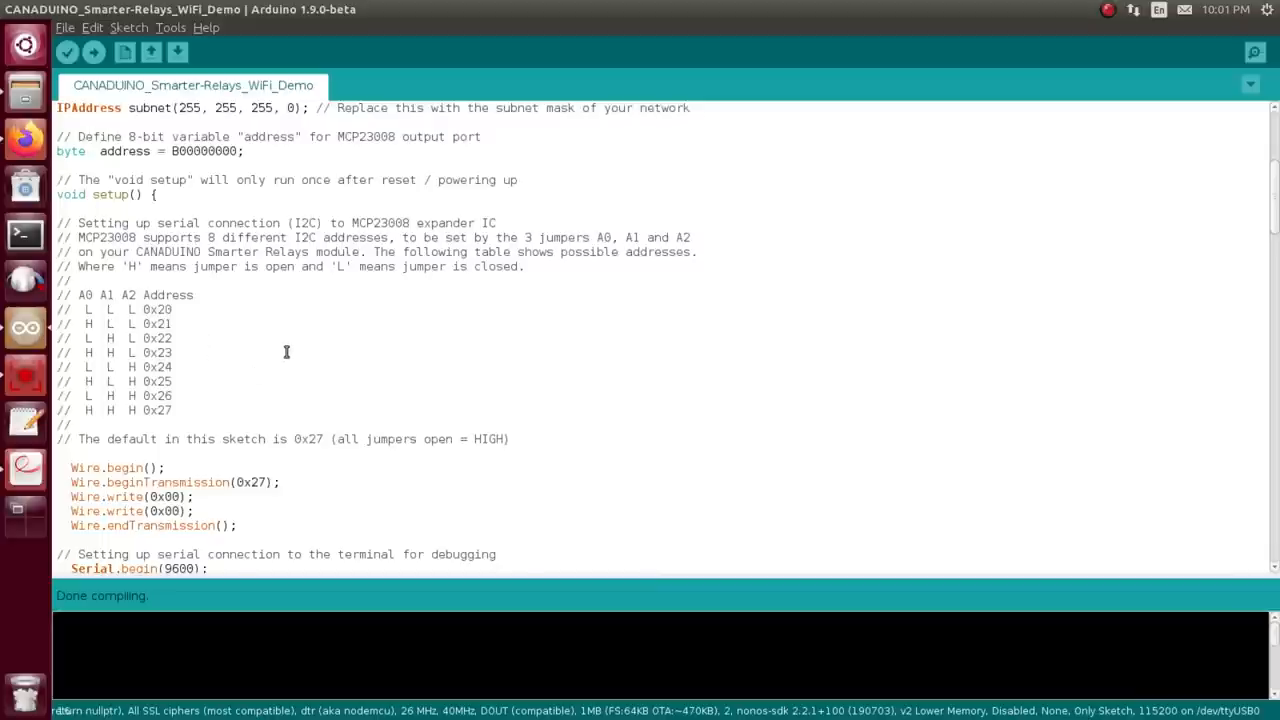
{"action": "scroll", "scroll_direction": "down", "scroll_amount": 3}
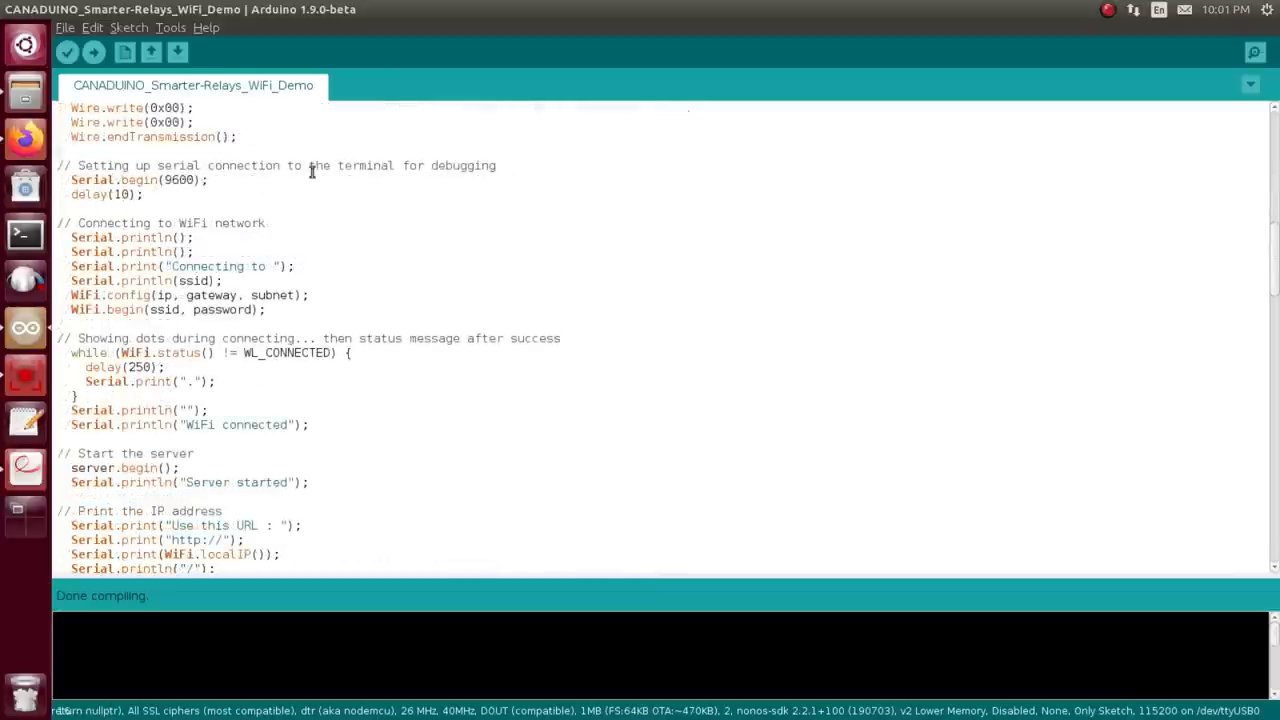
{"action": "mouse_move", "coordinate": [268, 191]}
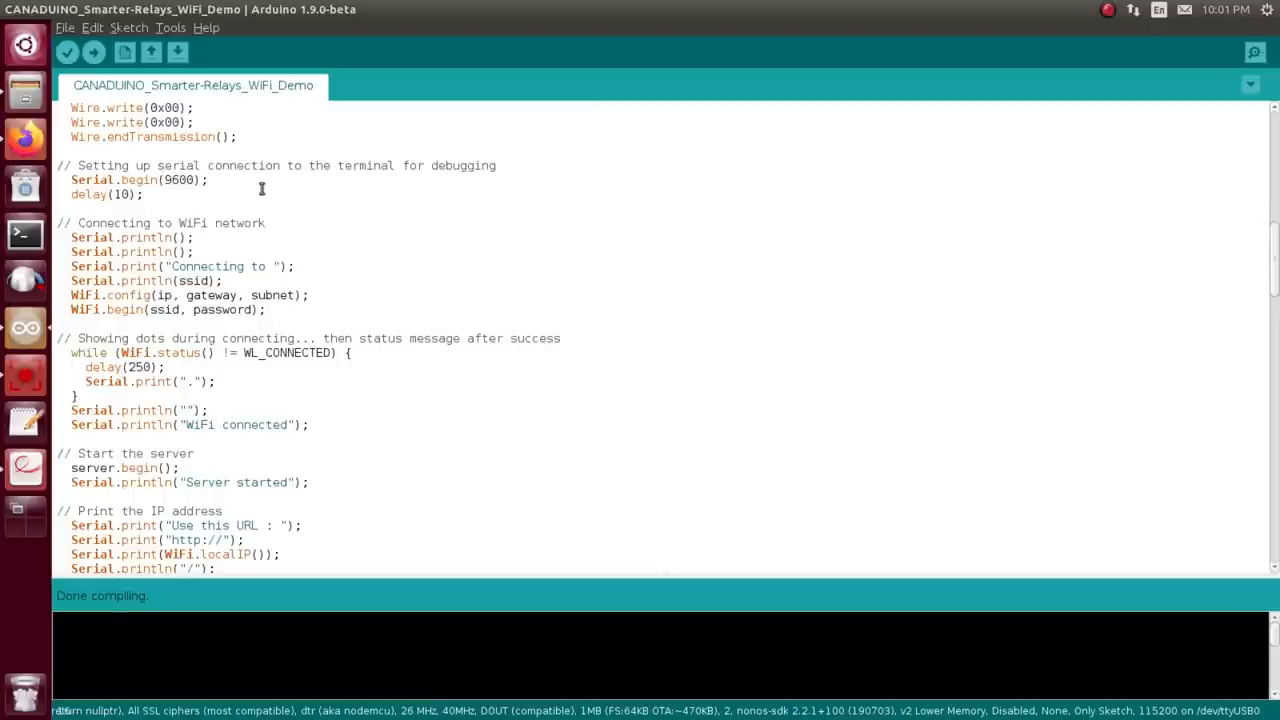
{"action": "scroll", "scroll_direction": "down", "scroll_amount": 3}
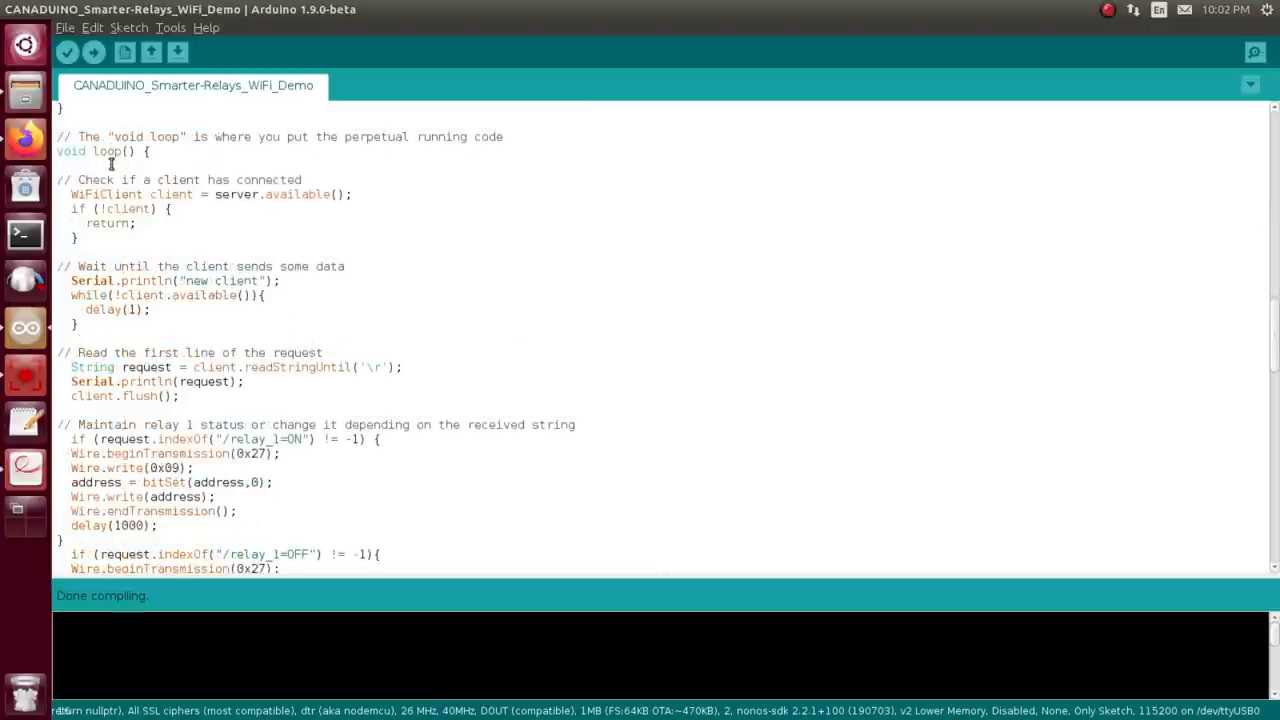
{"action": "mouse_move", "coordinate": [350, 217]}
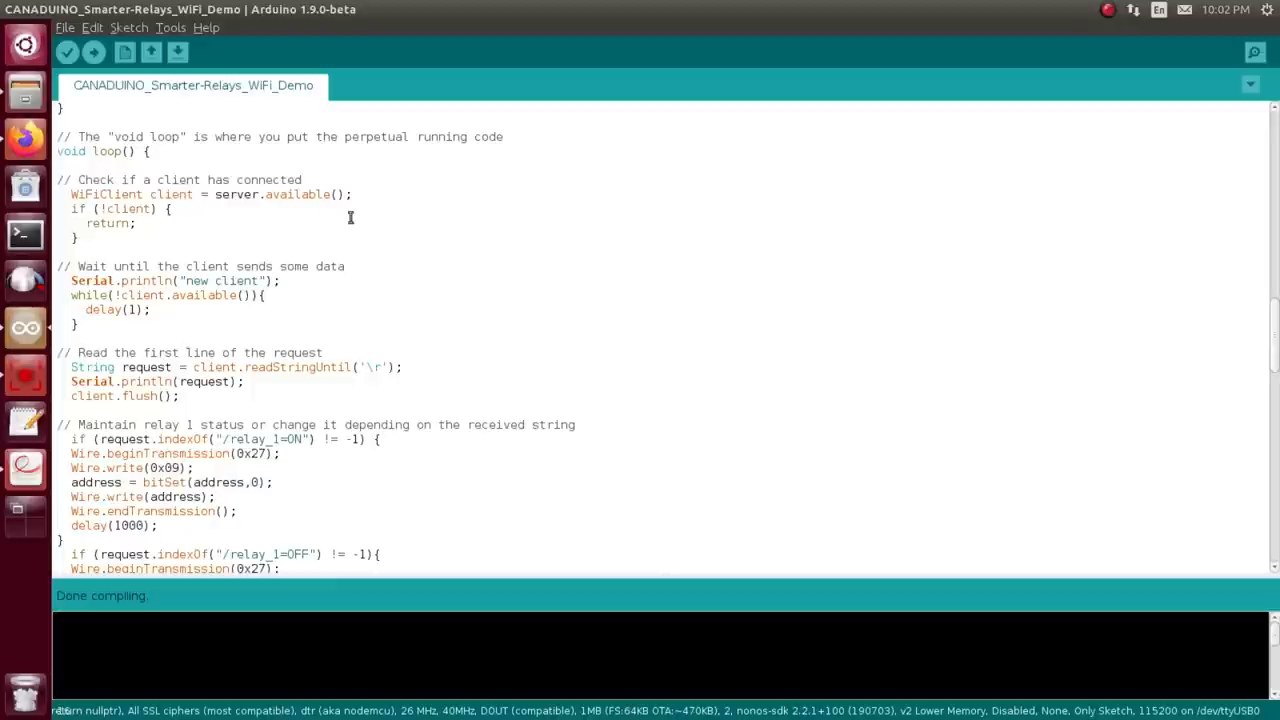
{"action": "scroll", "scroll_direction": "down", "scroll_amount": 3}
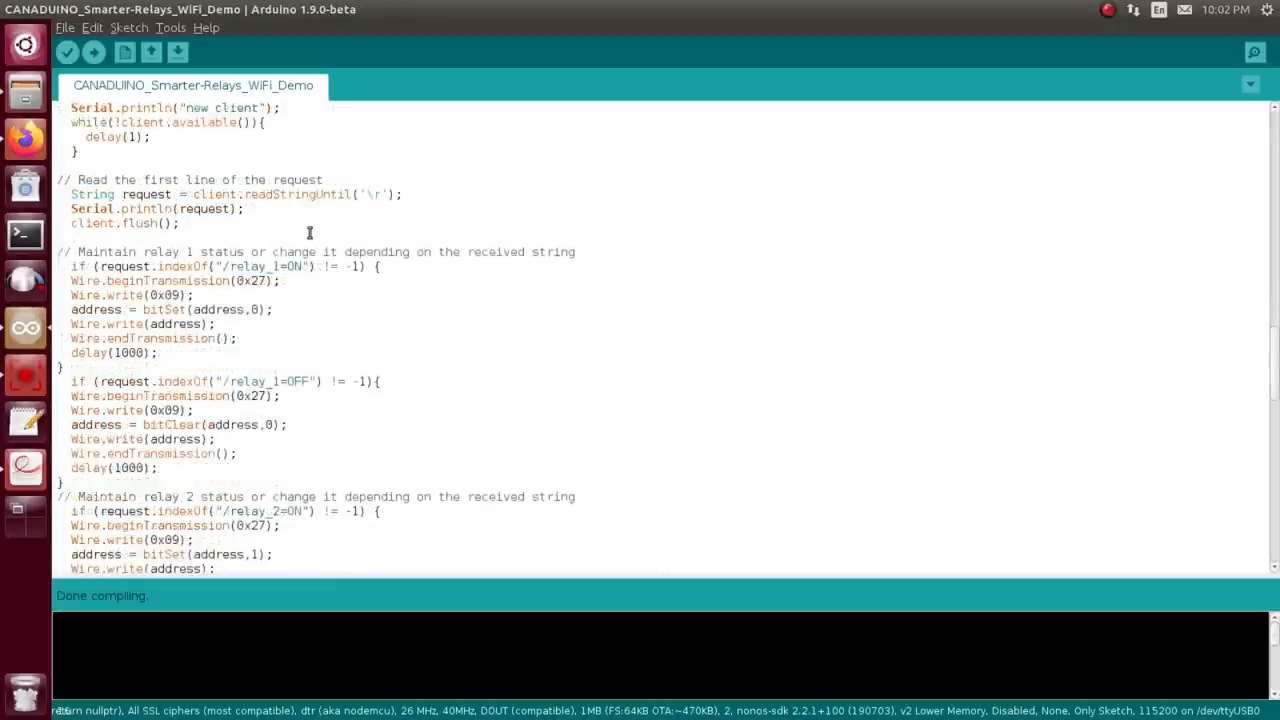
{"action": "scroll", "scroll_direction": "down", "scroll_amount": 3}
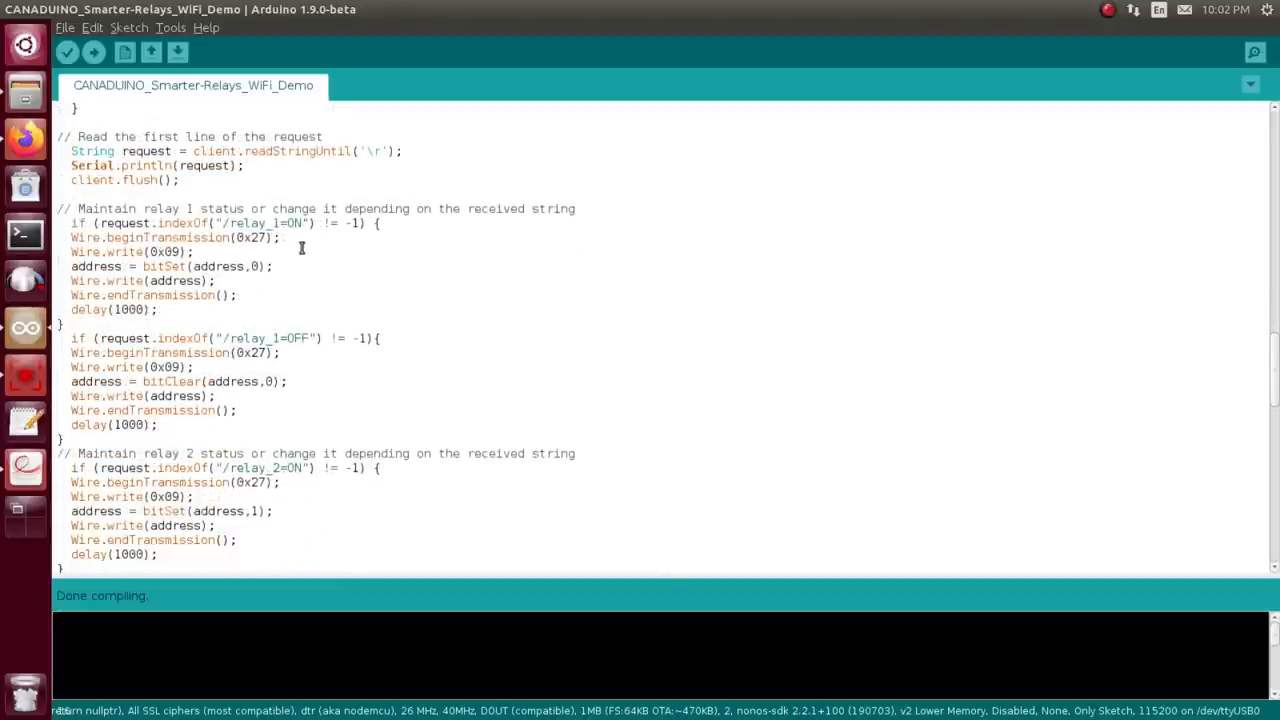
{"action": "scroll", "scroll_direction": "down", "scroll_amount": 3}
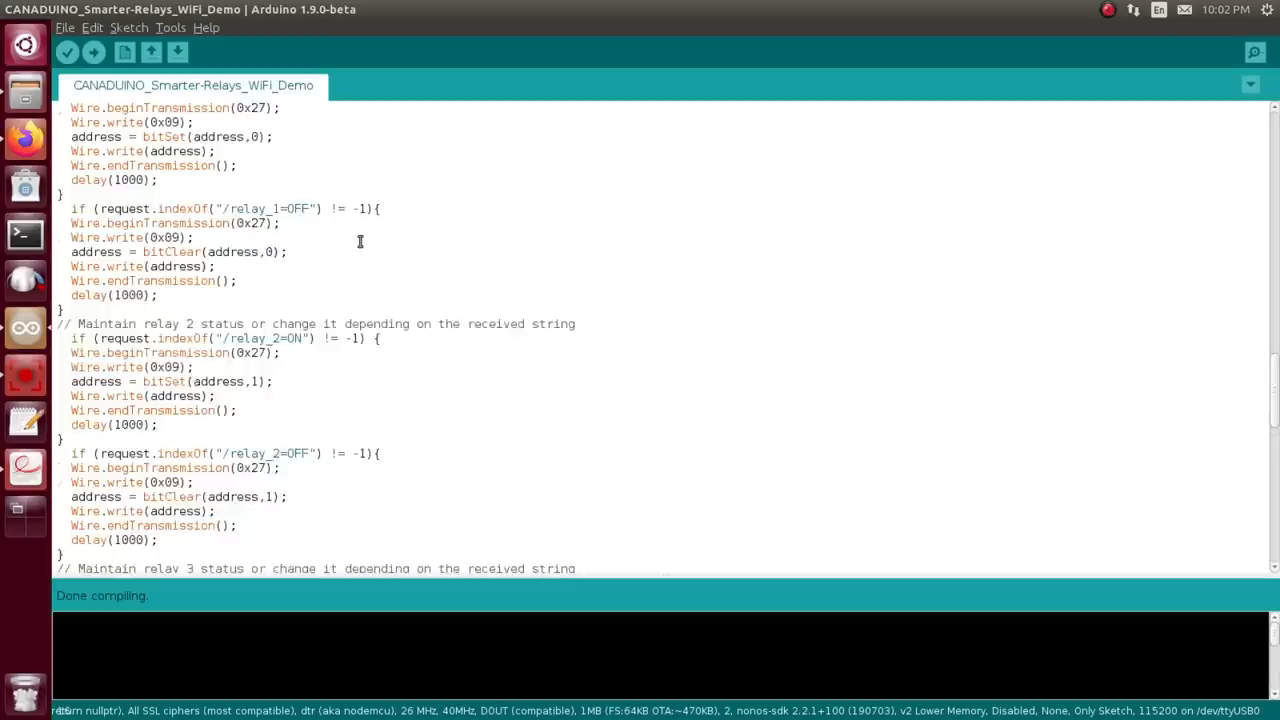
{"action": "scroll", "scroll_direction": "down", "scroll_amount": 3}
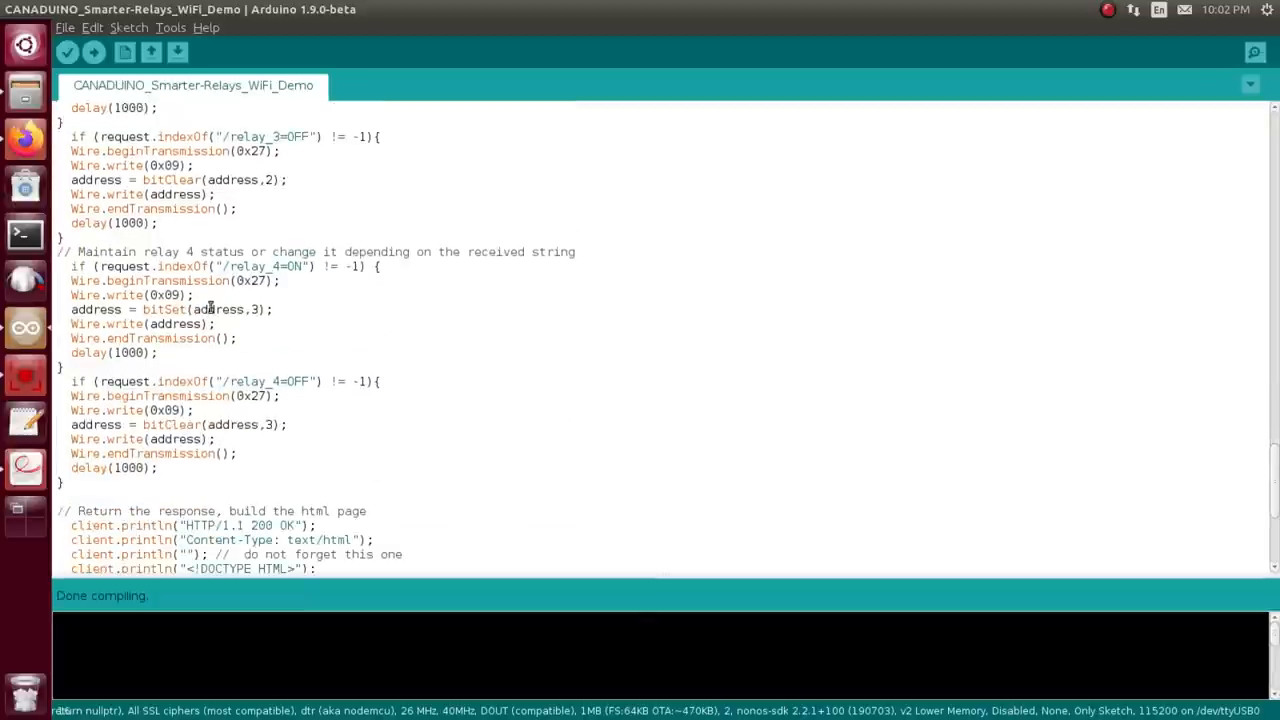
{"action": "mouse_move", "coordinate": [250, 381]}
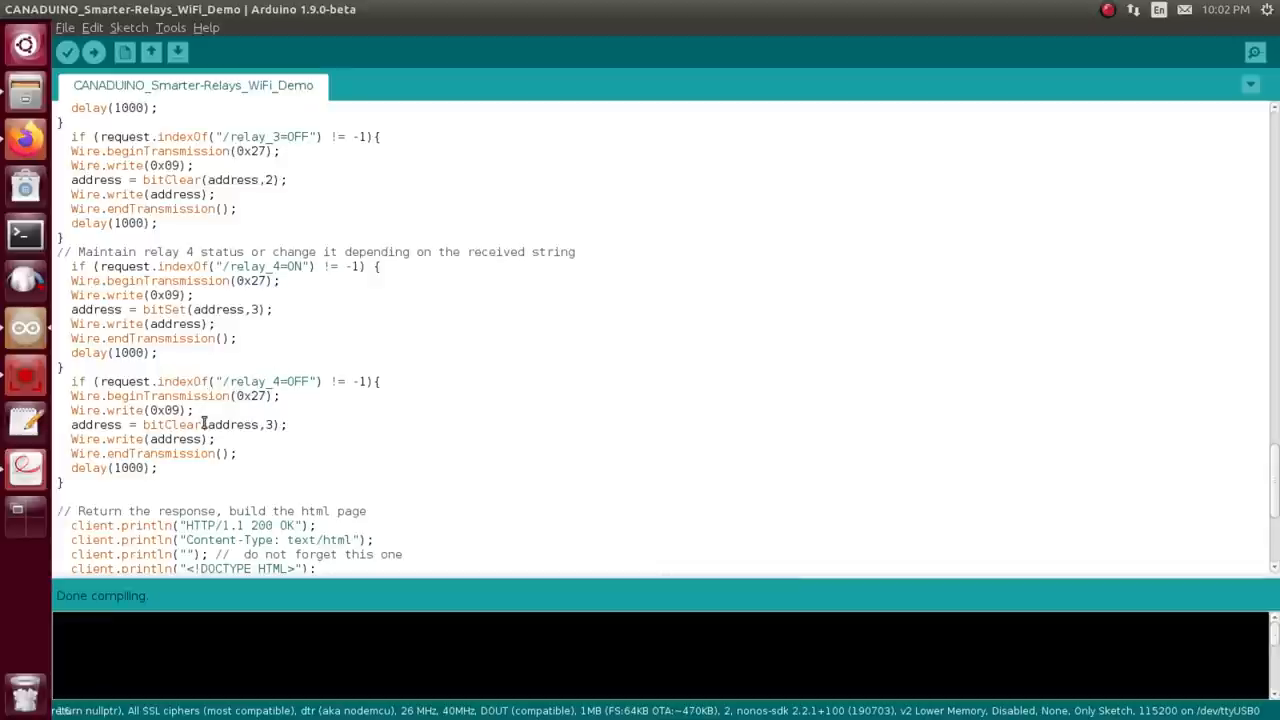
{"action": "mouse_move", "coordinate": [423, 298]}
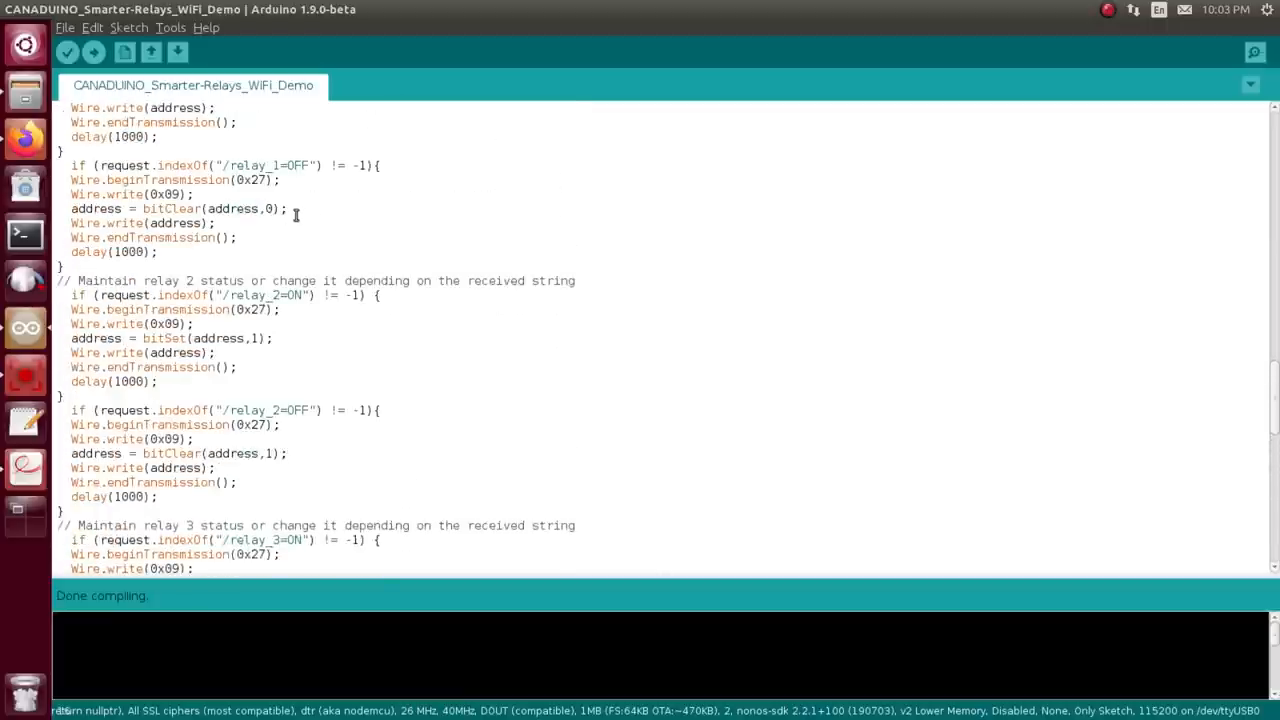
{"action": "mouse_move", "coordinate": [347, 208]}
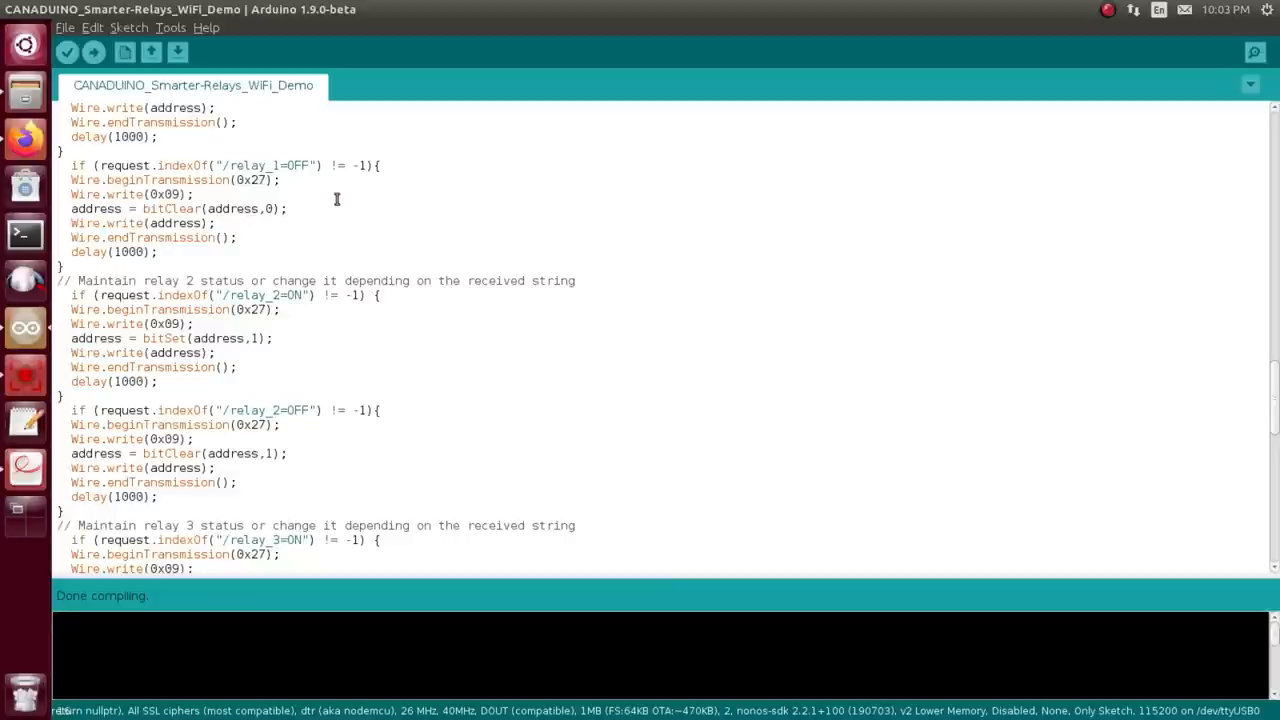
{"action": "scroll", "scroll_direction": "down", "scroll_amount": 3}
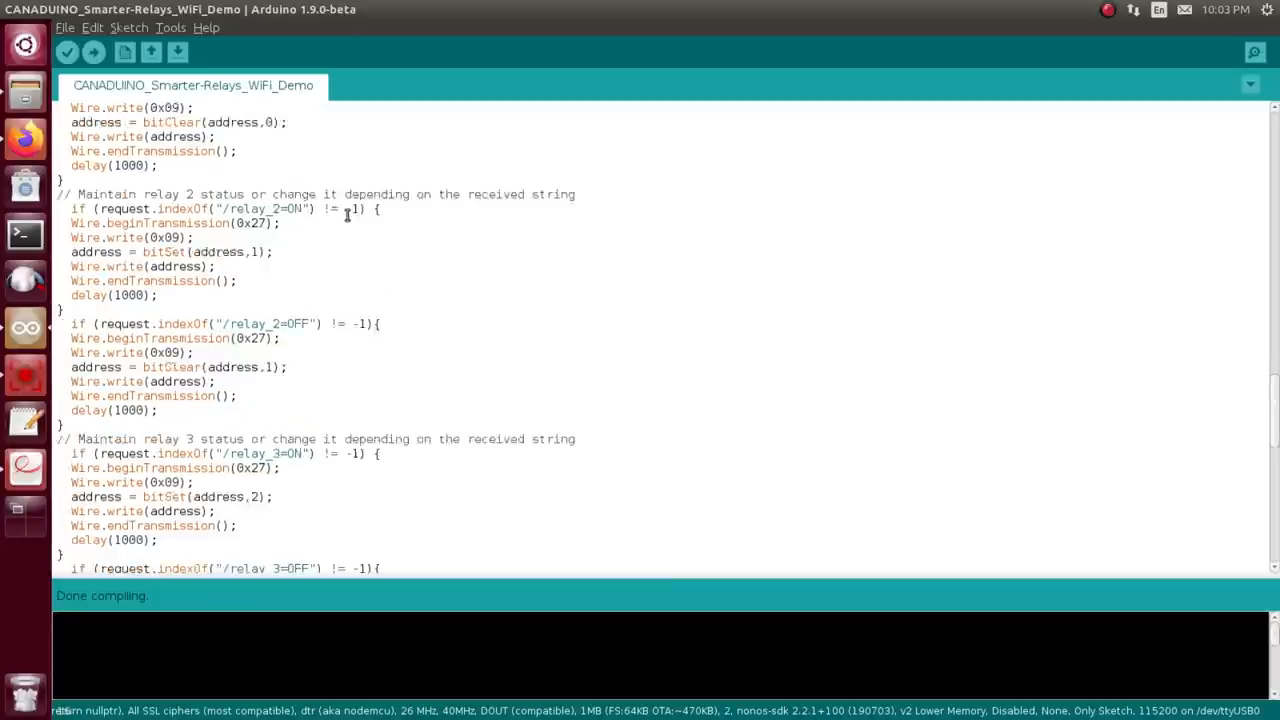
{"action": "scroll", "scroll_direction": "down", "scroll_amount": 3}
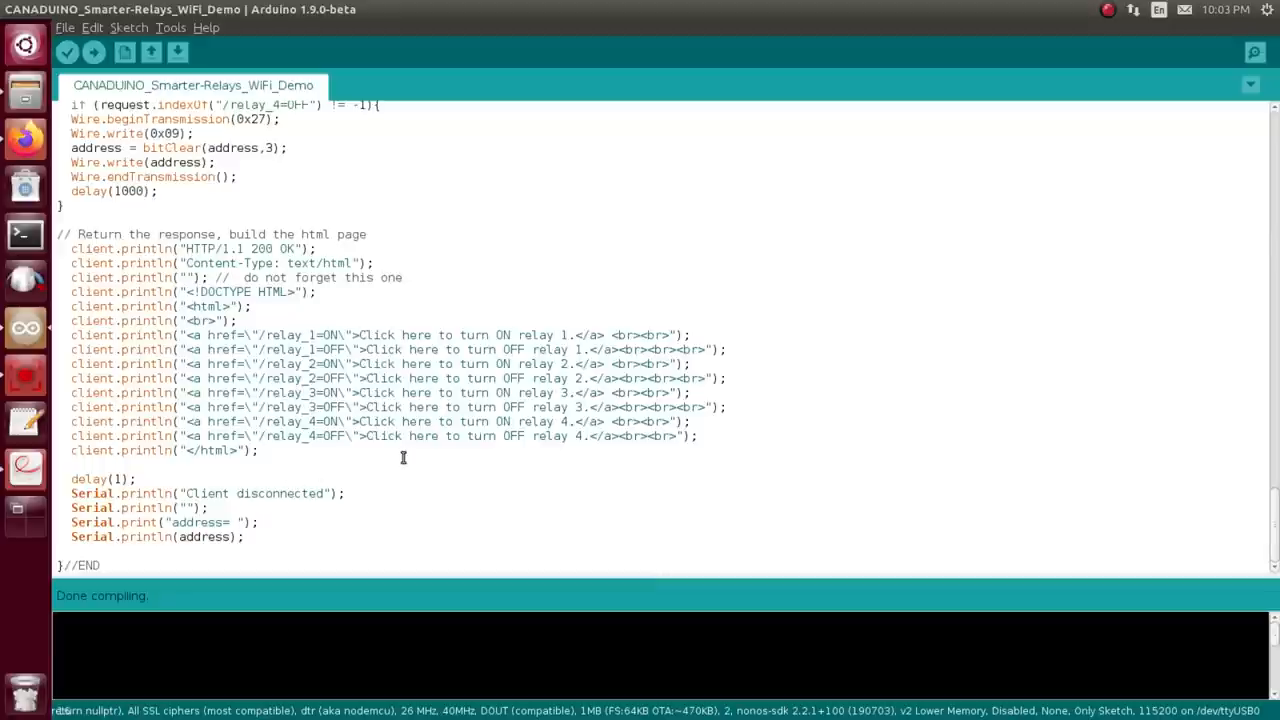
{"action": "mouse_move", "coordinate": [48, 320]}
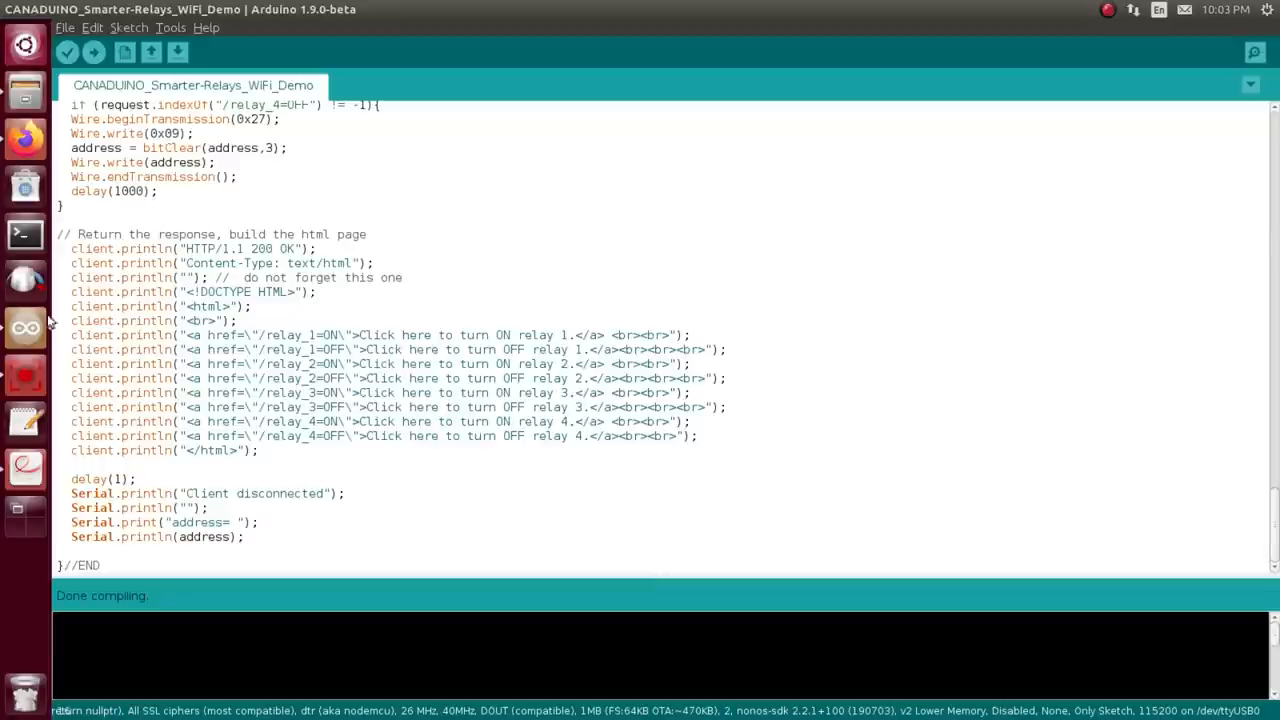
{"action": "mouse_move", "coordinate": [338, 272]}
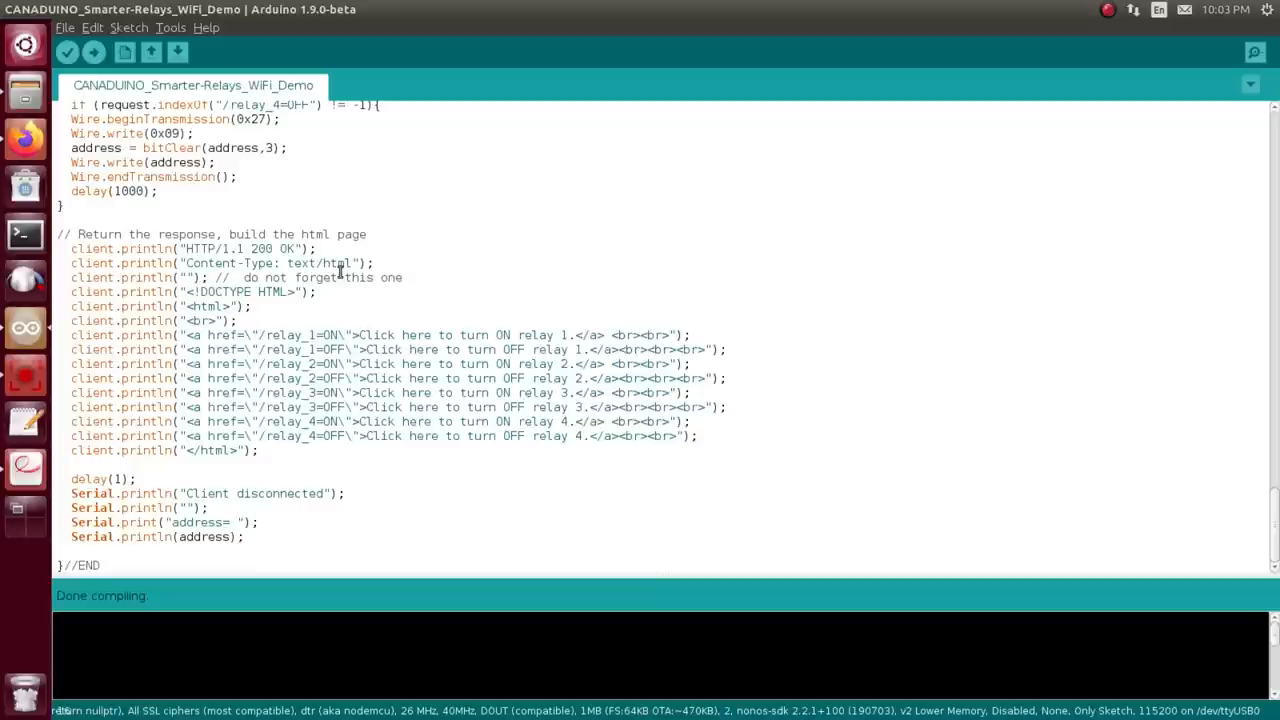
Upload the sketch, watch the Serial Monitor, and follow the printed server URL
{"action": "left_click", "coordinate": [70, 54]}
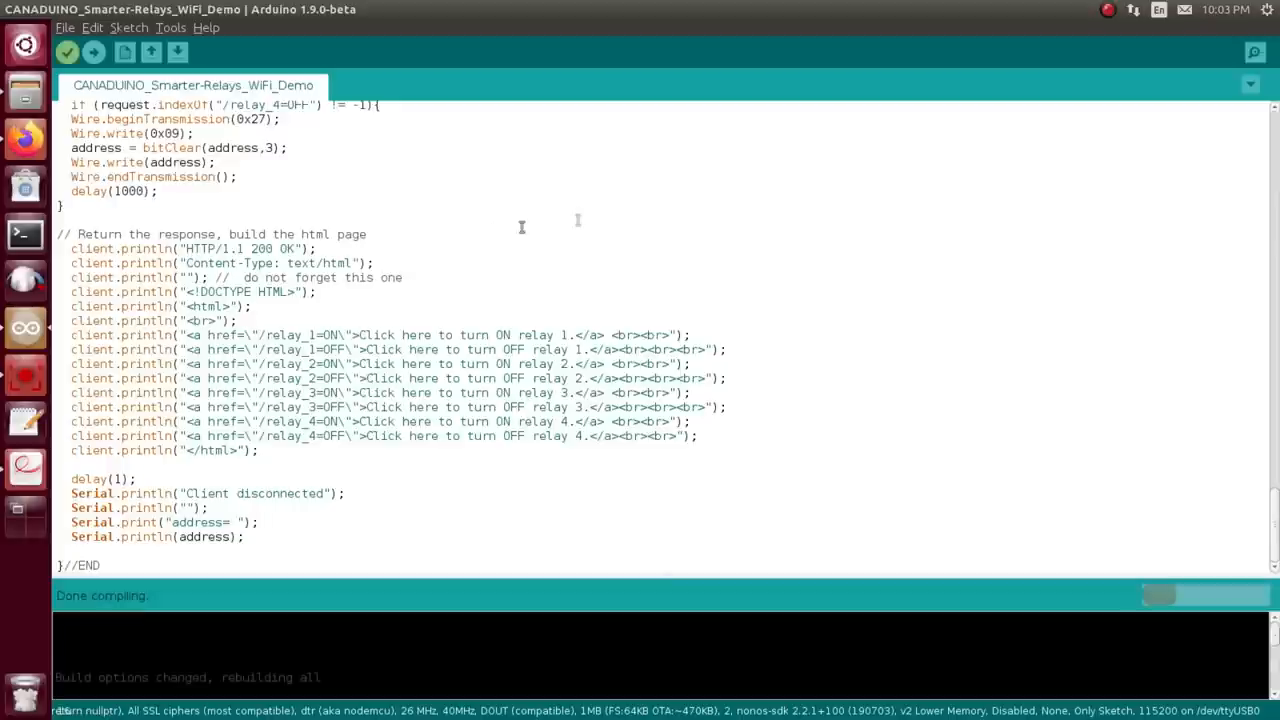
{"action": "left_click", "coordinate": [82, 52]}
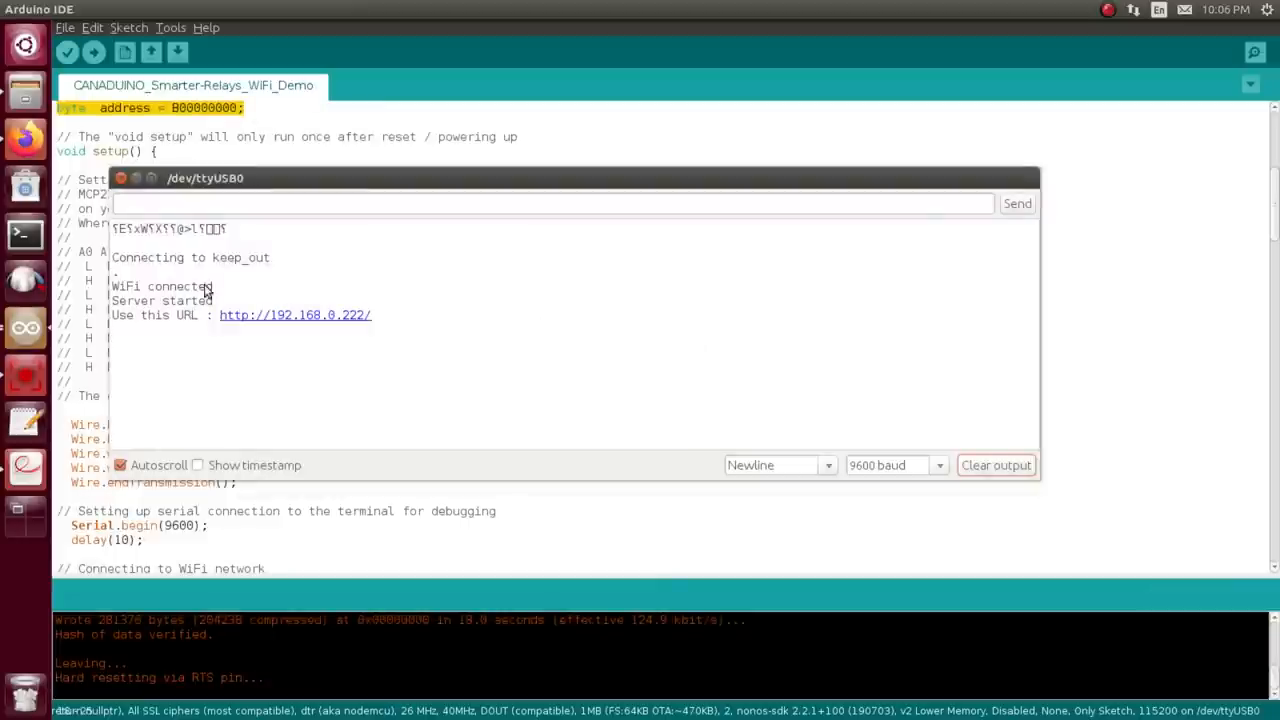
{"action": "mouse_move", "coordinate": [355, 320]}
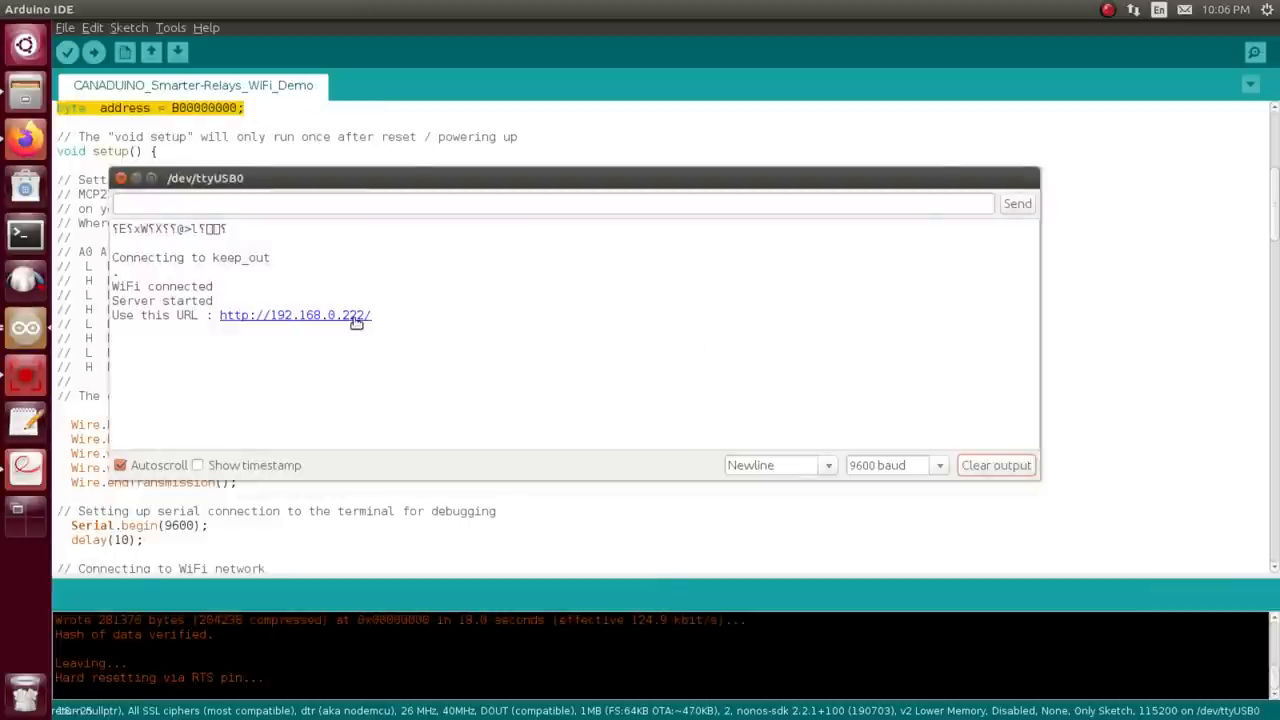
{"action": "left_click", "coordinate": [294, 315]}
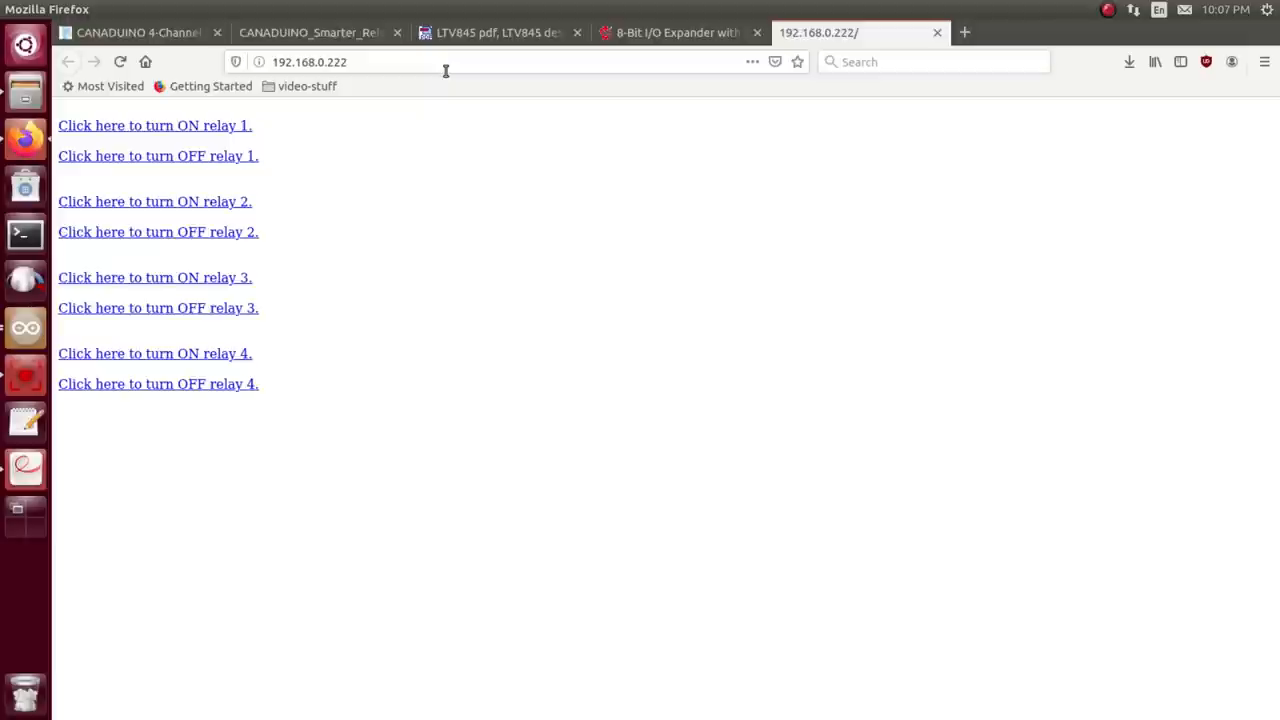
{"action": "mouse_move", "coordinate": [418, 223]}
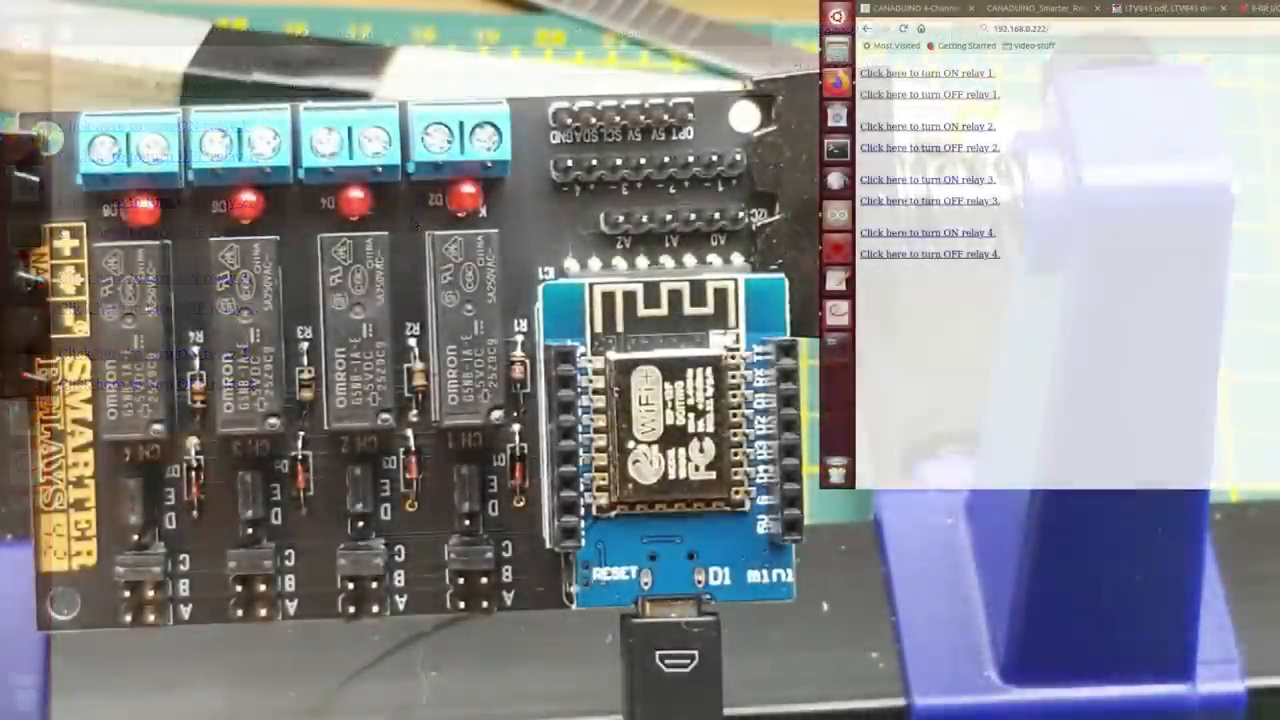
Toggle relay 1 off and on, turn on relays 2 and 3, then switch relays 3 and 1 off
{"action": "left_click", "coordinate": [930, 94]}
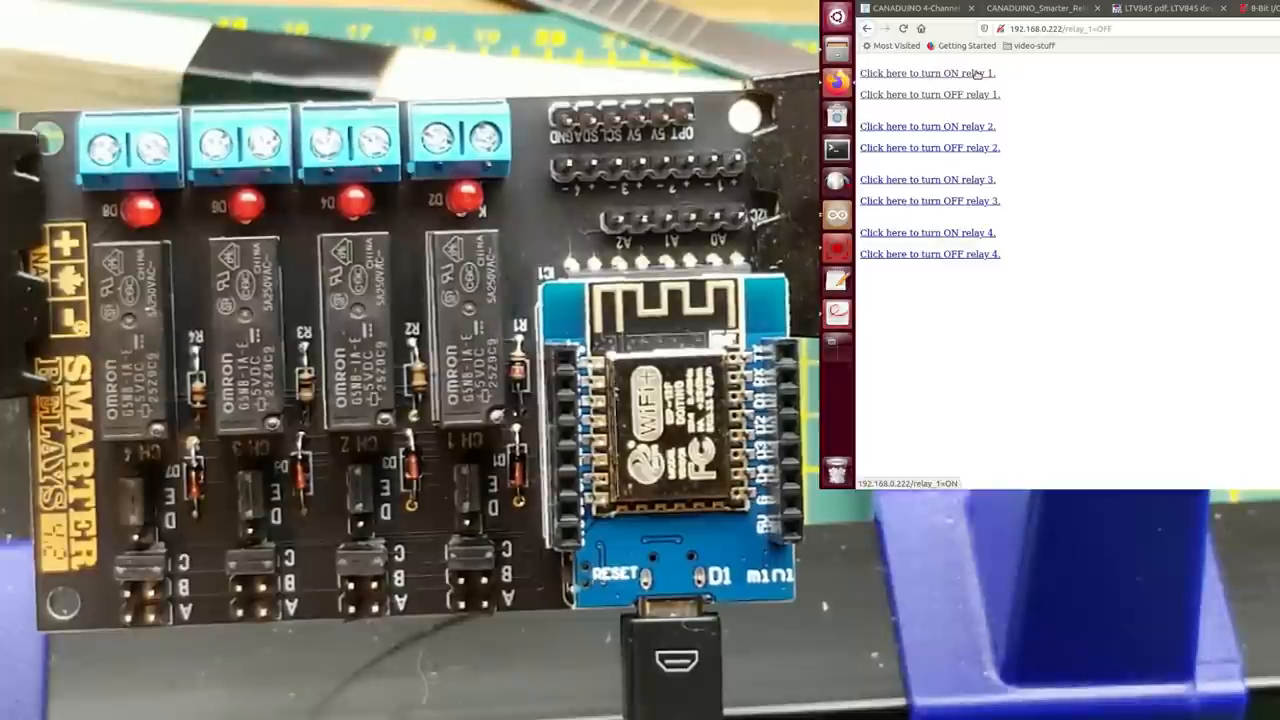
{"action": "left_click", "coordinate": [927, 72]}
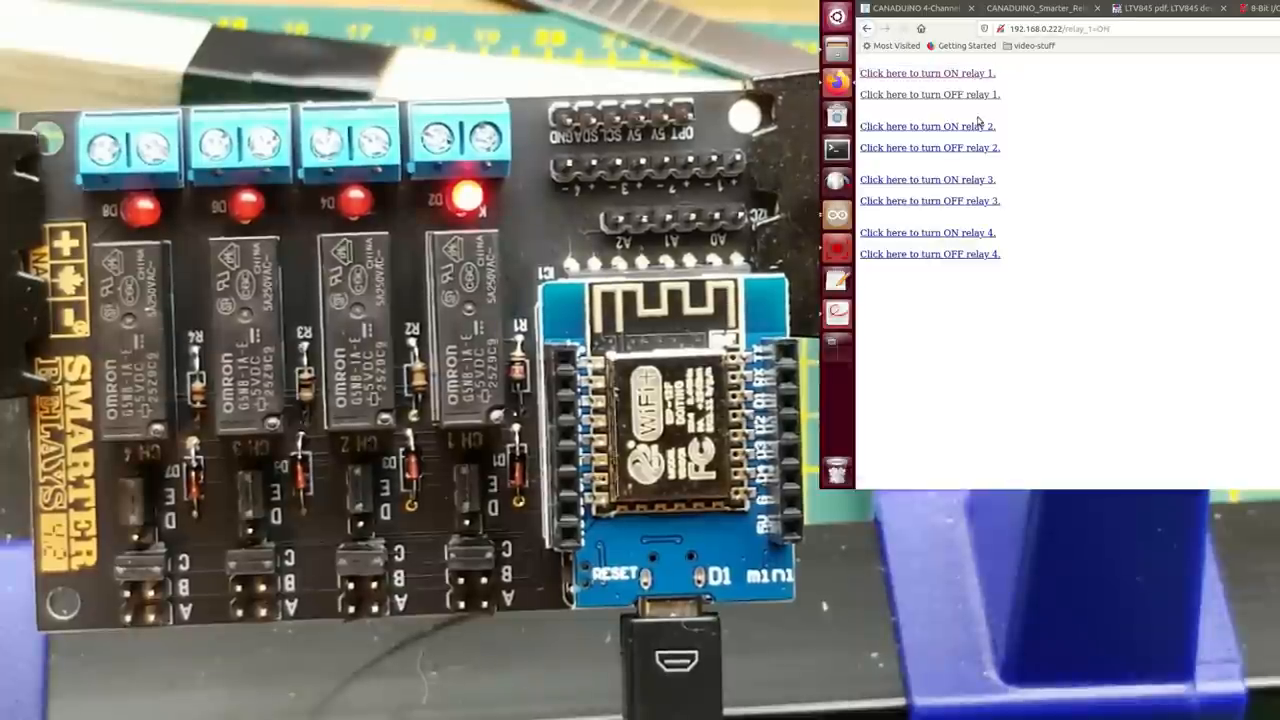
{"action": "left_click", "coordinate": [927, 179]}
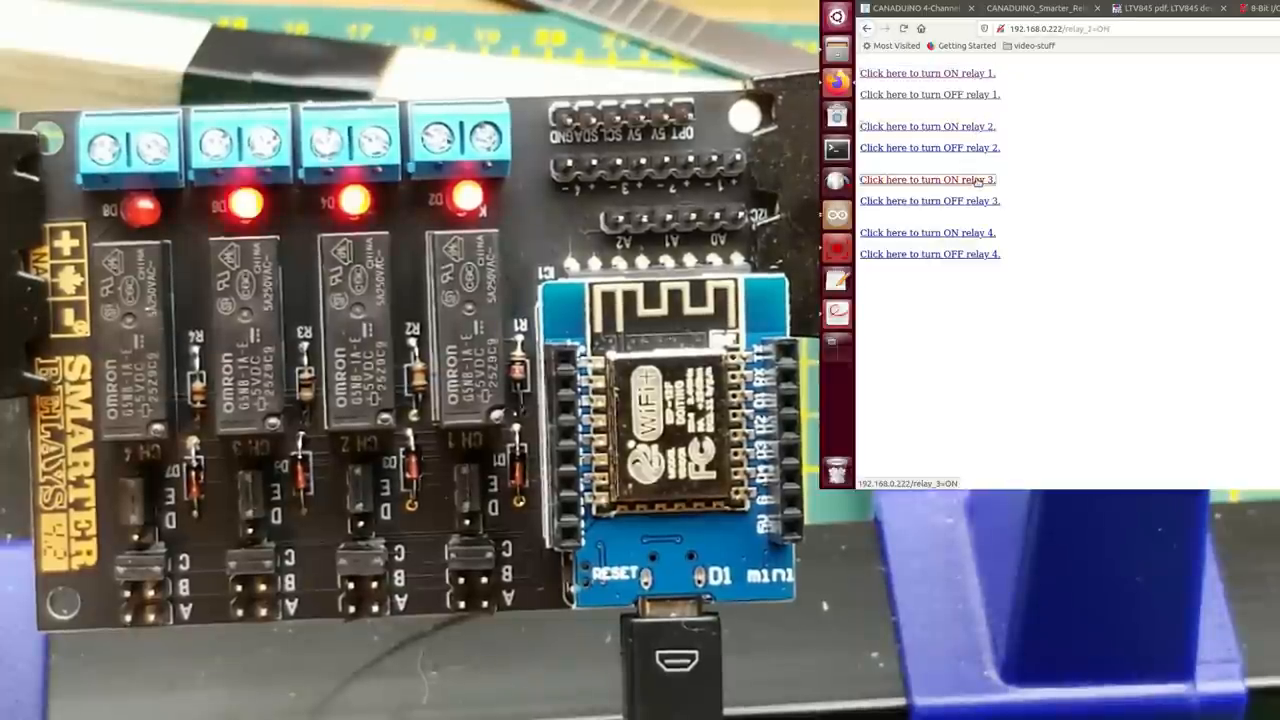
{"action": "left_click", "coordinate": [926, 232]}
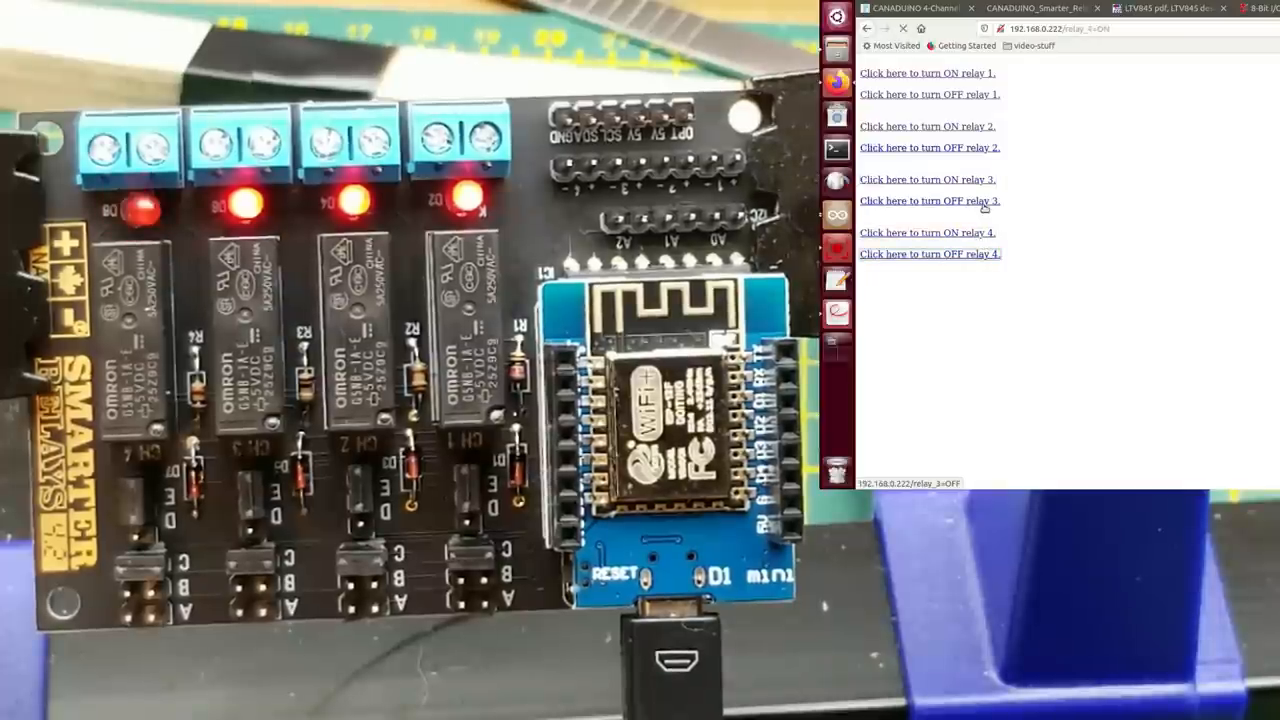
{"action": "left_click", "coordinate": [930, 94]}
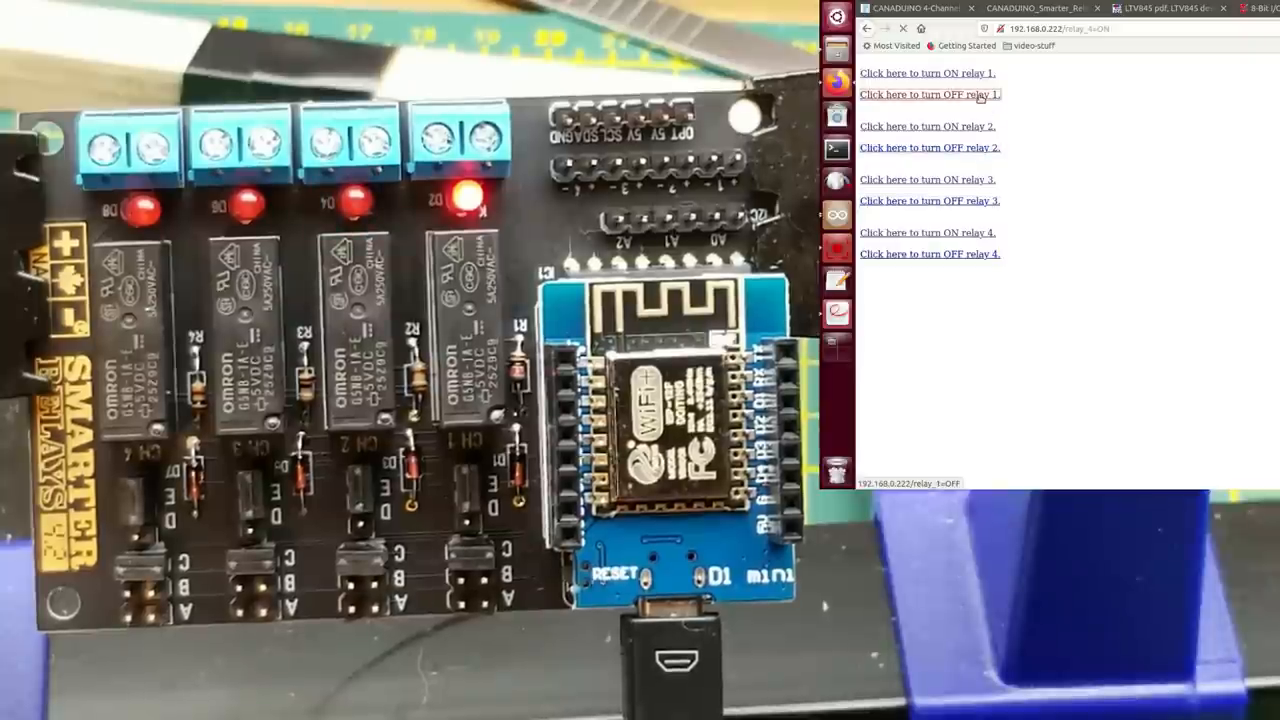
{"action": "left_click", "coordinate": [930, 94]}
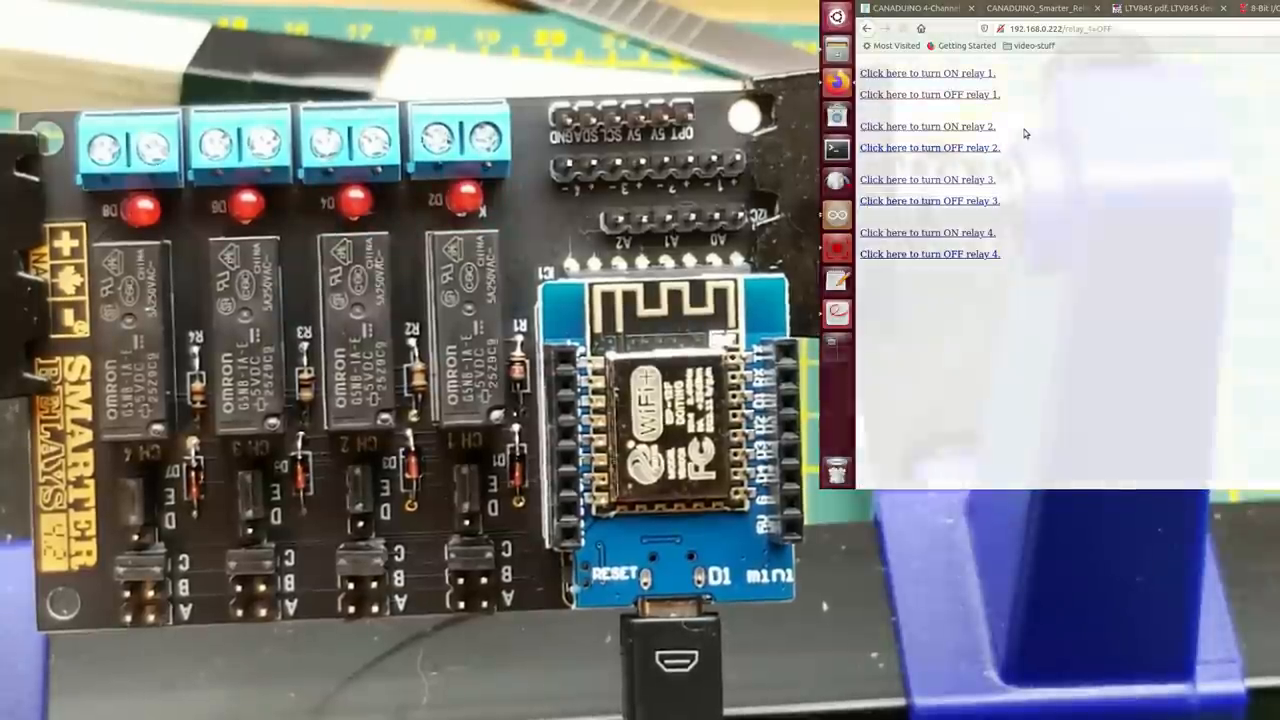